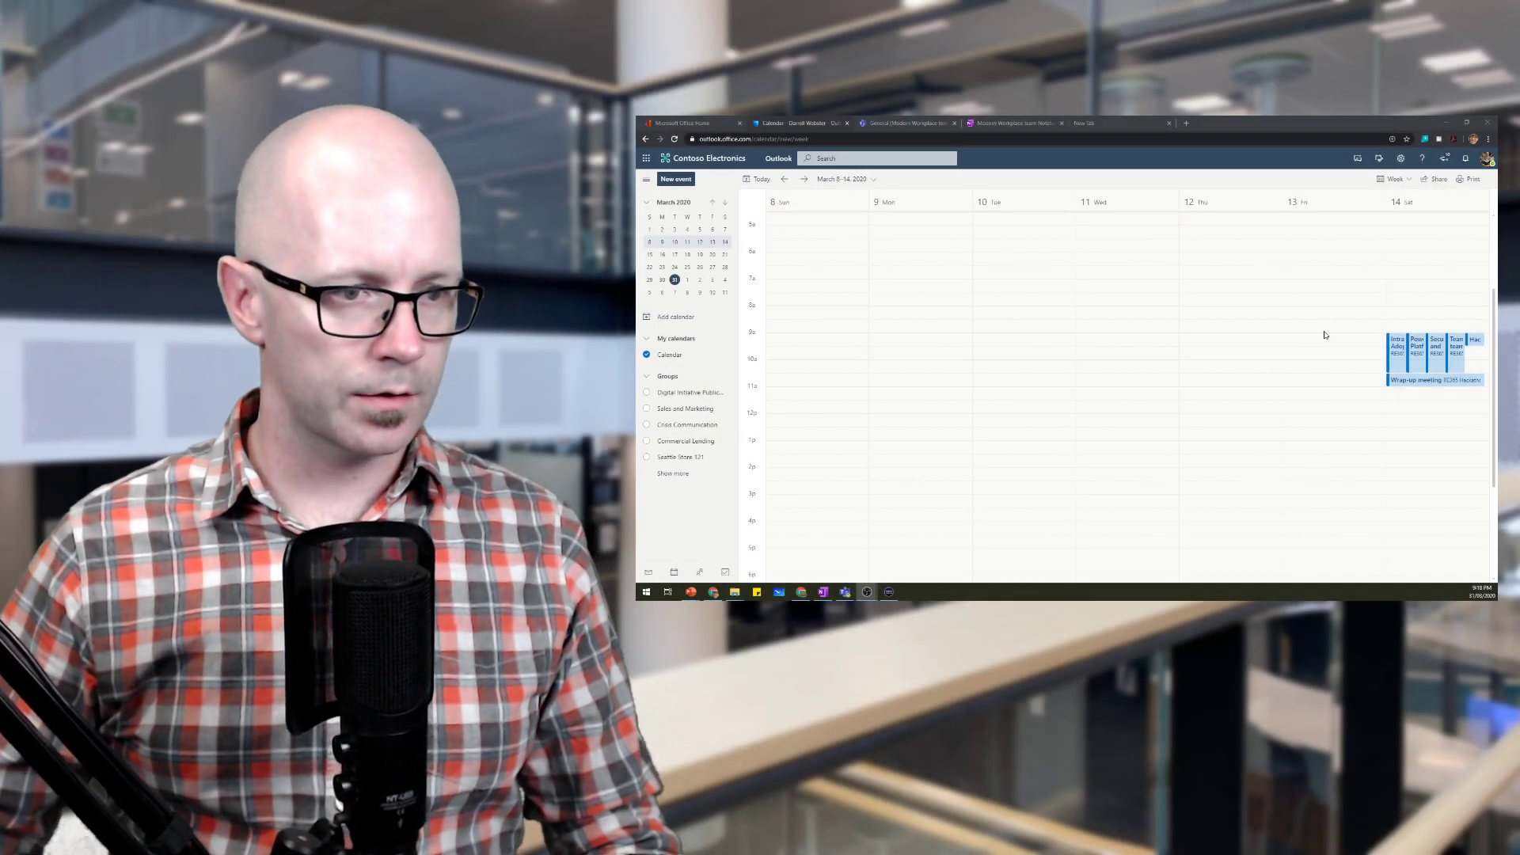
- Show the Modern Workplace team's General channel posts in Teams
click(1397, 348)
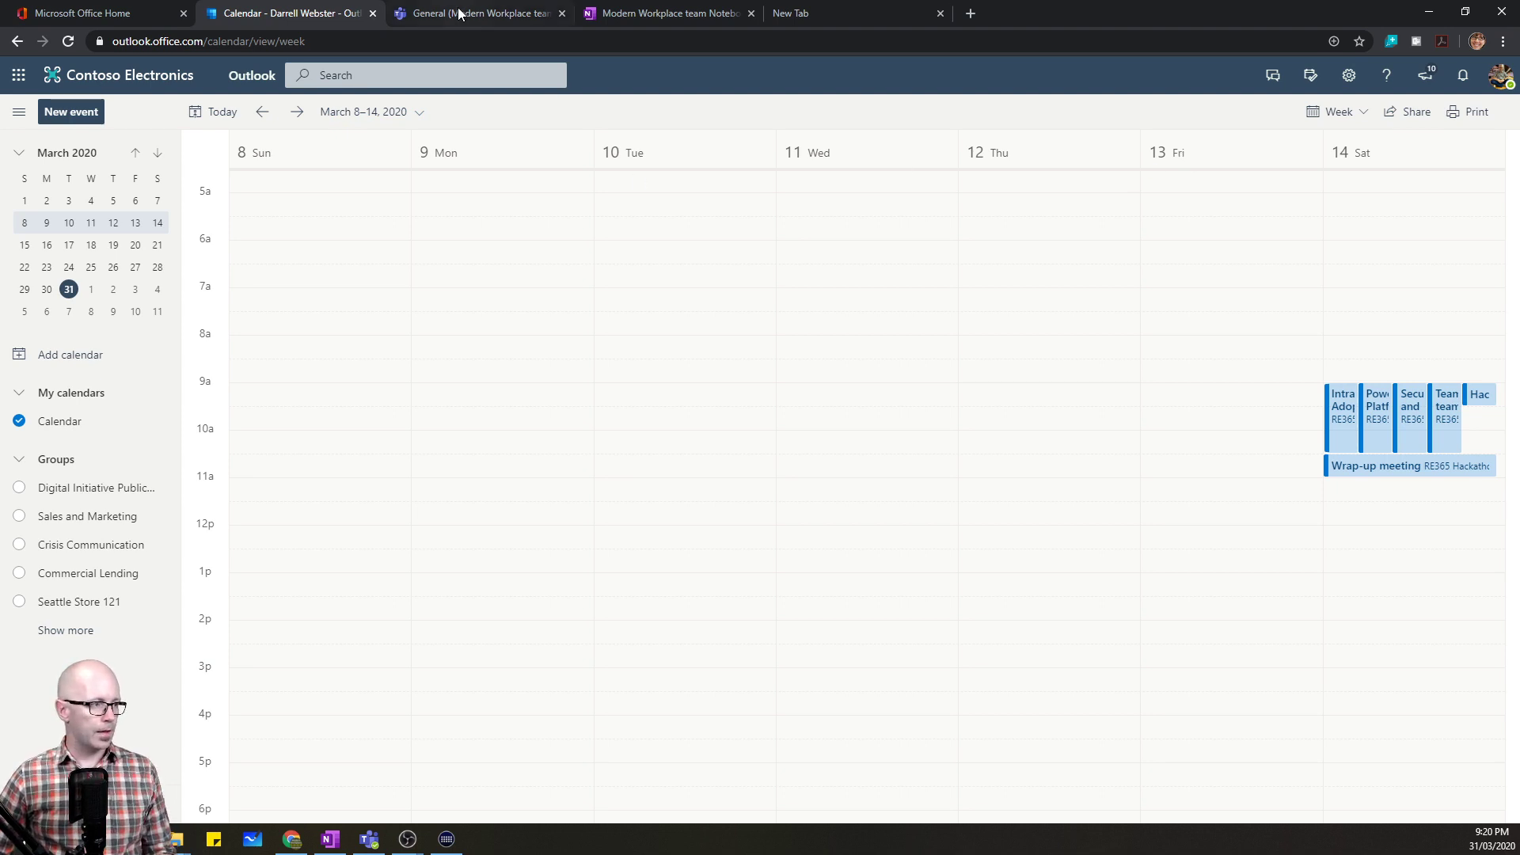
click(475, 13)
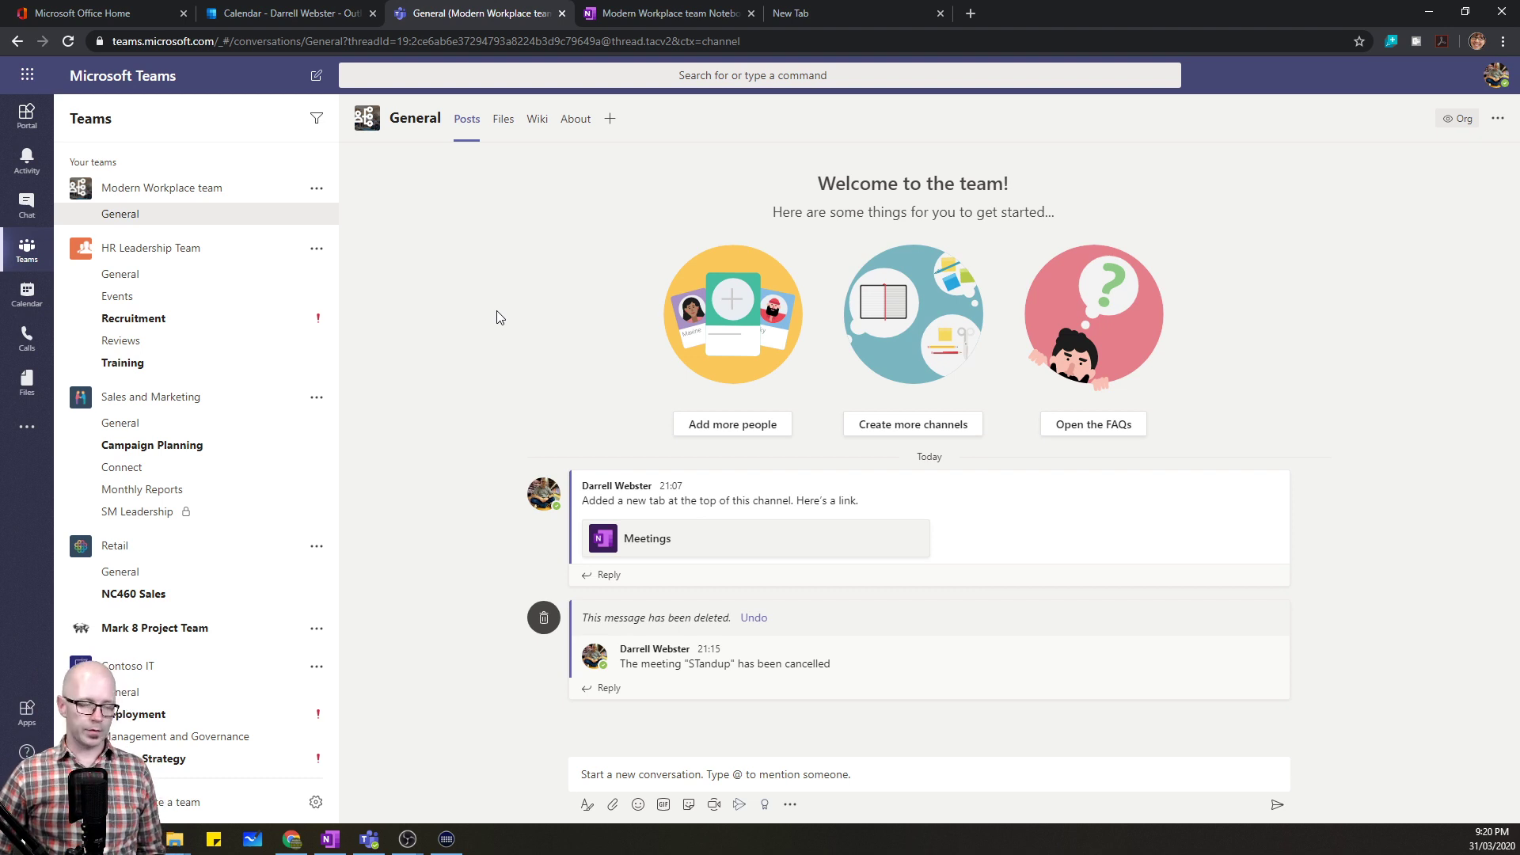
mouse_move(196, 193)
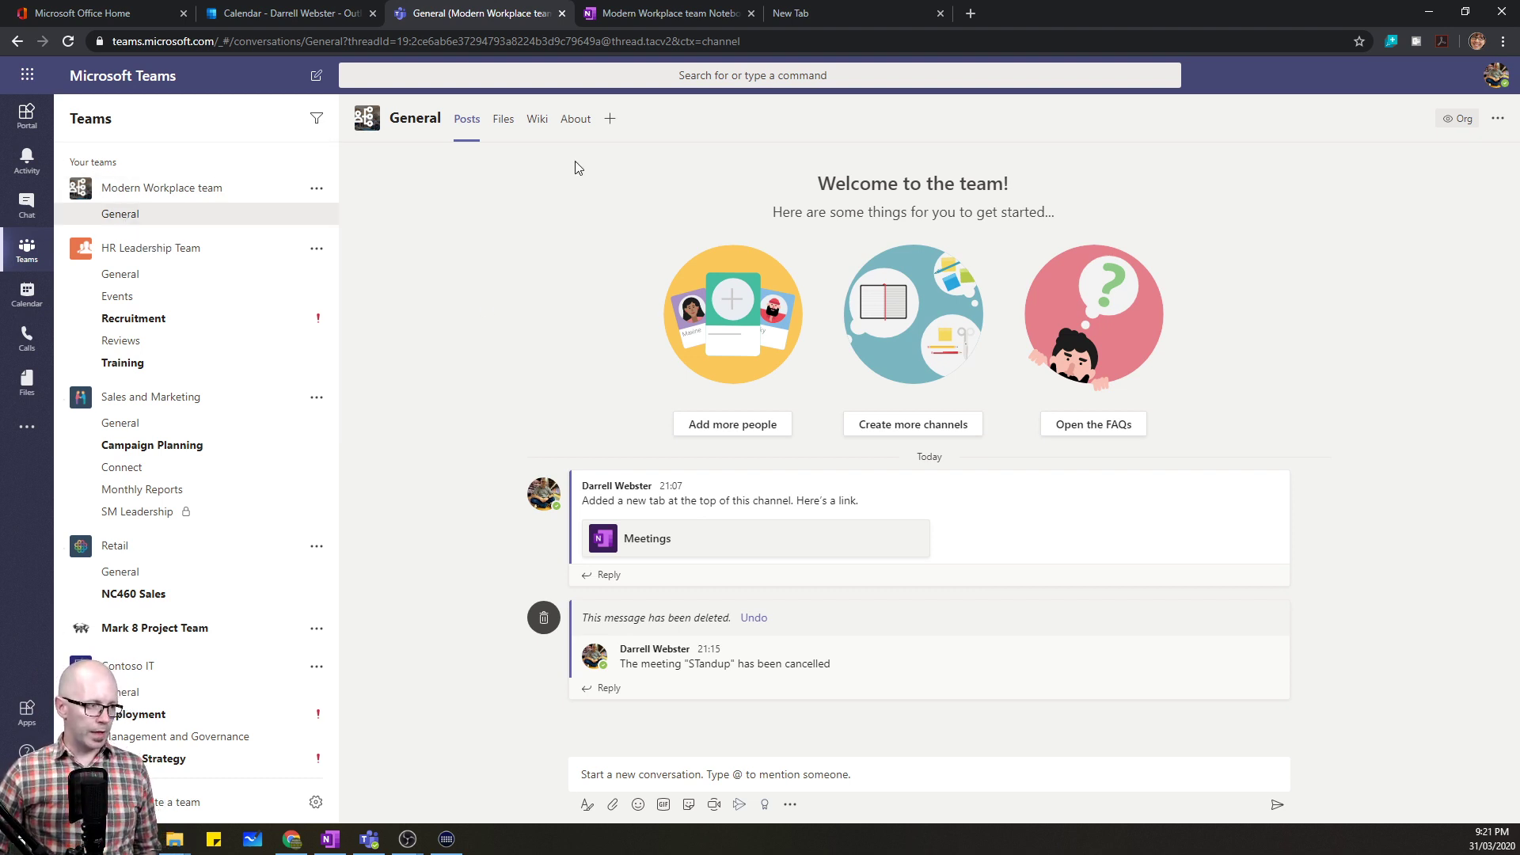
mouse_move(576, 125)
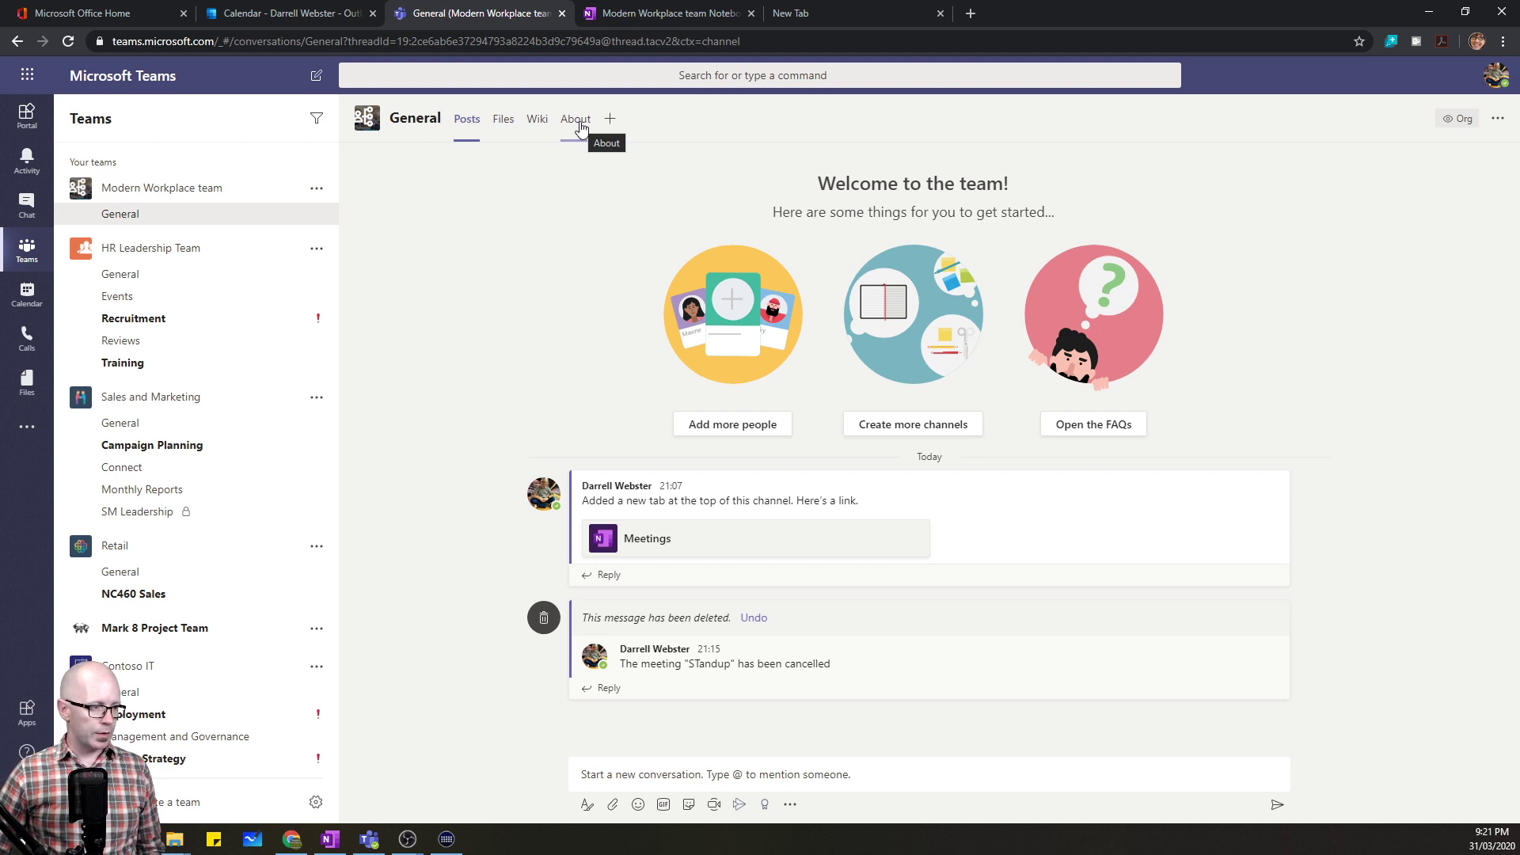
mouse_move(603, 211)
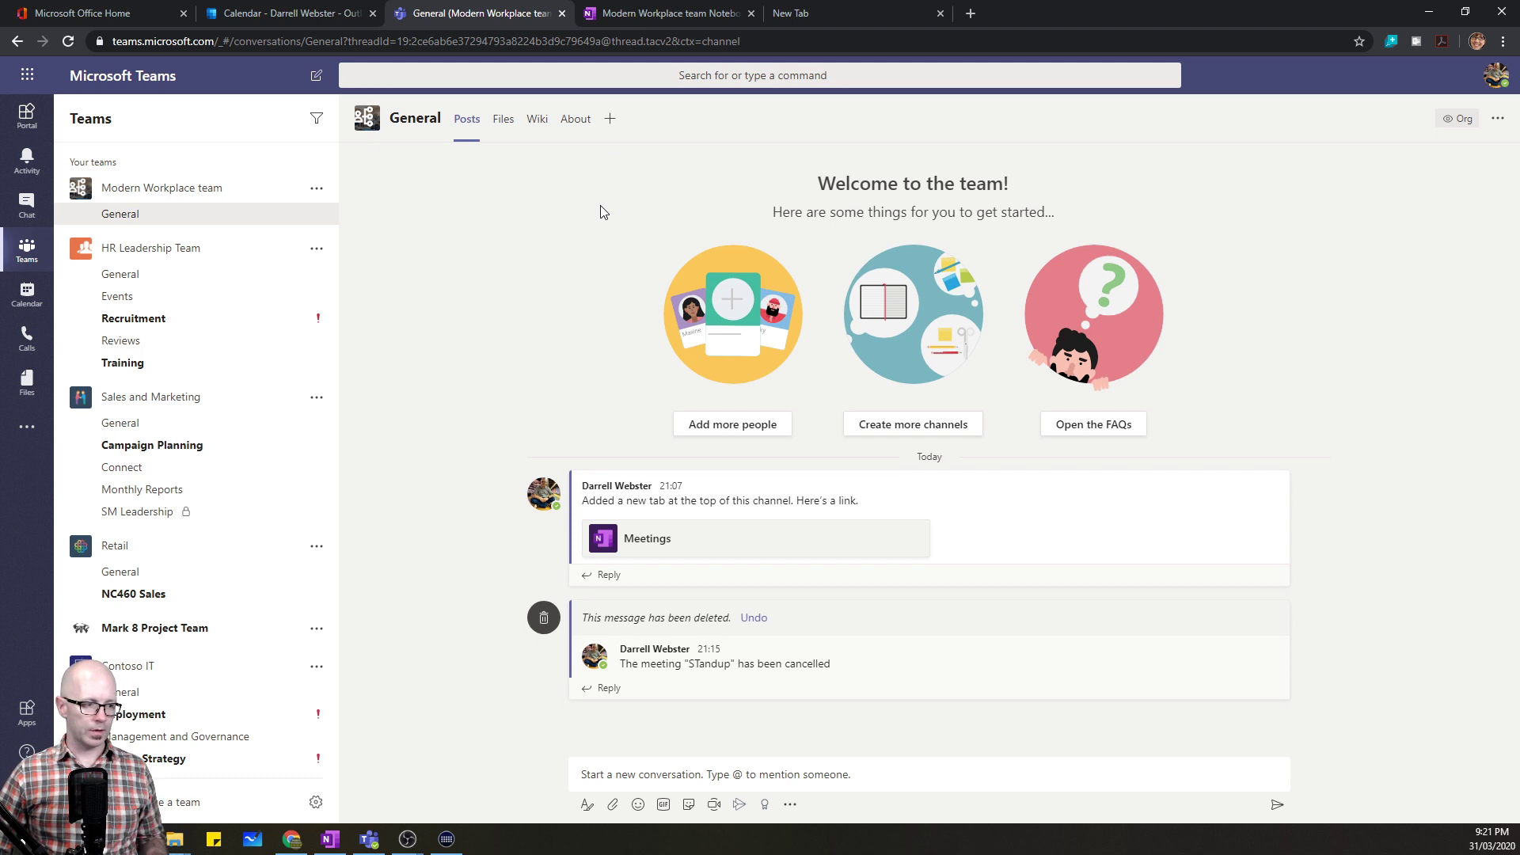
mouse_move(559, 430)
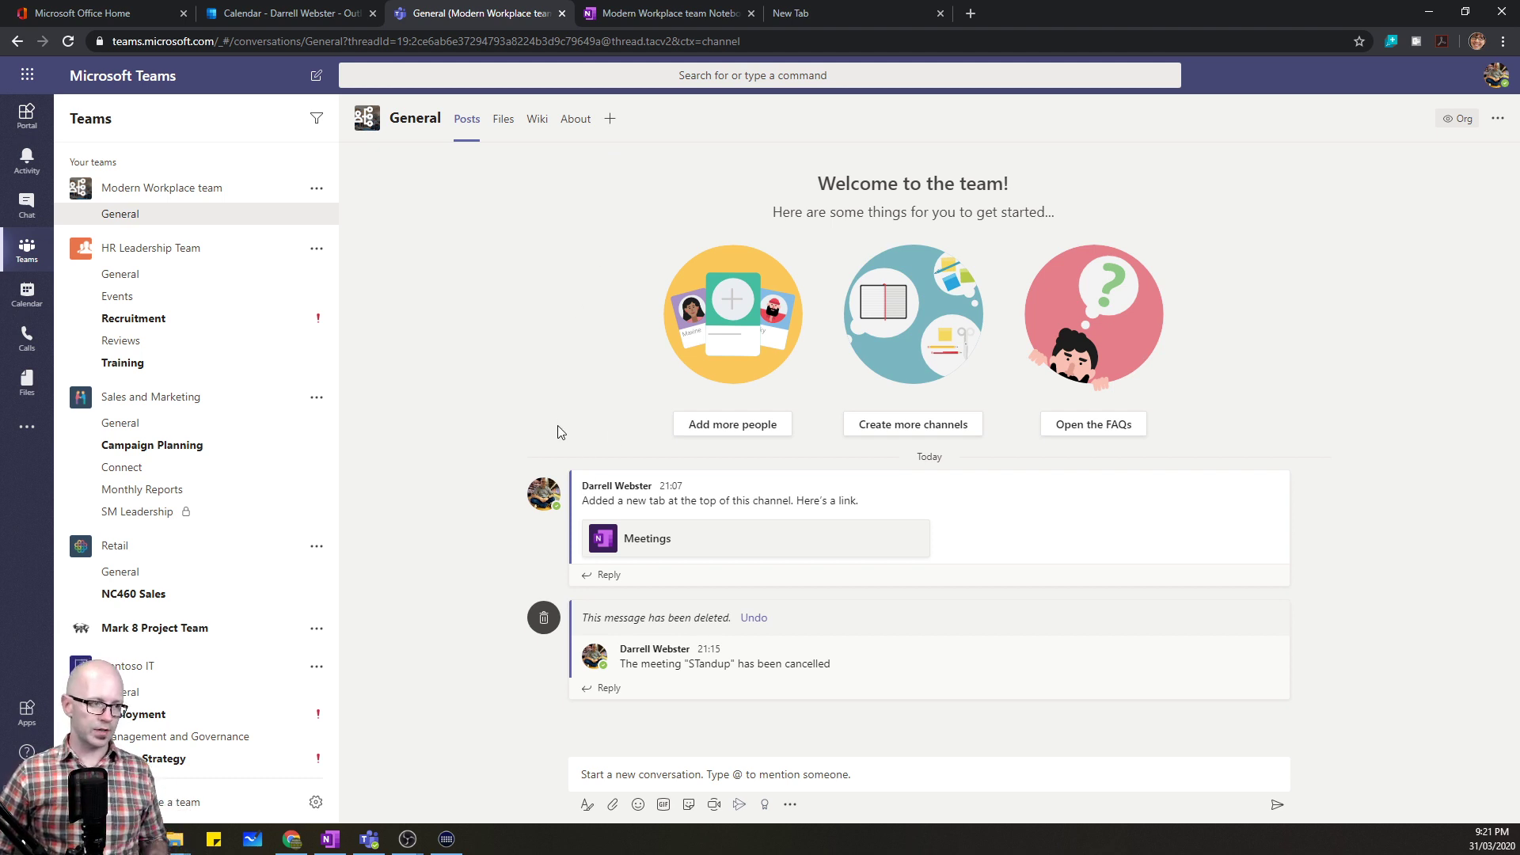
mouse_move(610, 119)
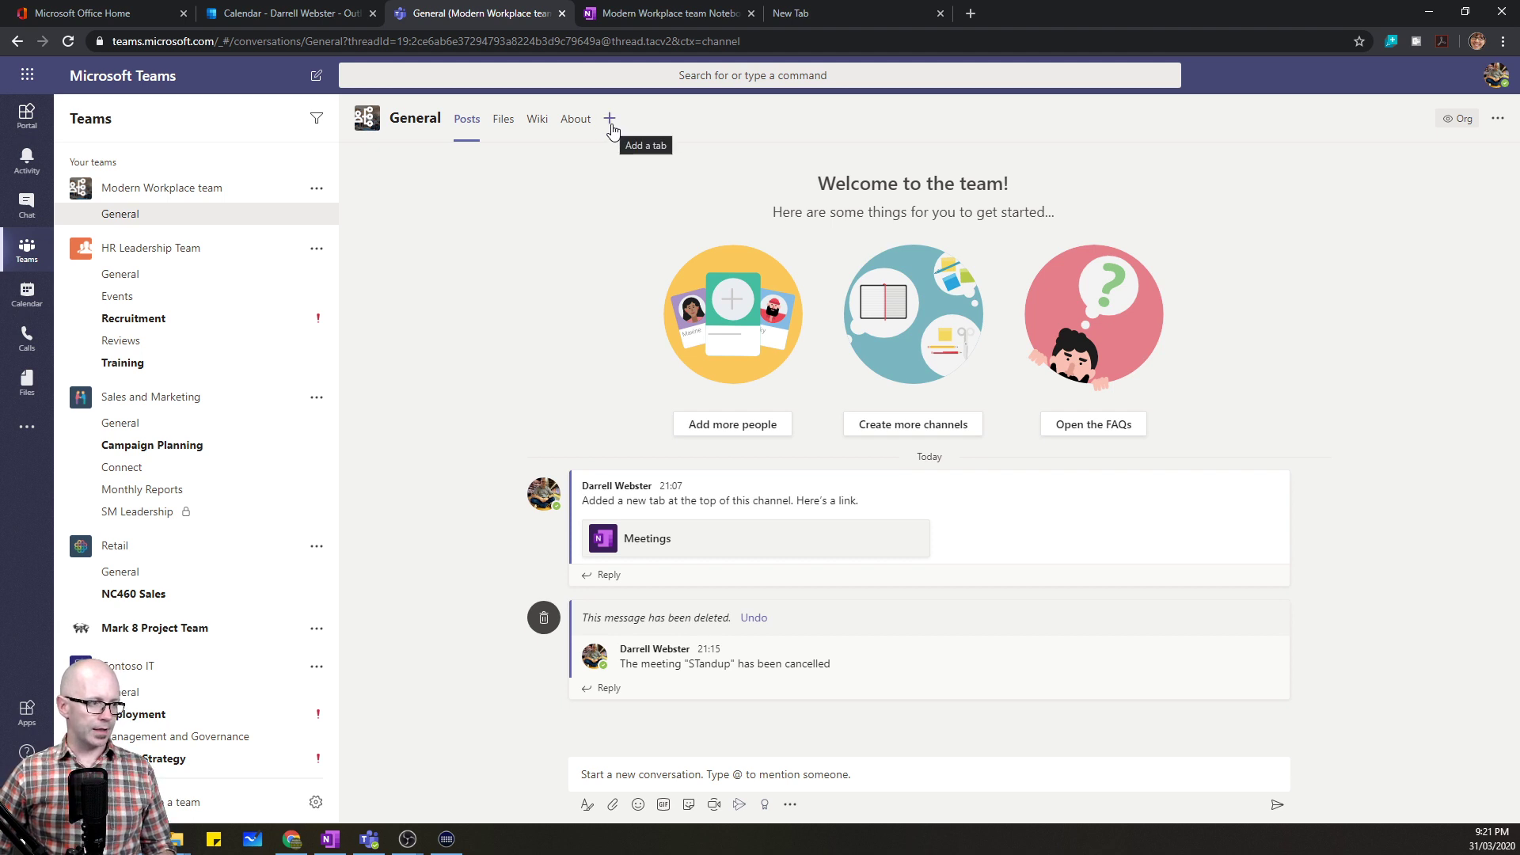
mouse_move(619, 163)
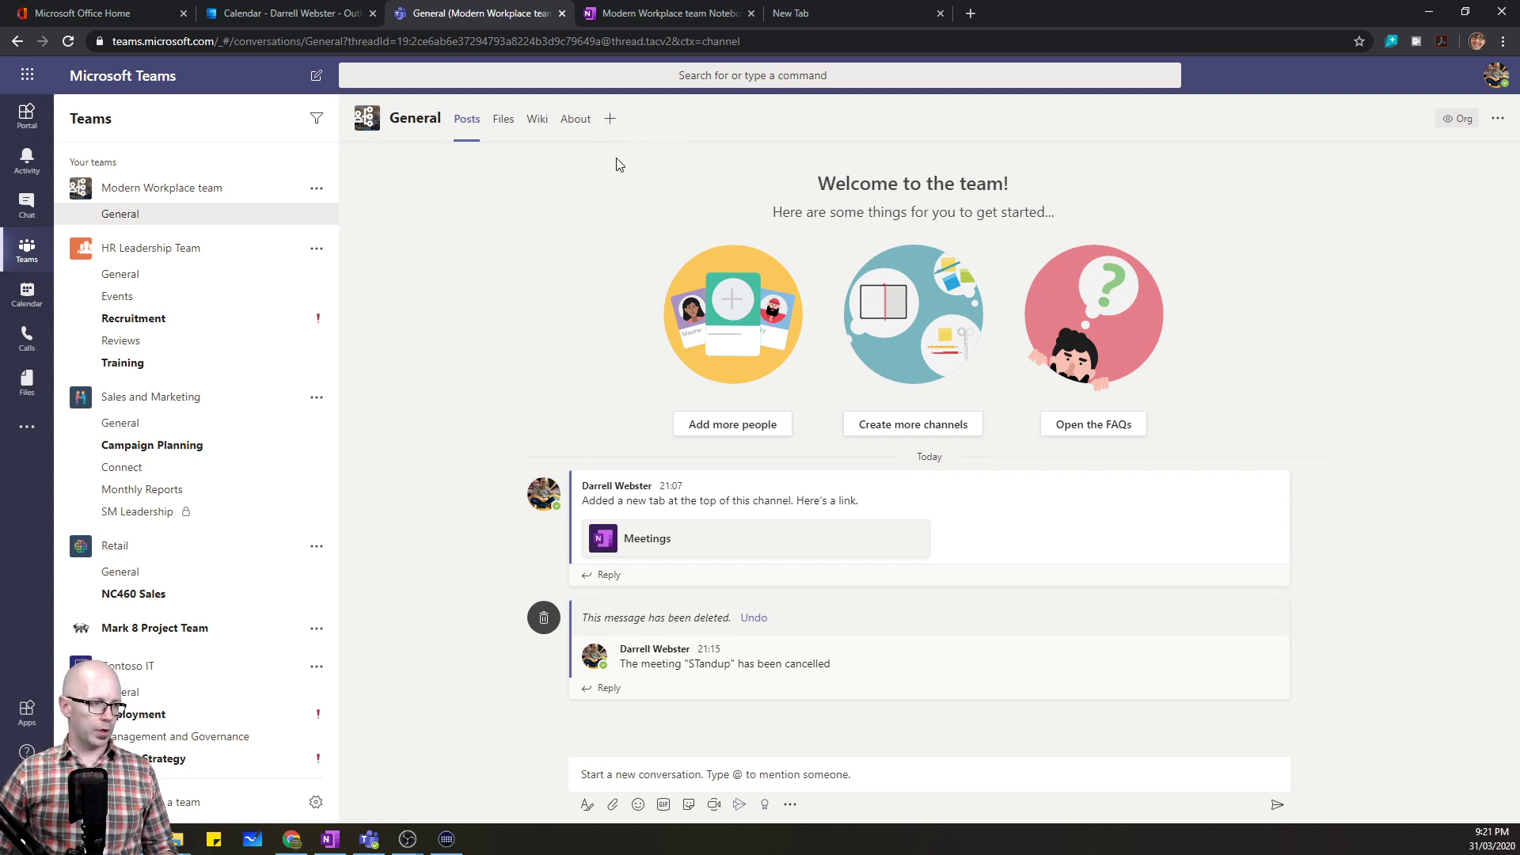
mouse_move(609, 119)
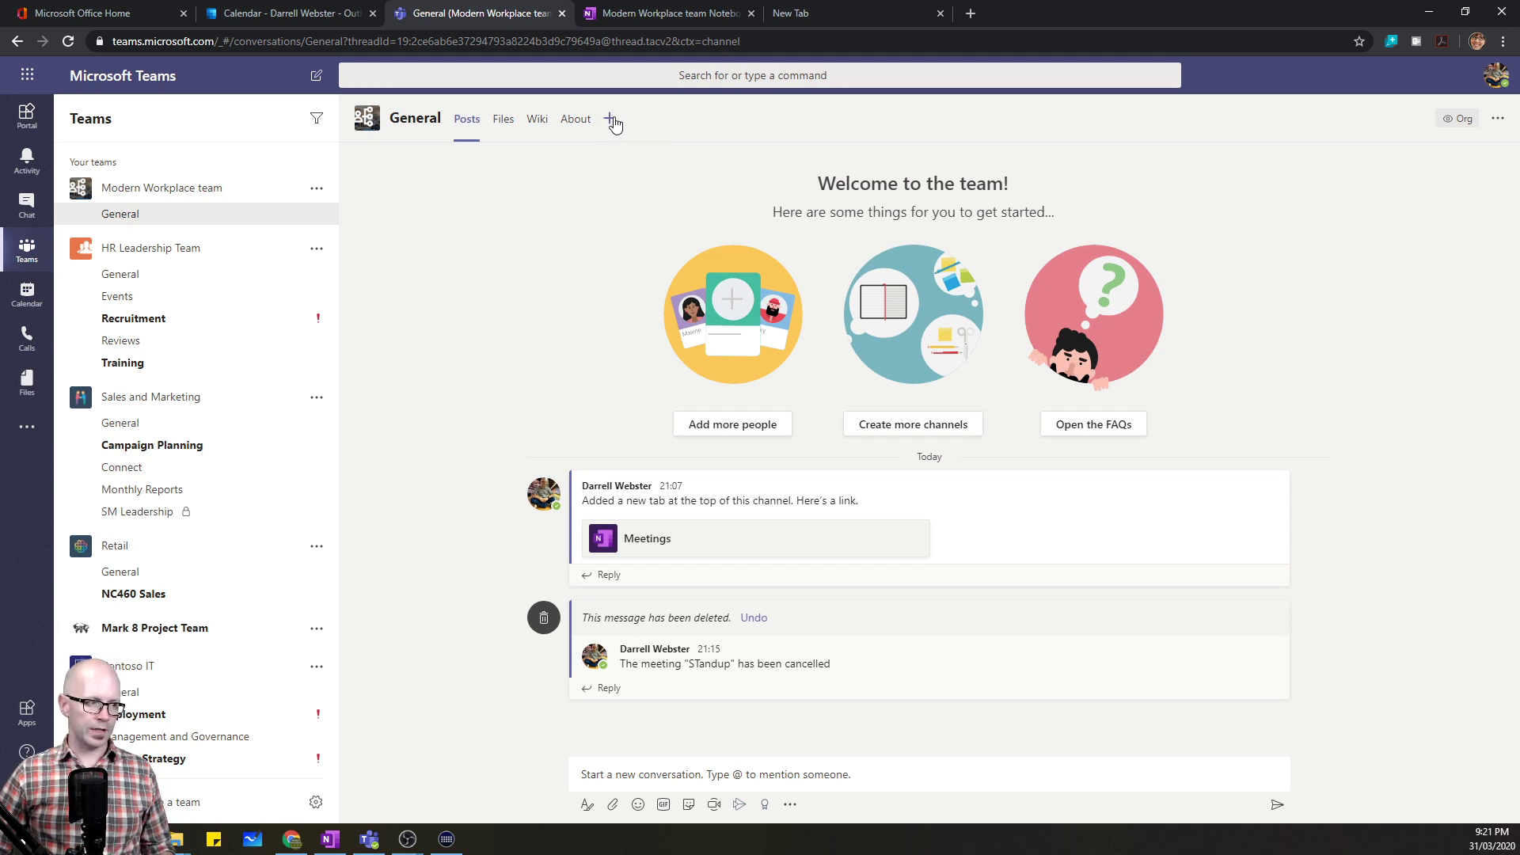
- Add a OneNote tab to General linked to the Meetings section of Modern Workplace team Notebook
click(610, 117)
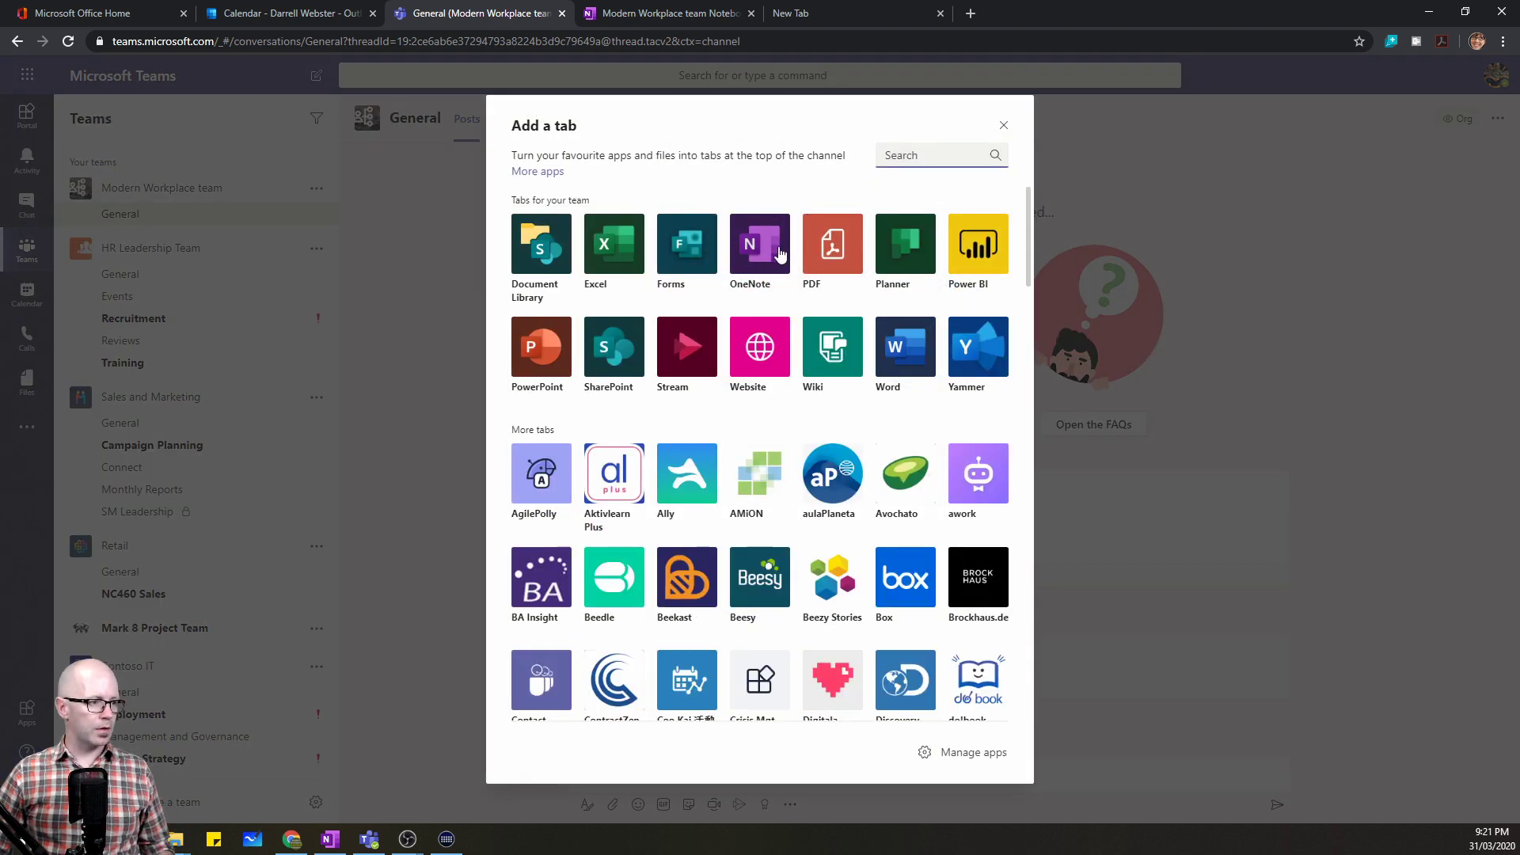
click(760, 244)
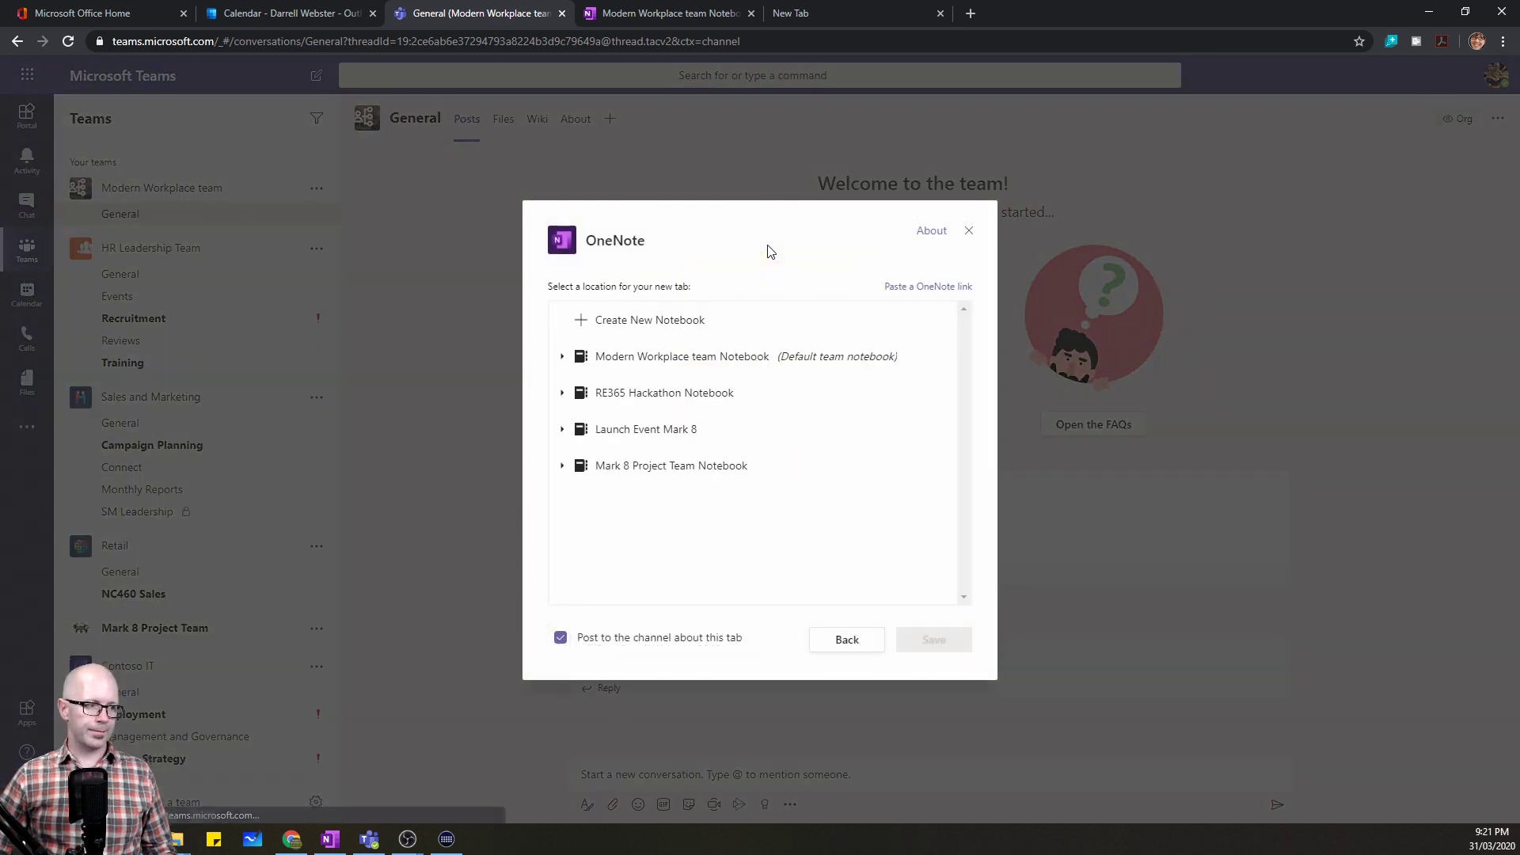
mouse_move(765, 361)
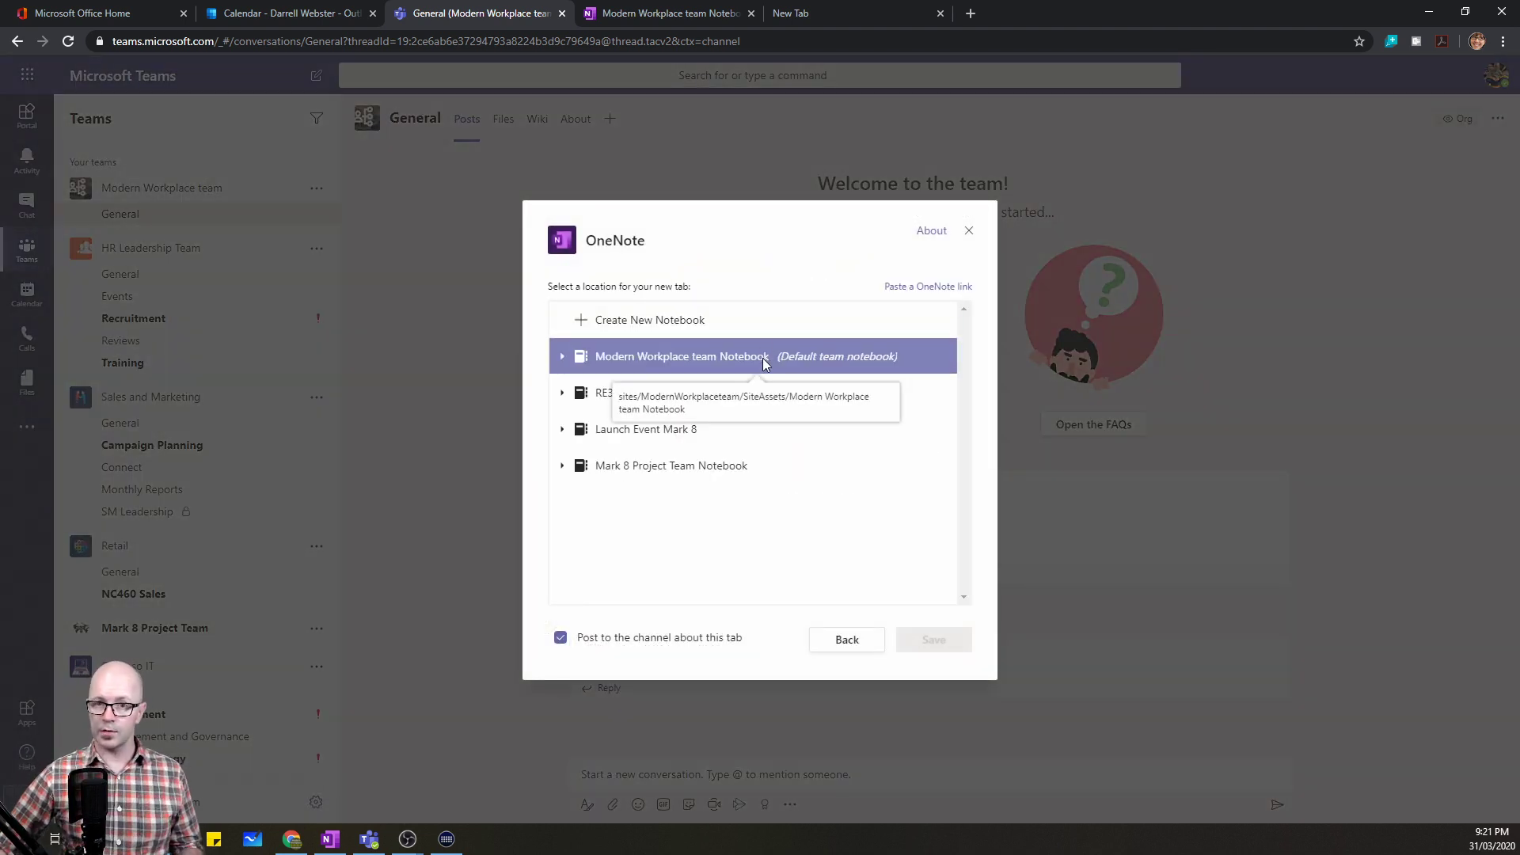
click(664, 393)
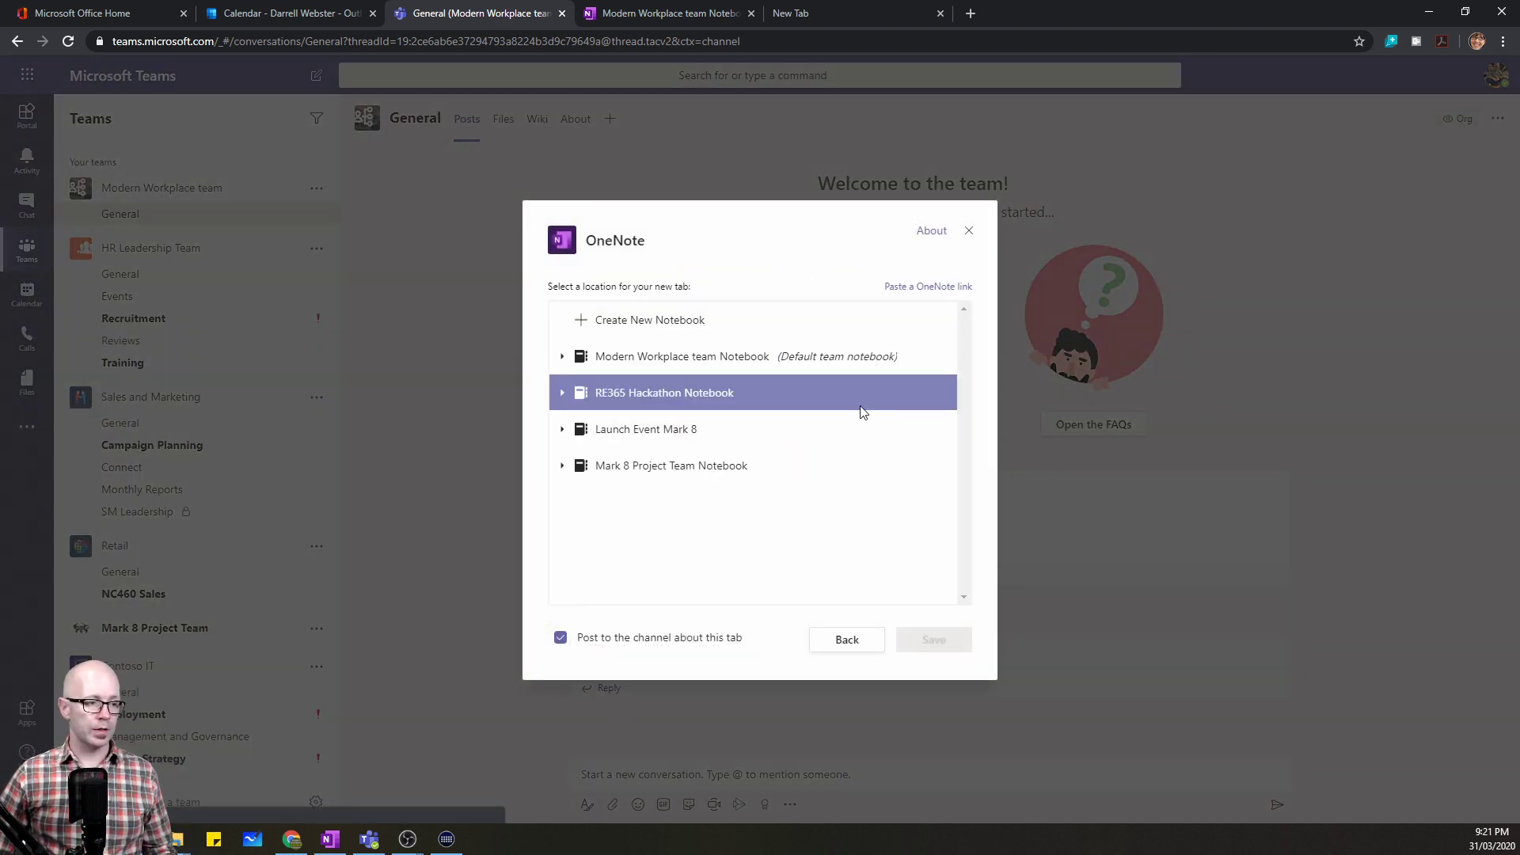
click(671, 466)
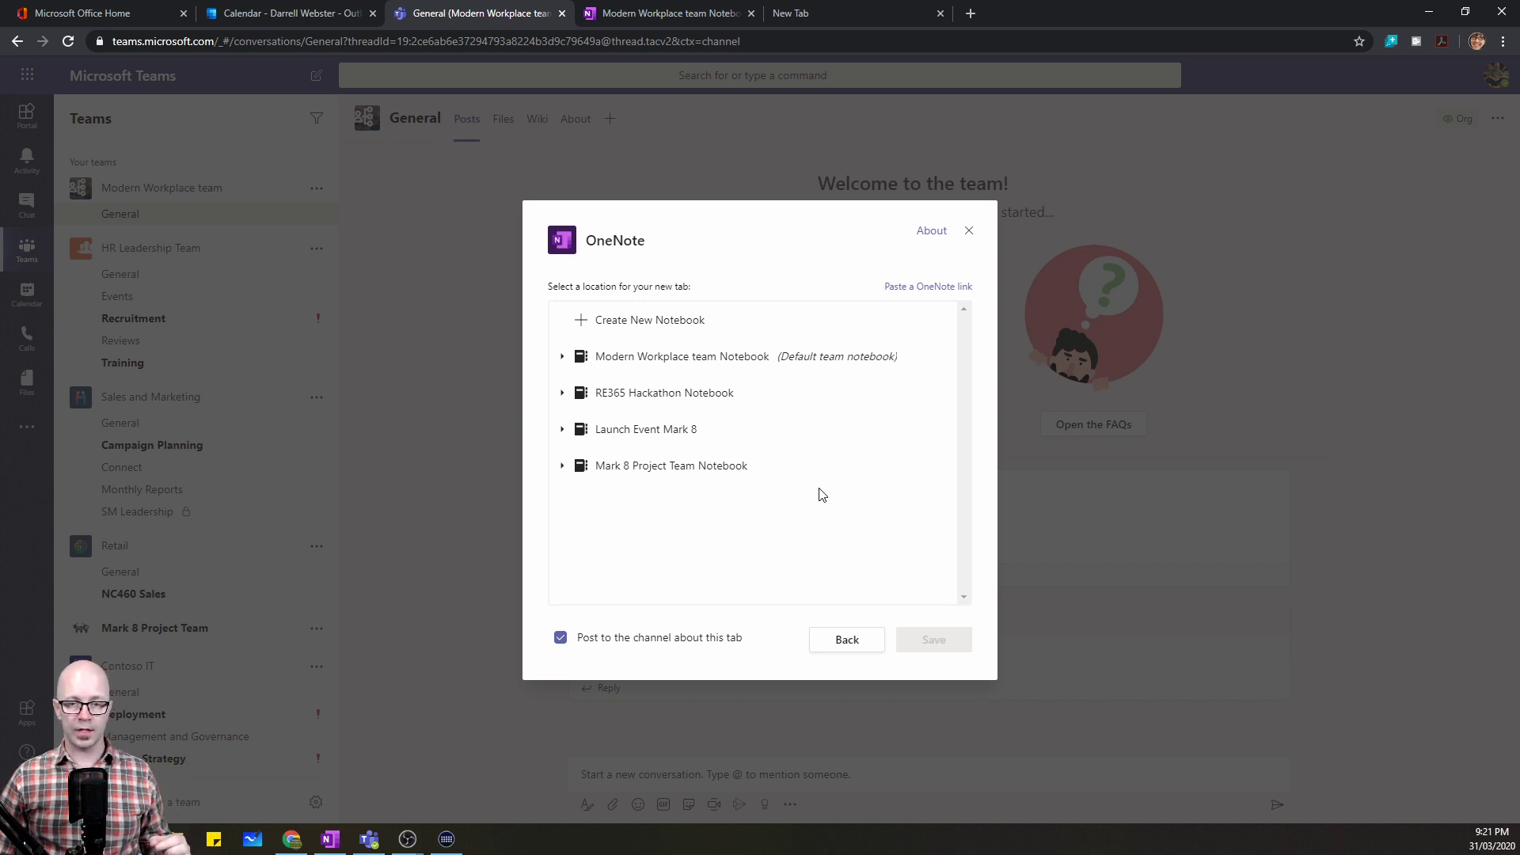
click(642, 356)
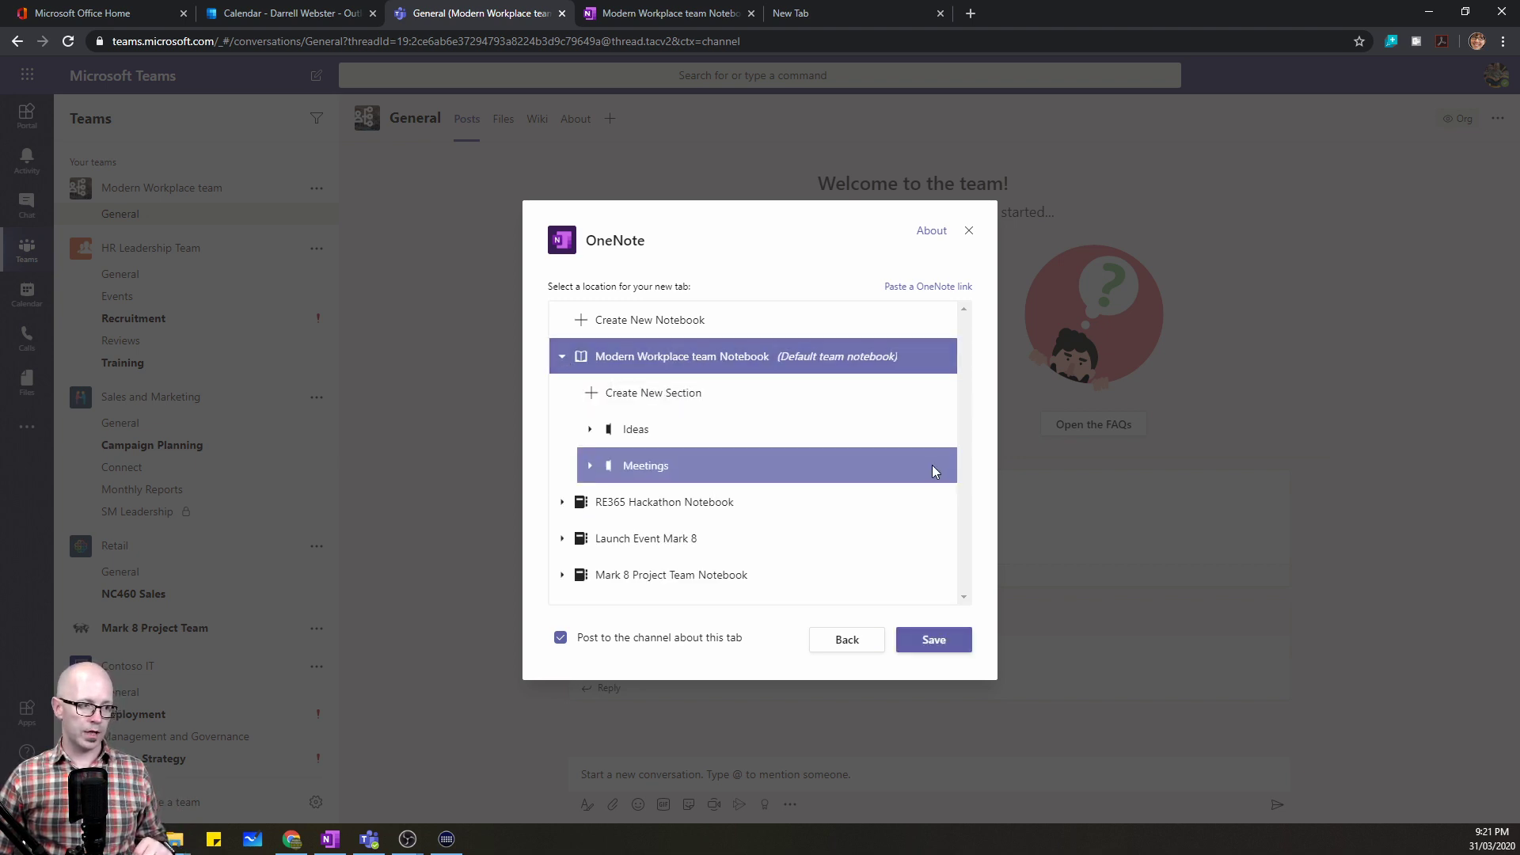
mouse_move(682, 466)
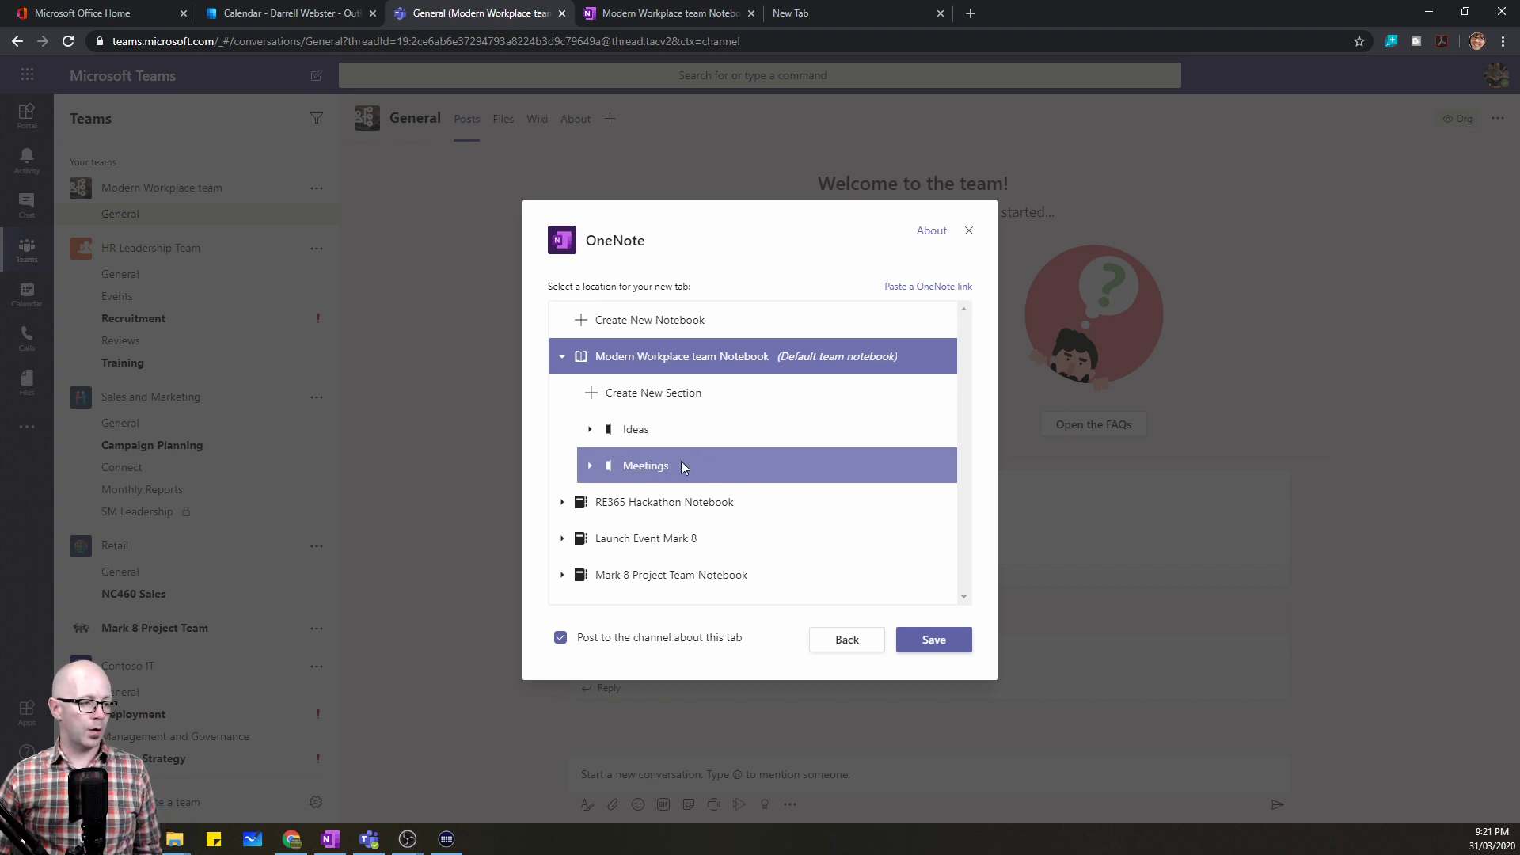
mouse_move(614, 411)
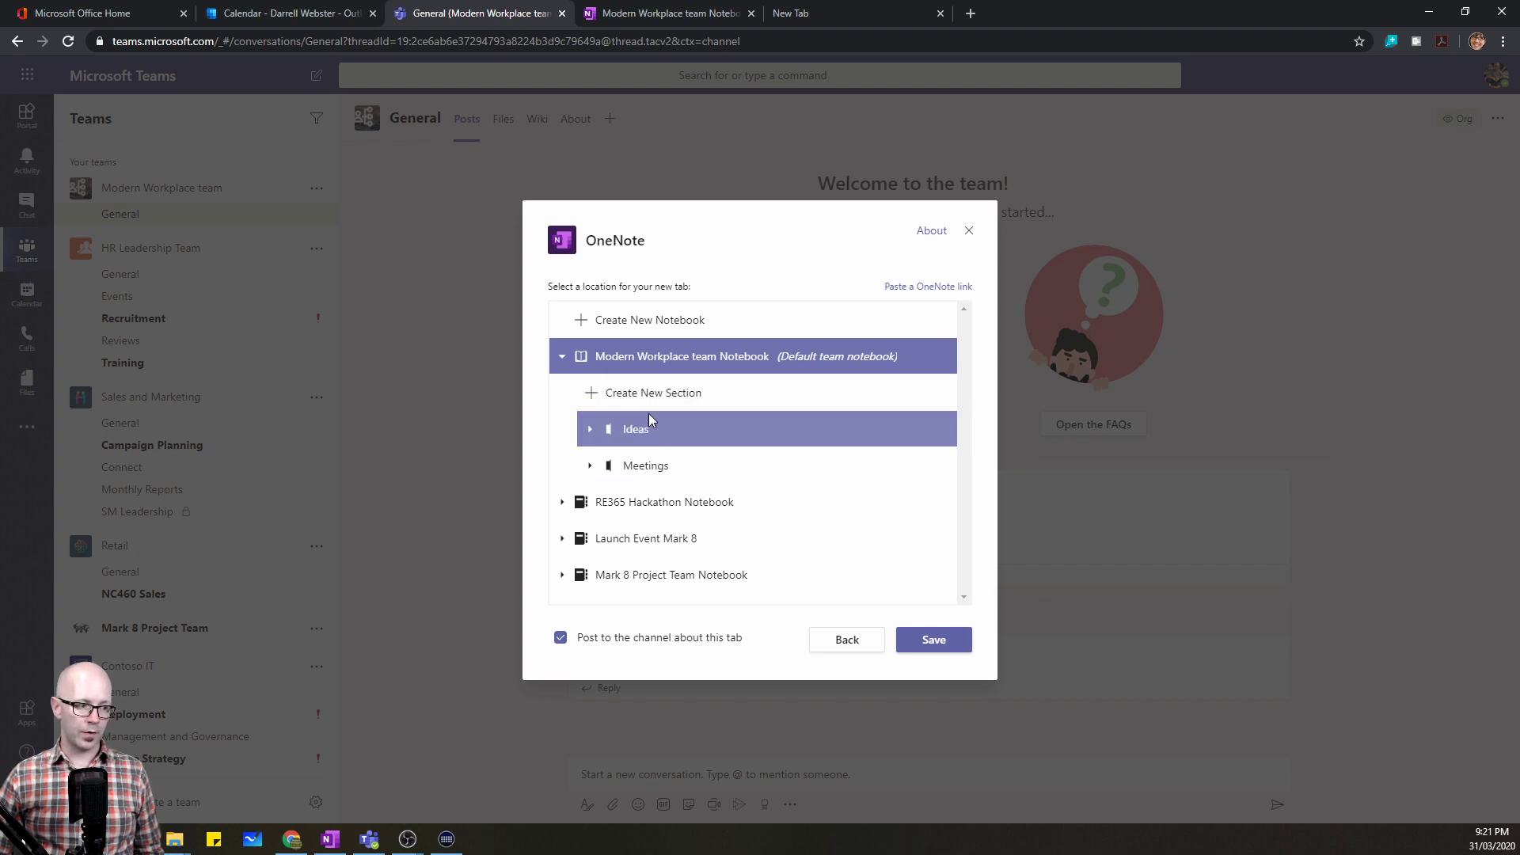
click(645, 465)
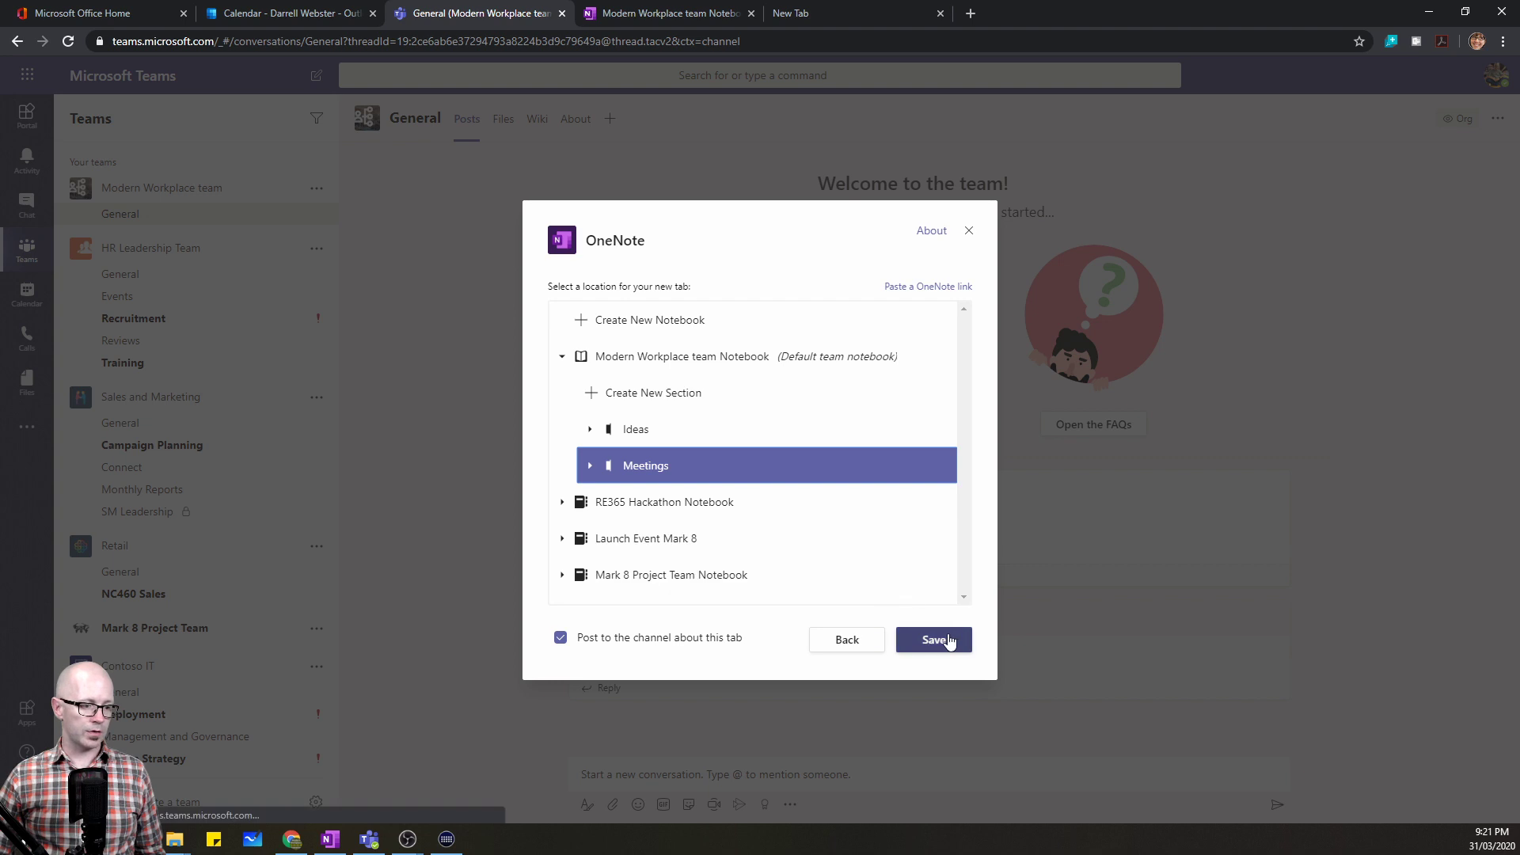
click(934, 640)
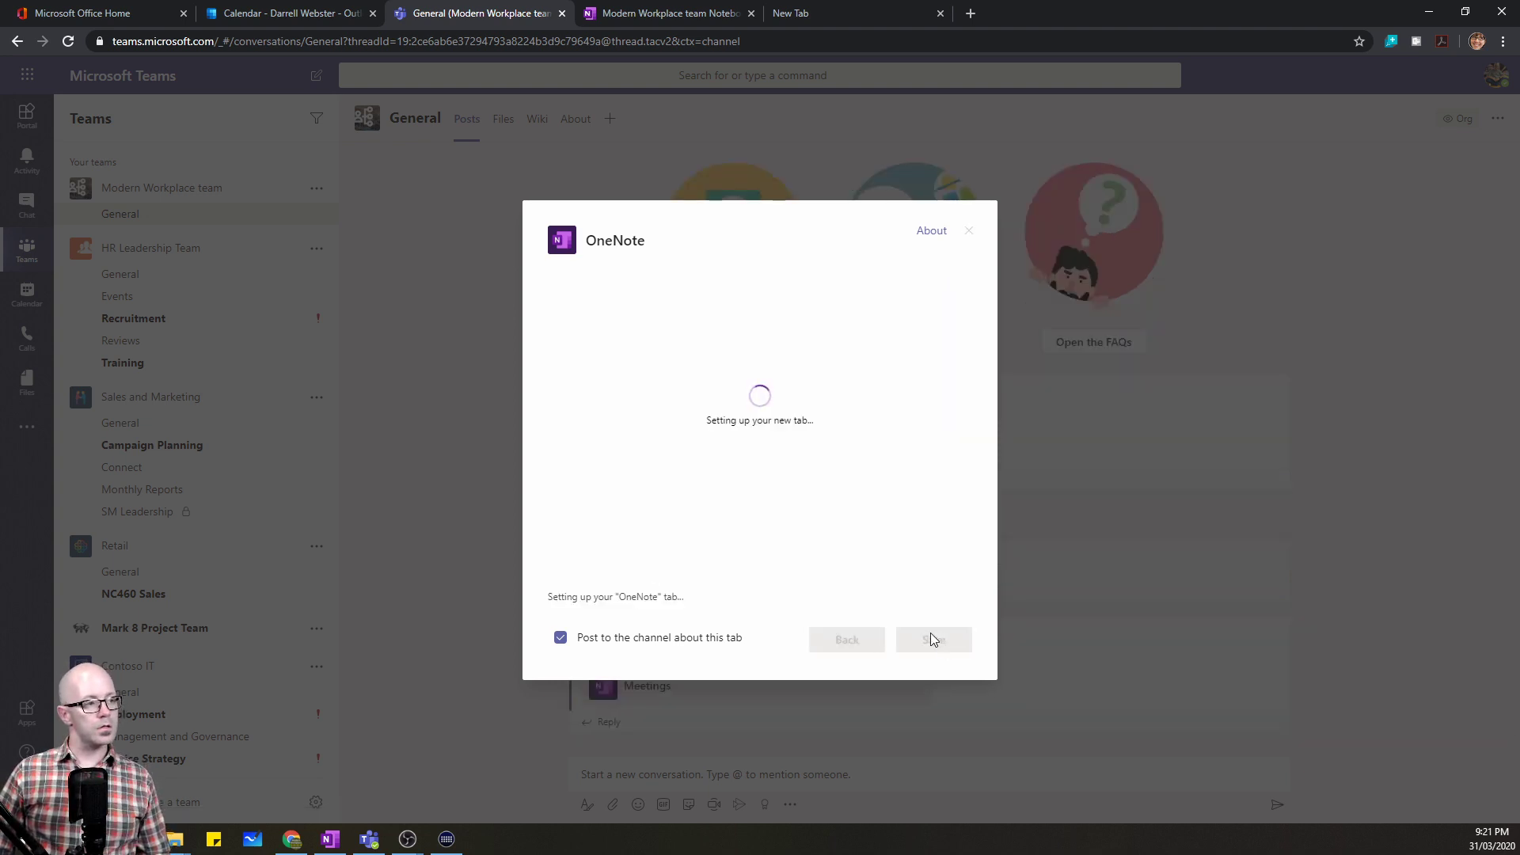
- Show the April 1 Stand up page in the new Meetings tab
click(934, 640)
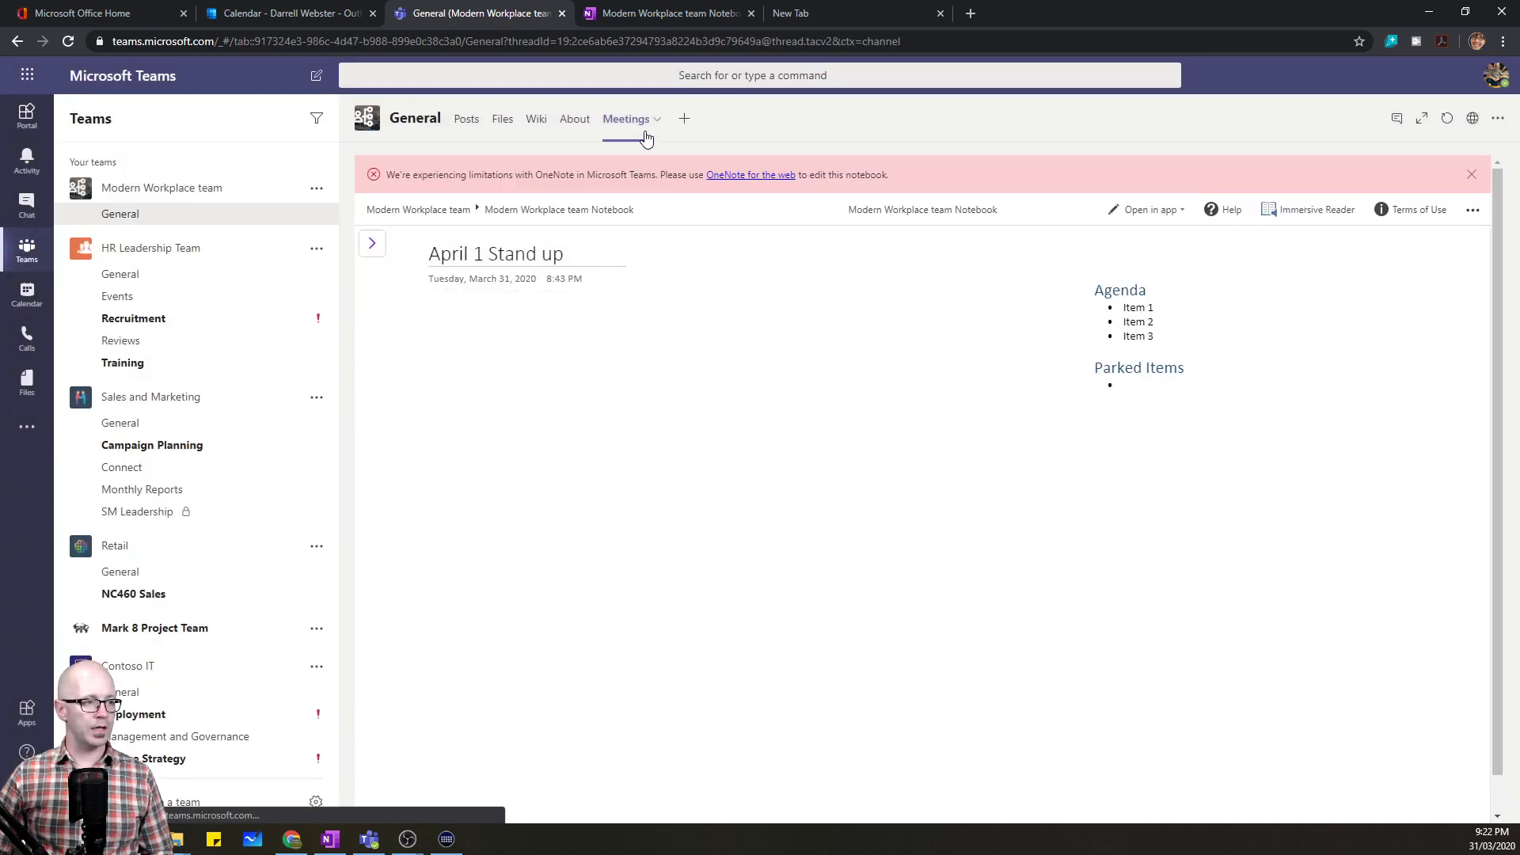
mouse_move(649, 192)
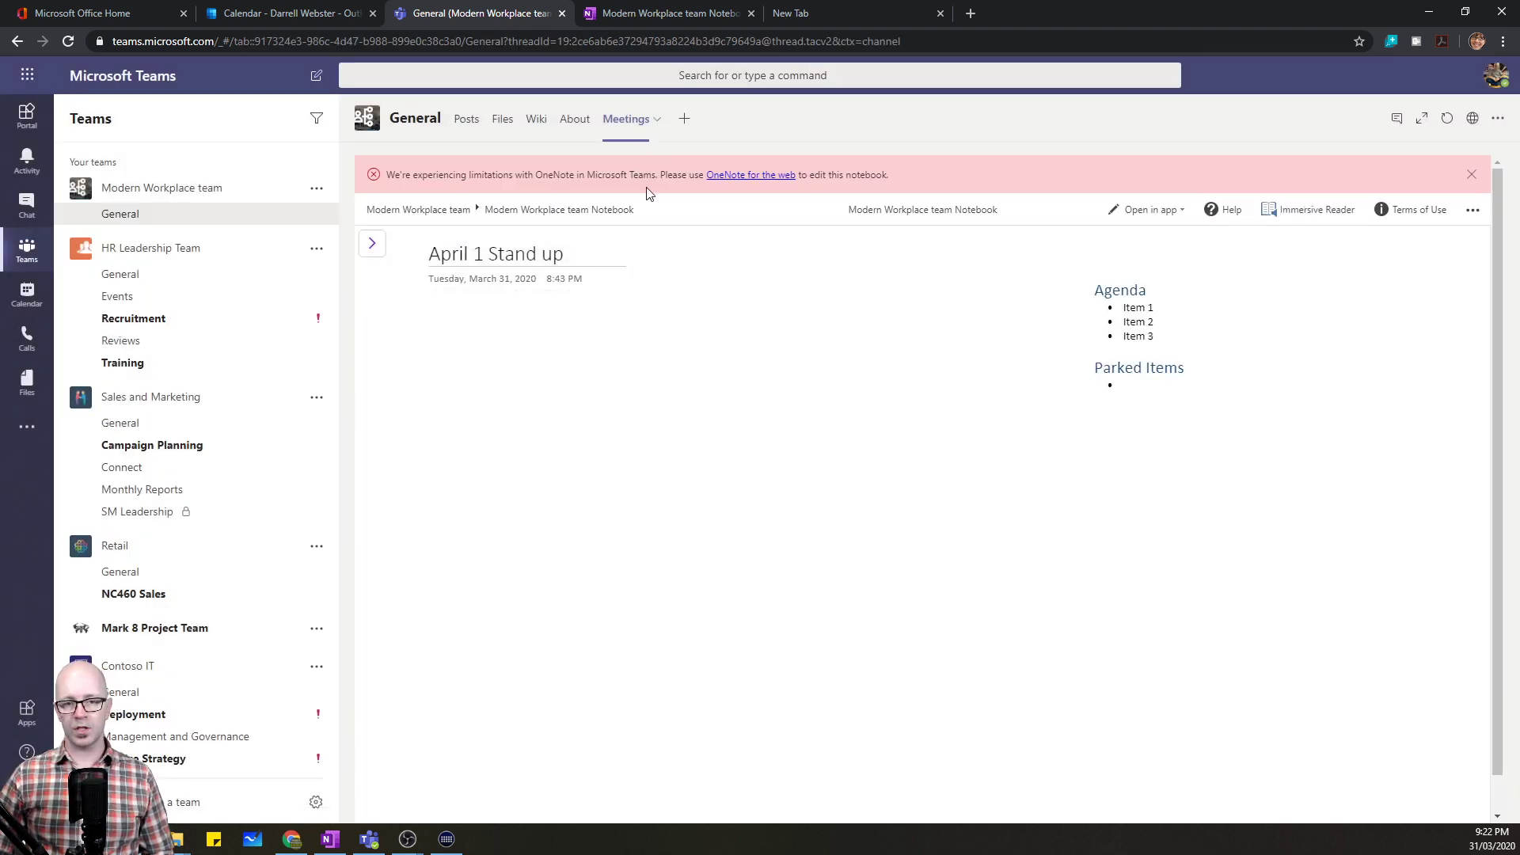
mouse_move(633, 190)
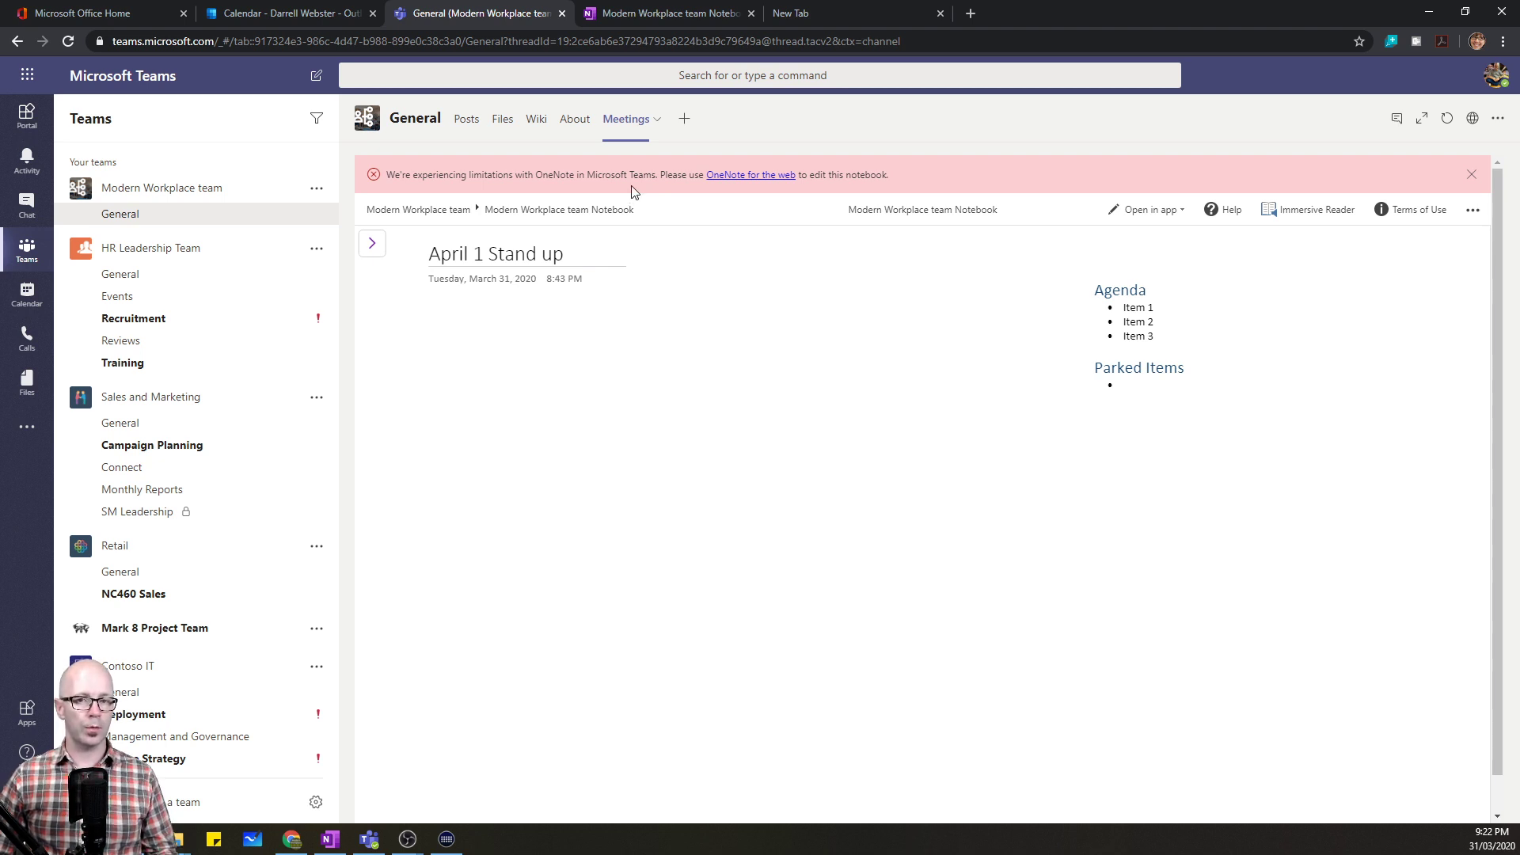
mouse_move(641, 197)
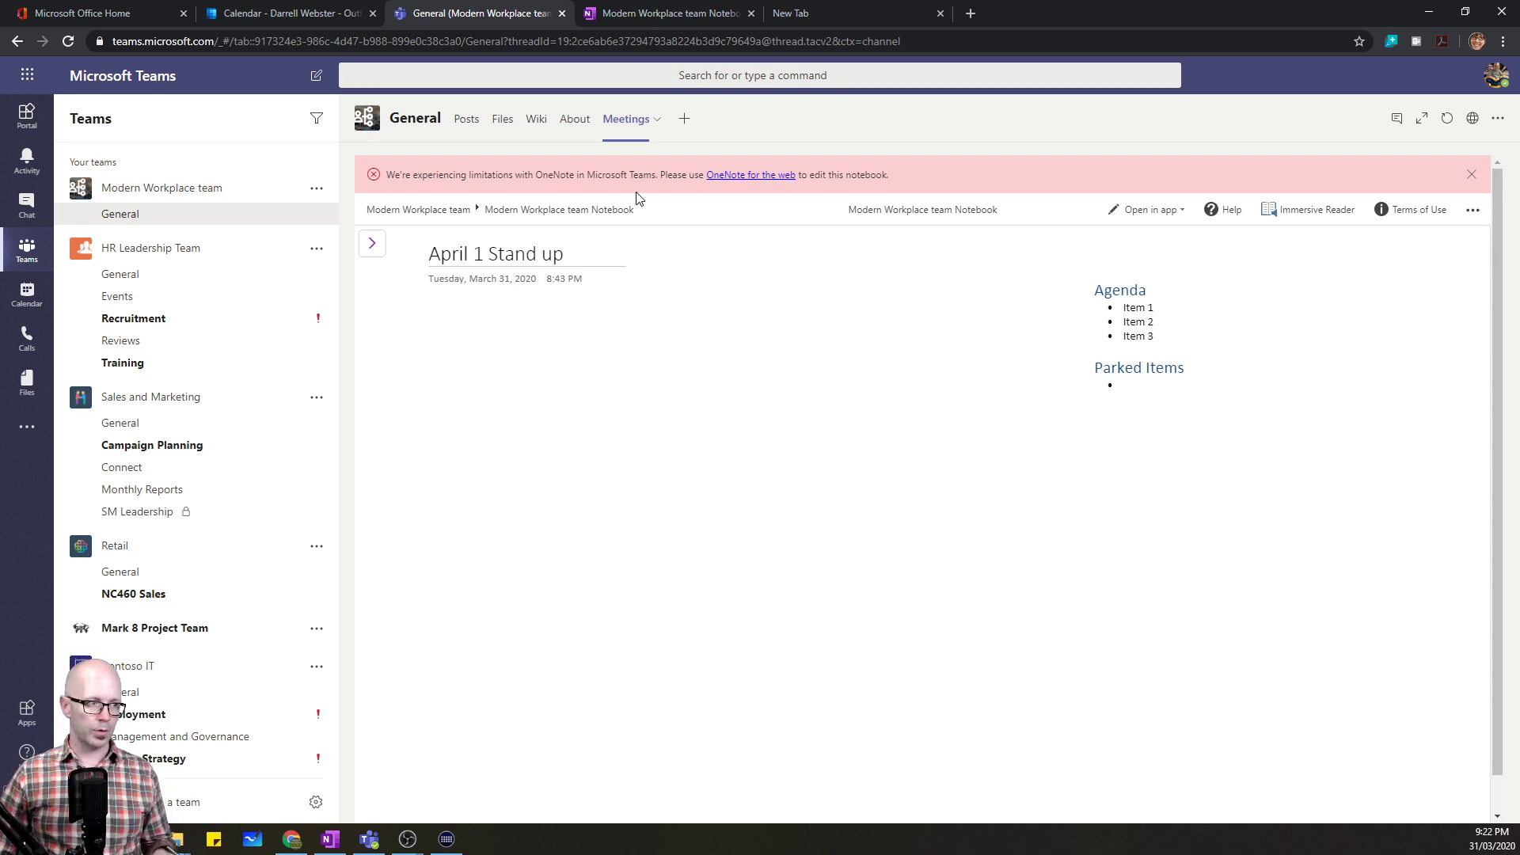
mouse_move(660, 121)
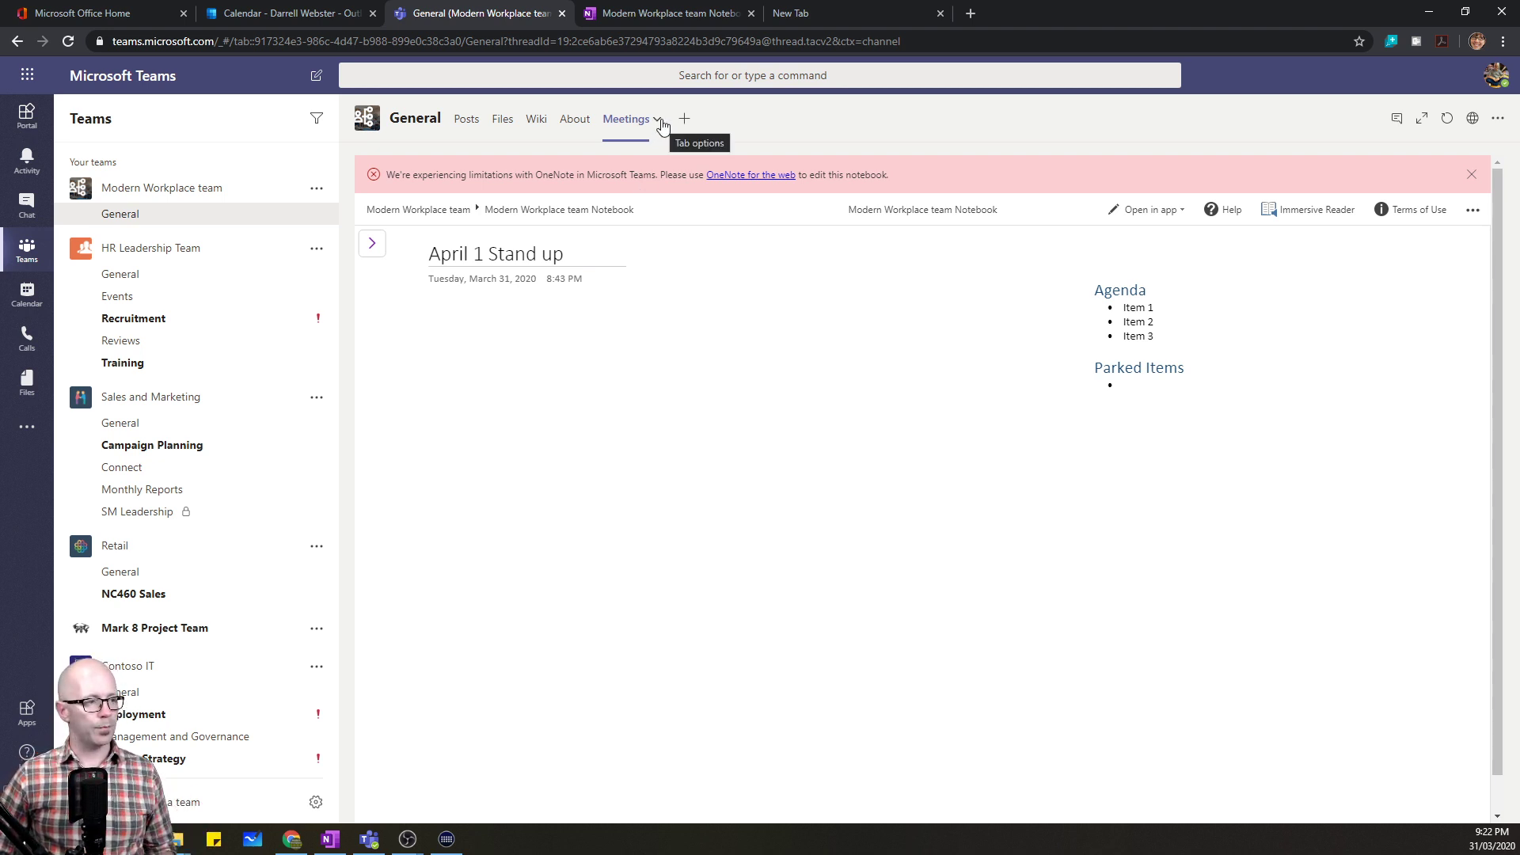
mouse_move(637, 174)
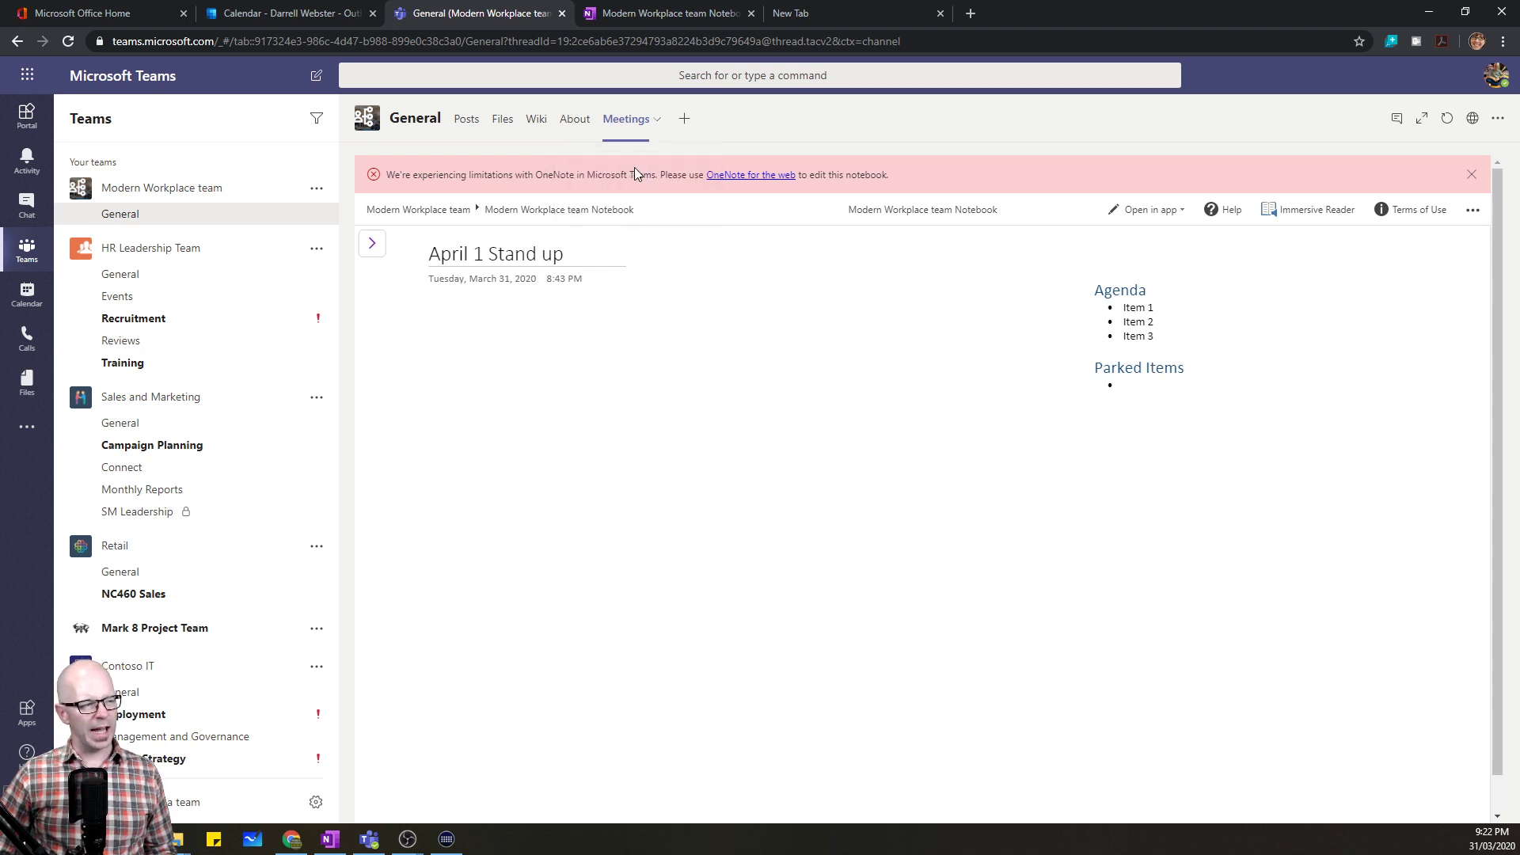
- Rename the notebook tab to Meeting Notes and show its sections and pages
click(656, 119)
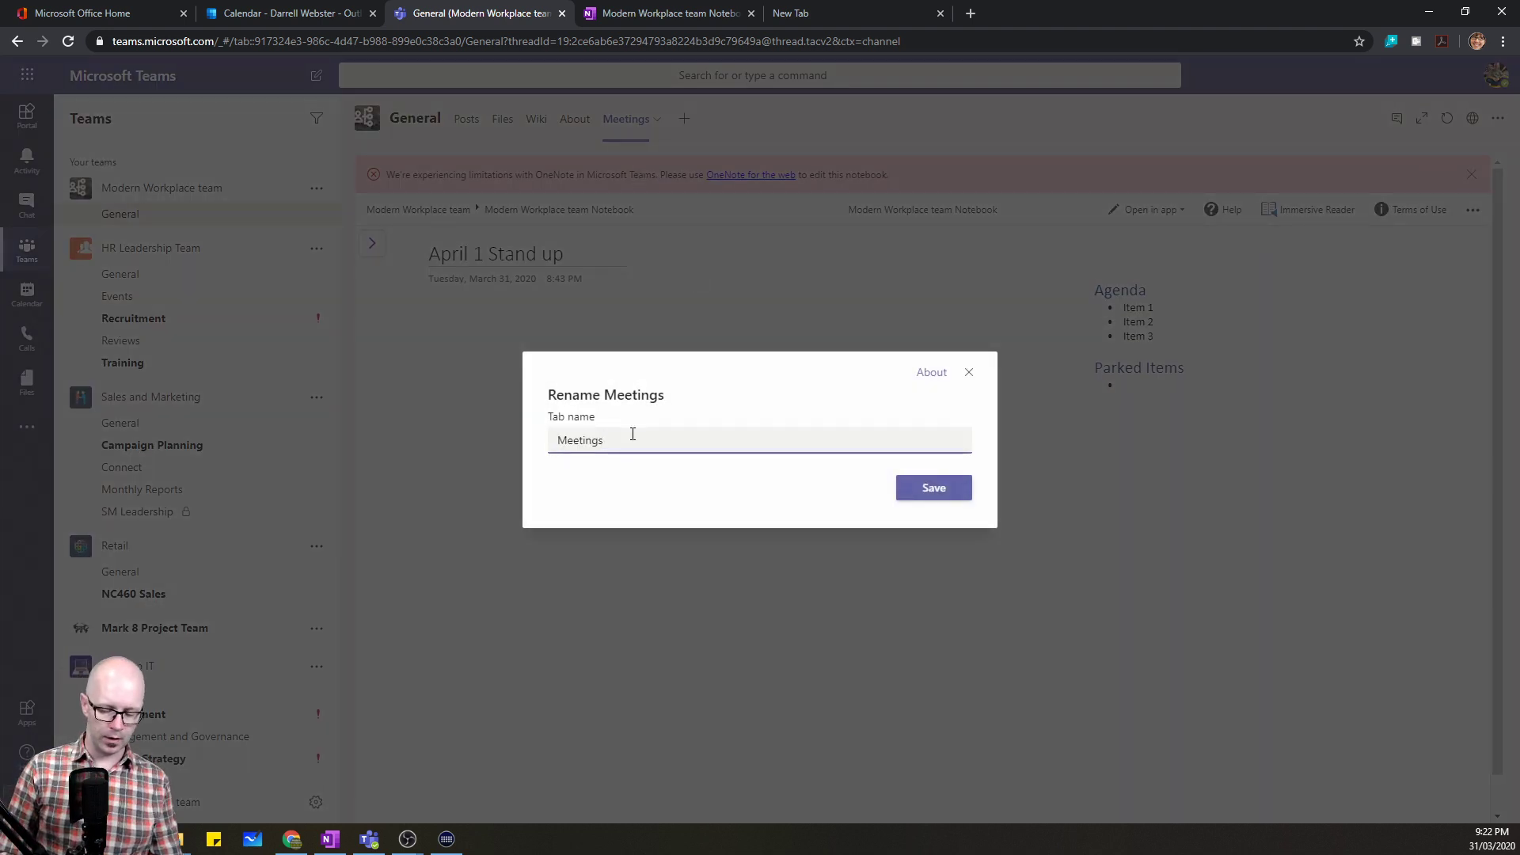
text(Meeting Notes)
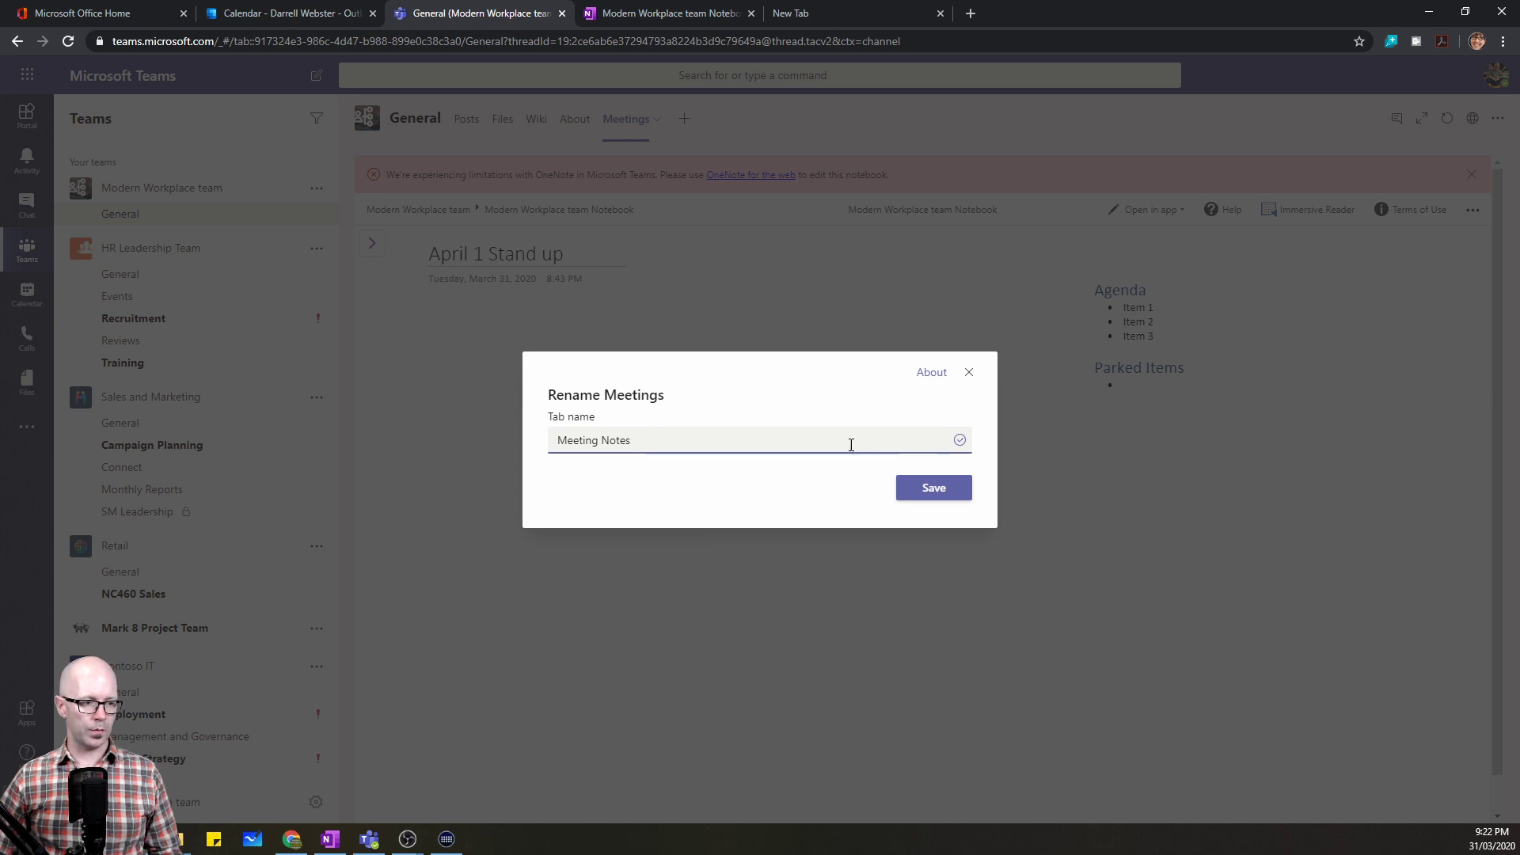
click(934, 488)
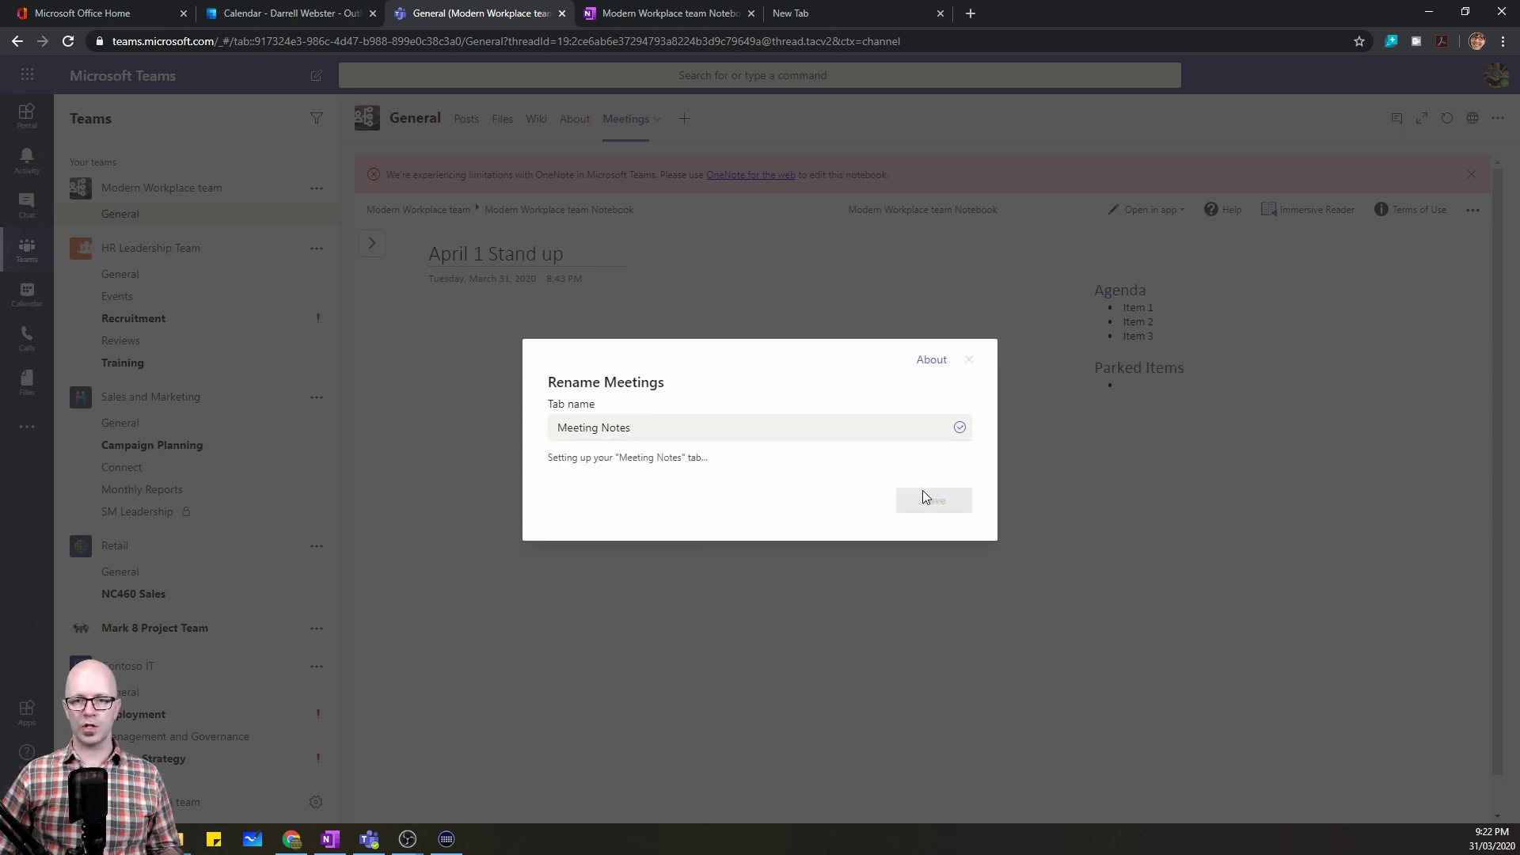
click(934, 498)
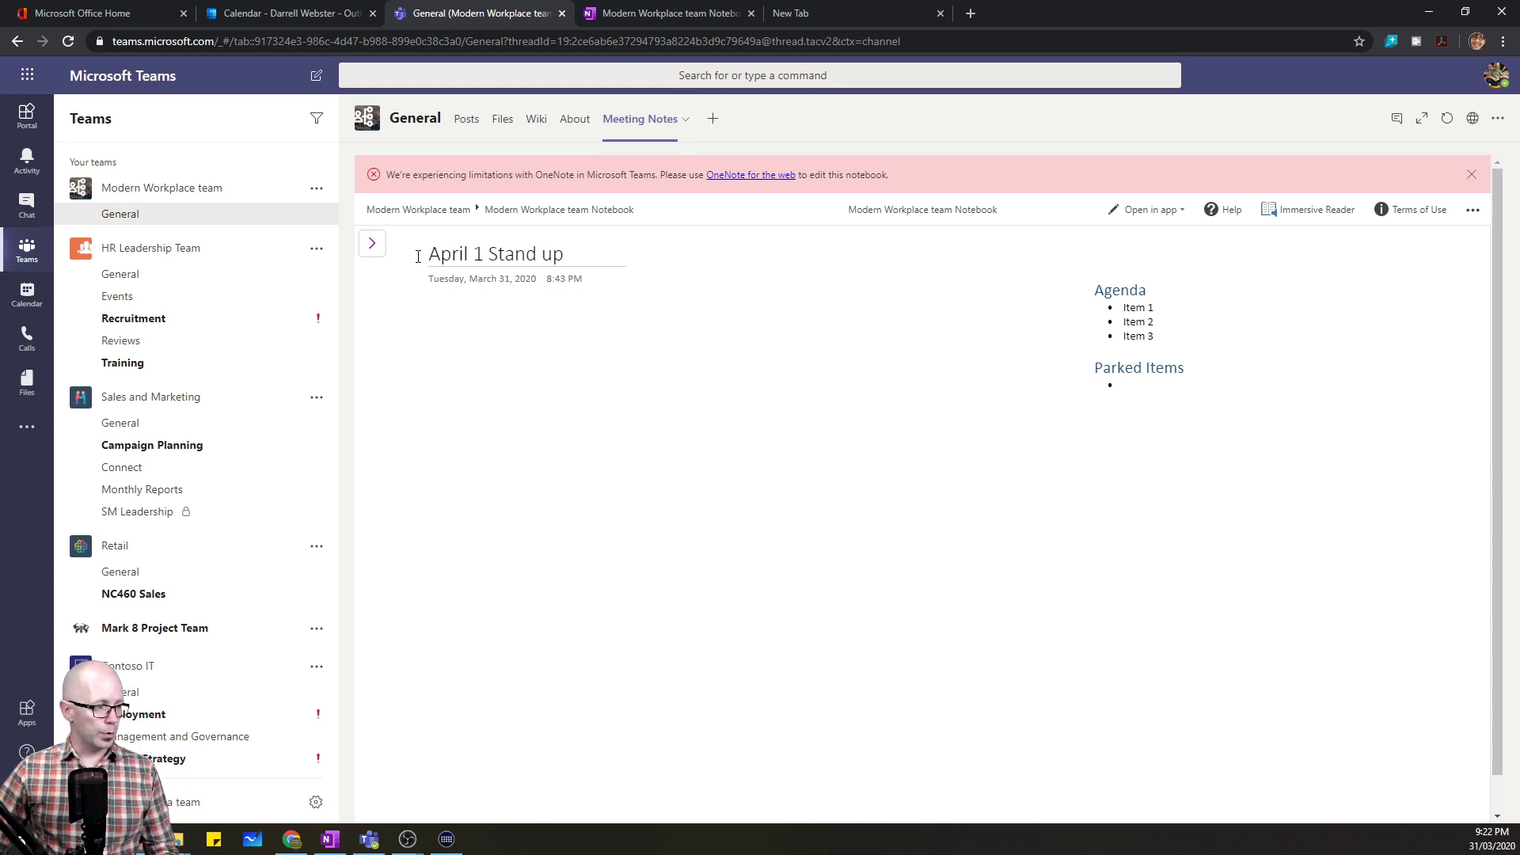
click(372, 244)
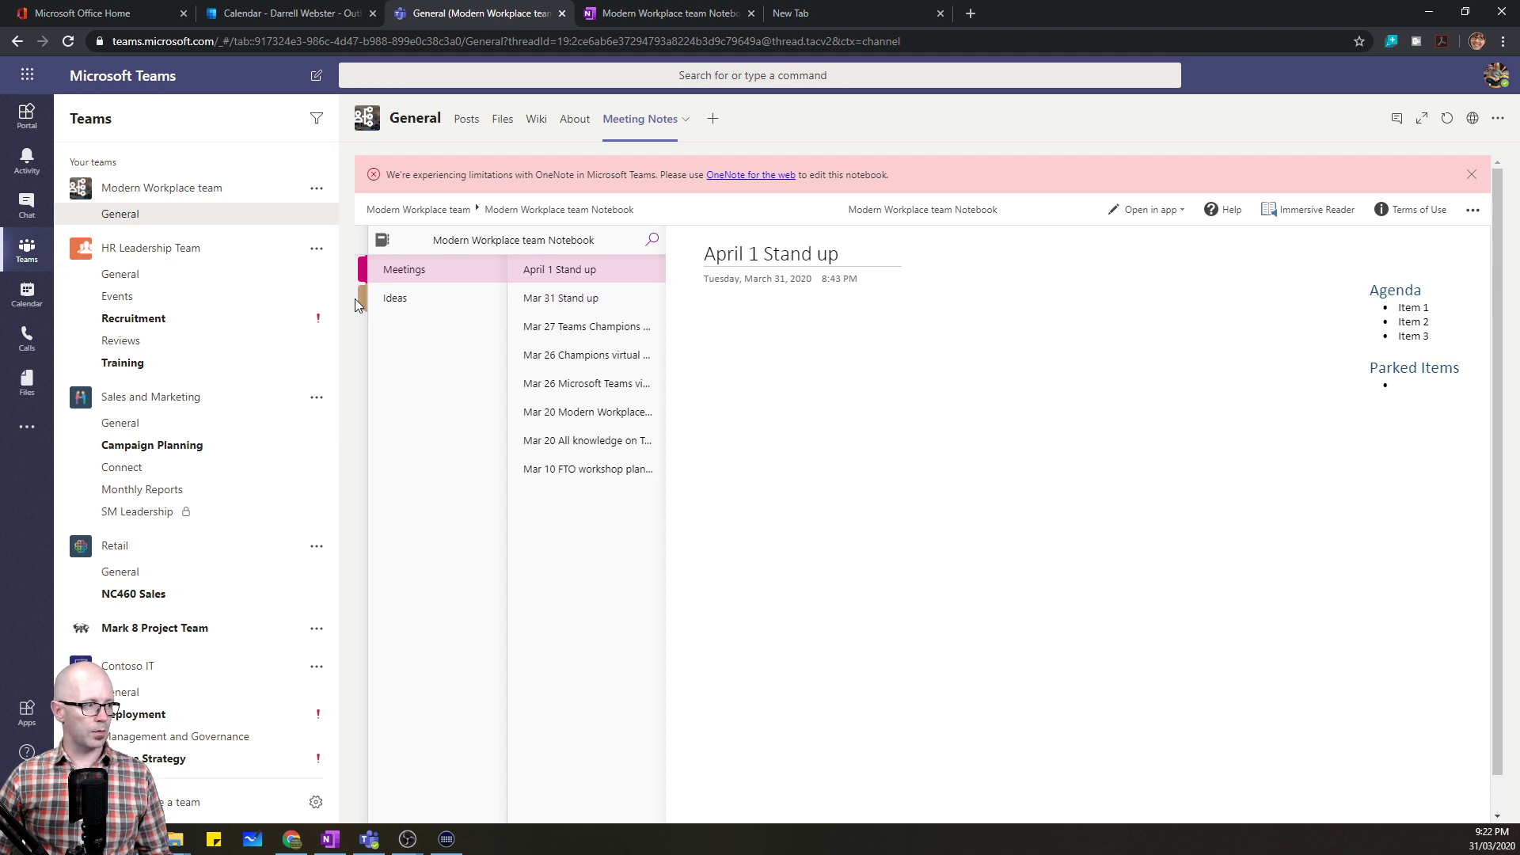
mouse_move(755, 306)
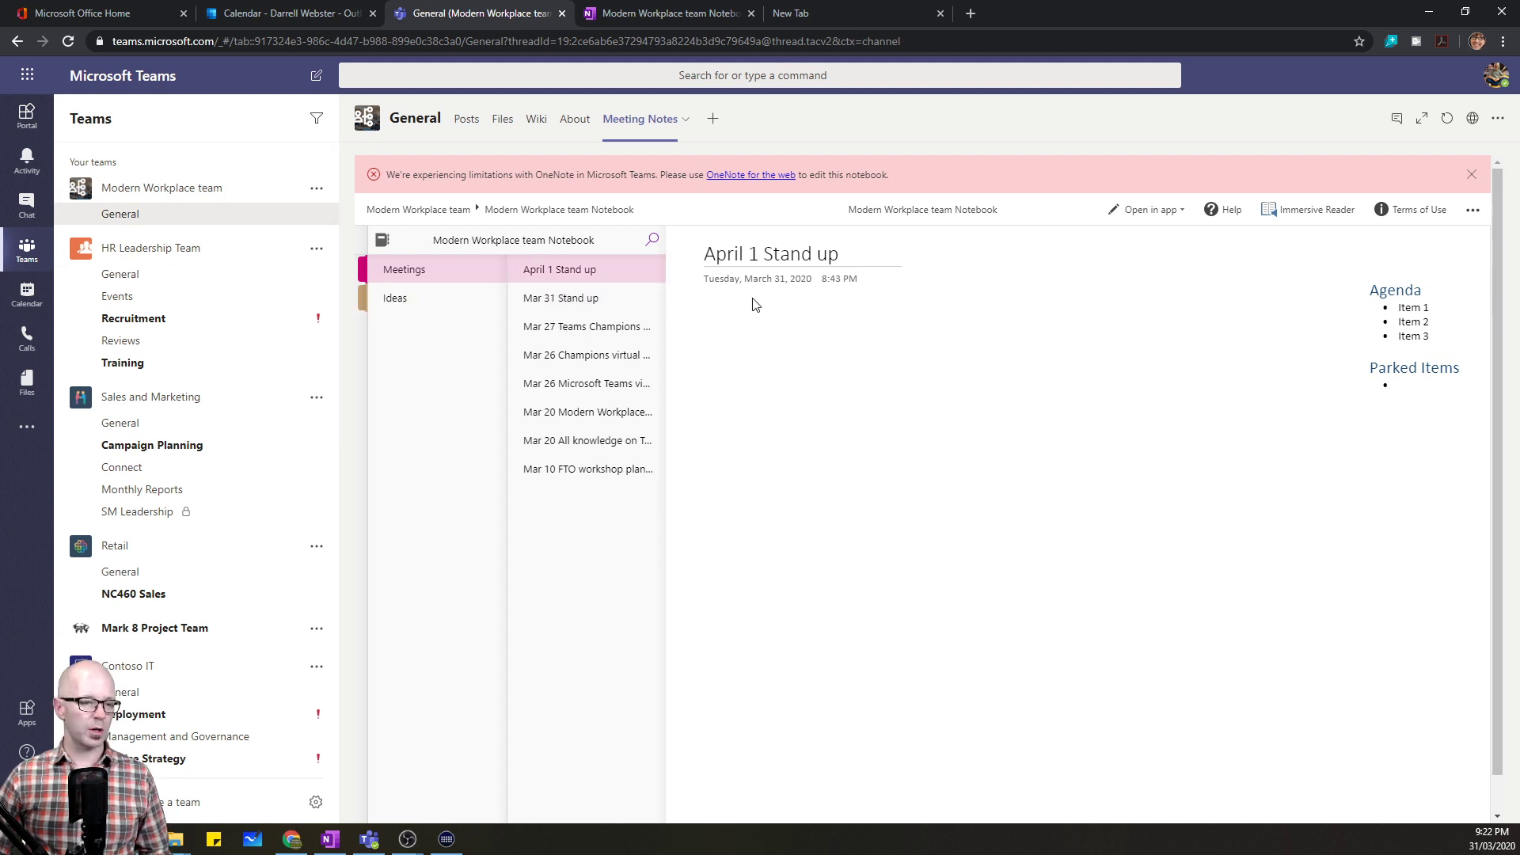
mouse_move(25, 297)
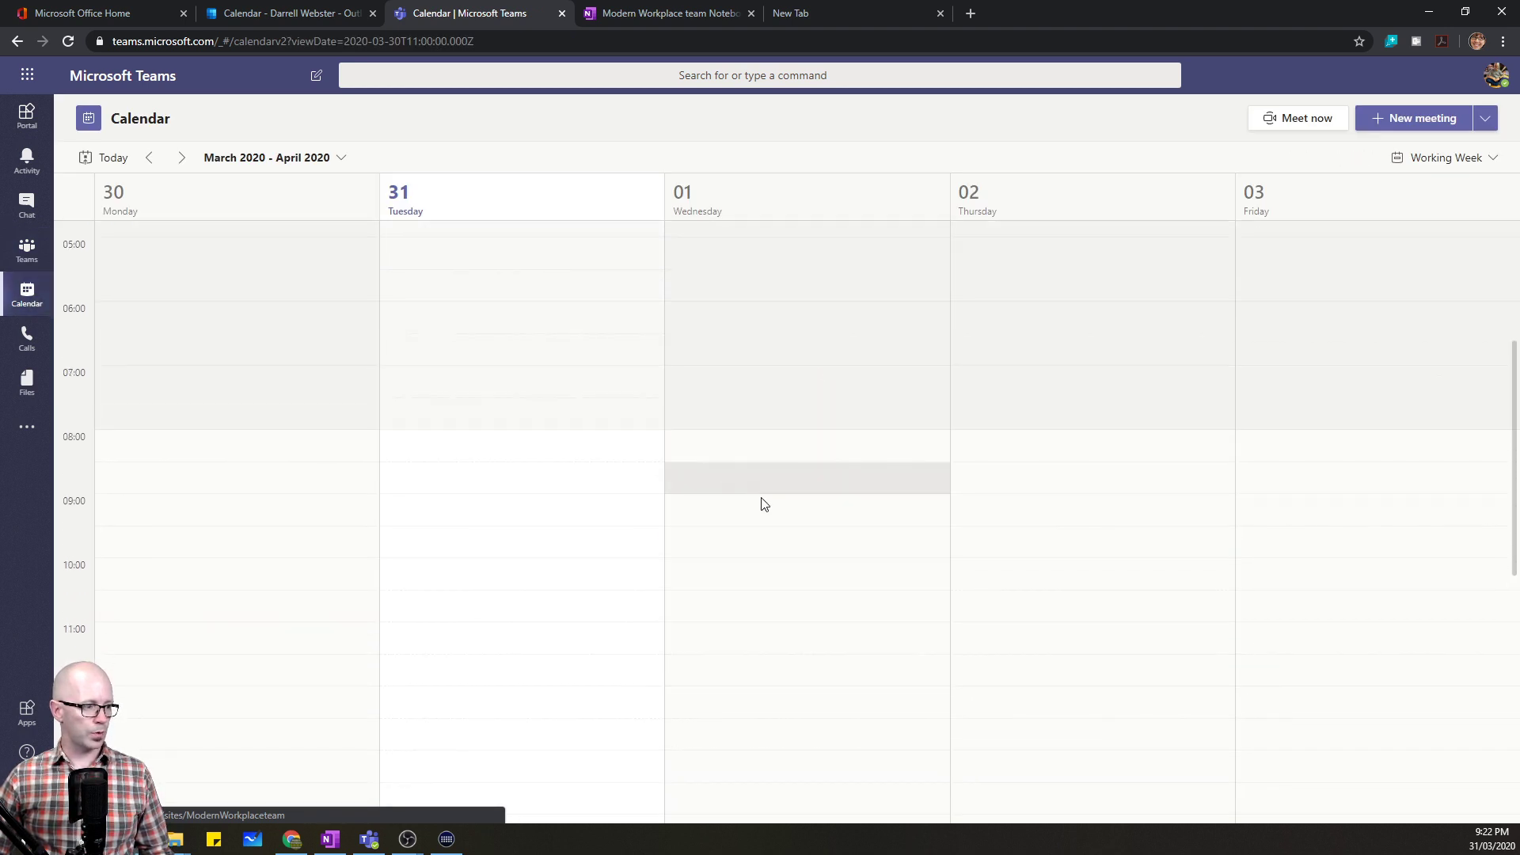
- Draft a 1 Apr 09:00 meeting titled STandup posted to Modern Workplace team > General
click(806, 478)
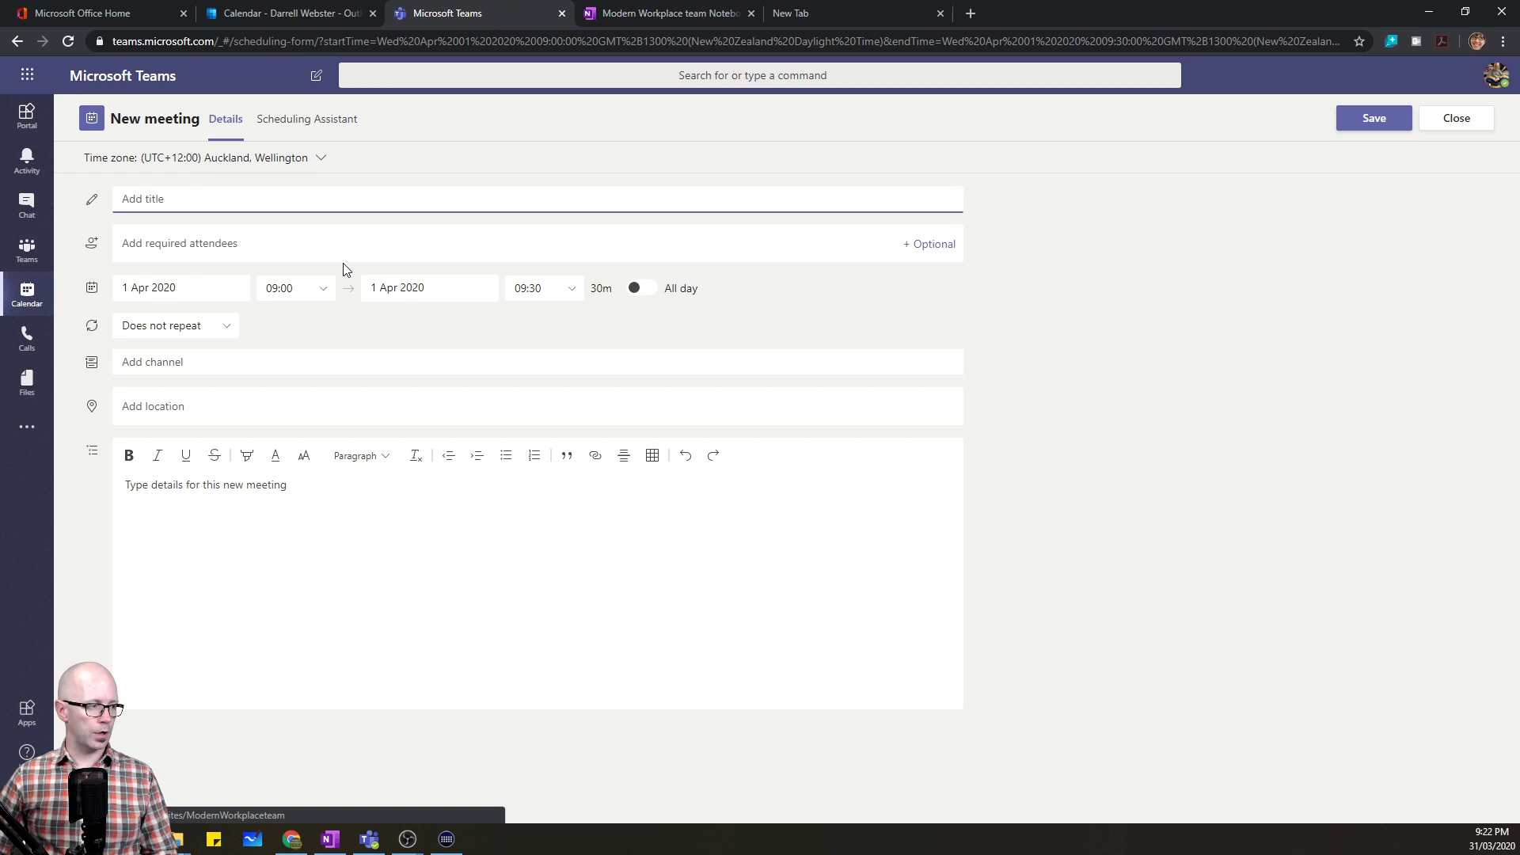
text(STandup)
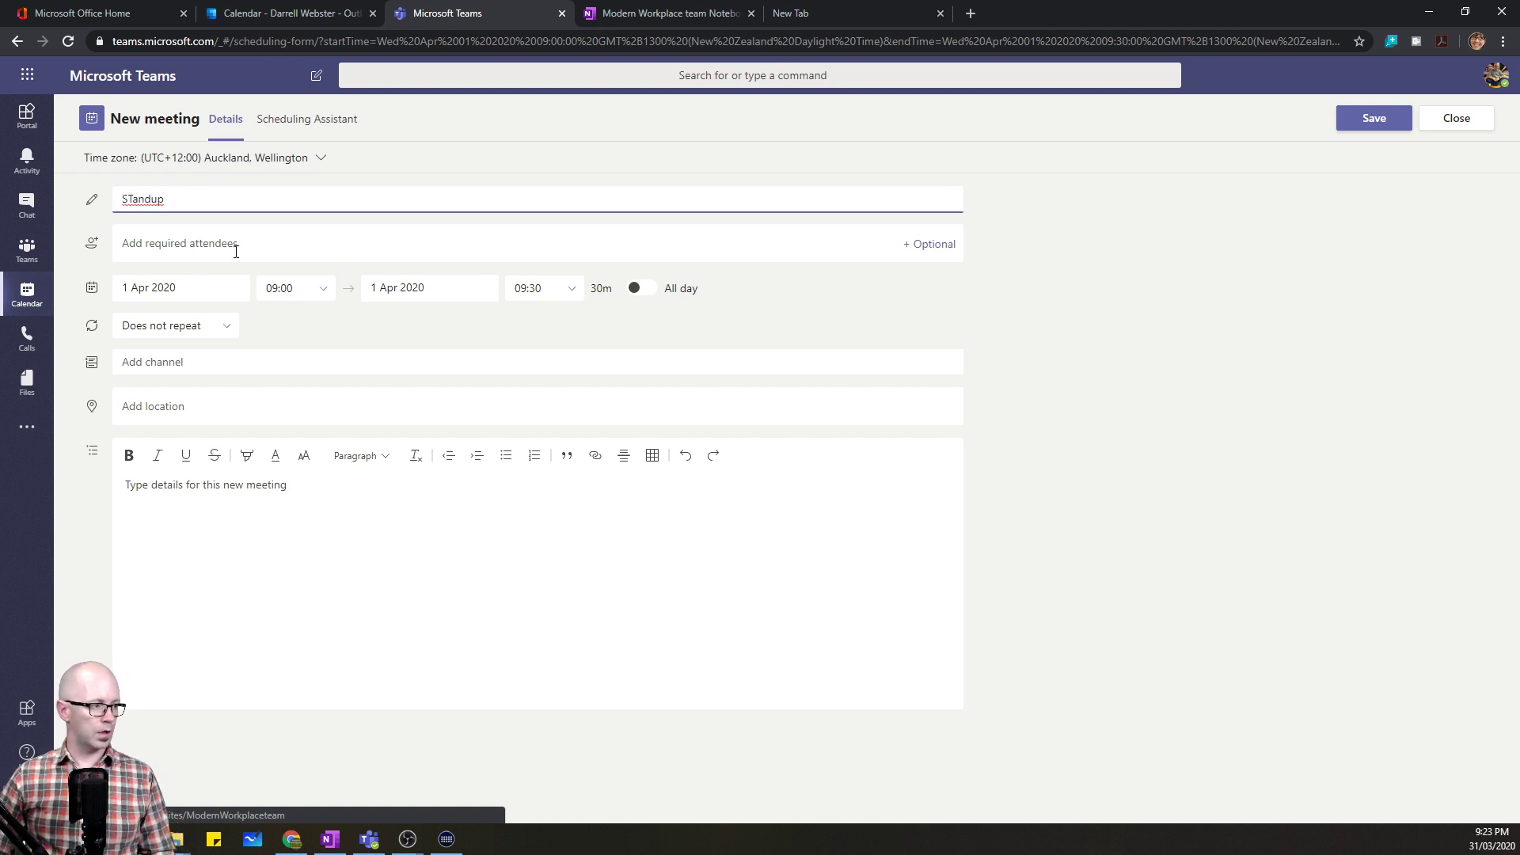
mouse_move(276, 256)
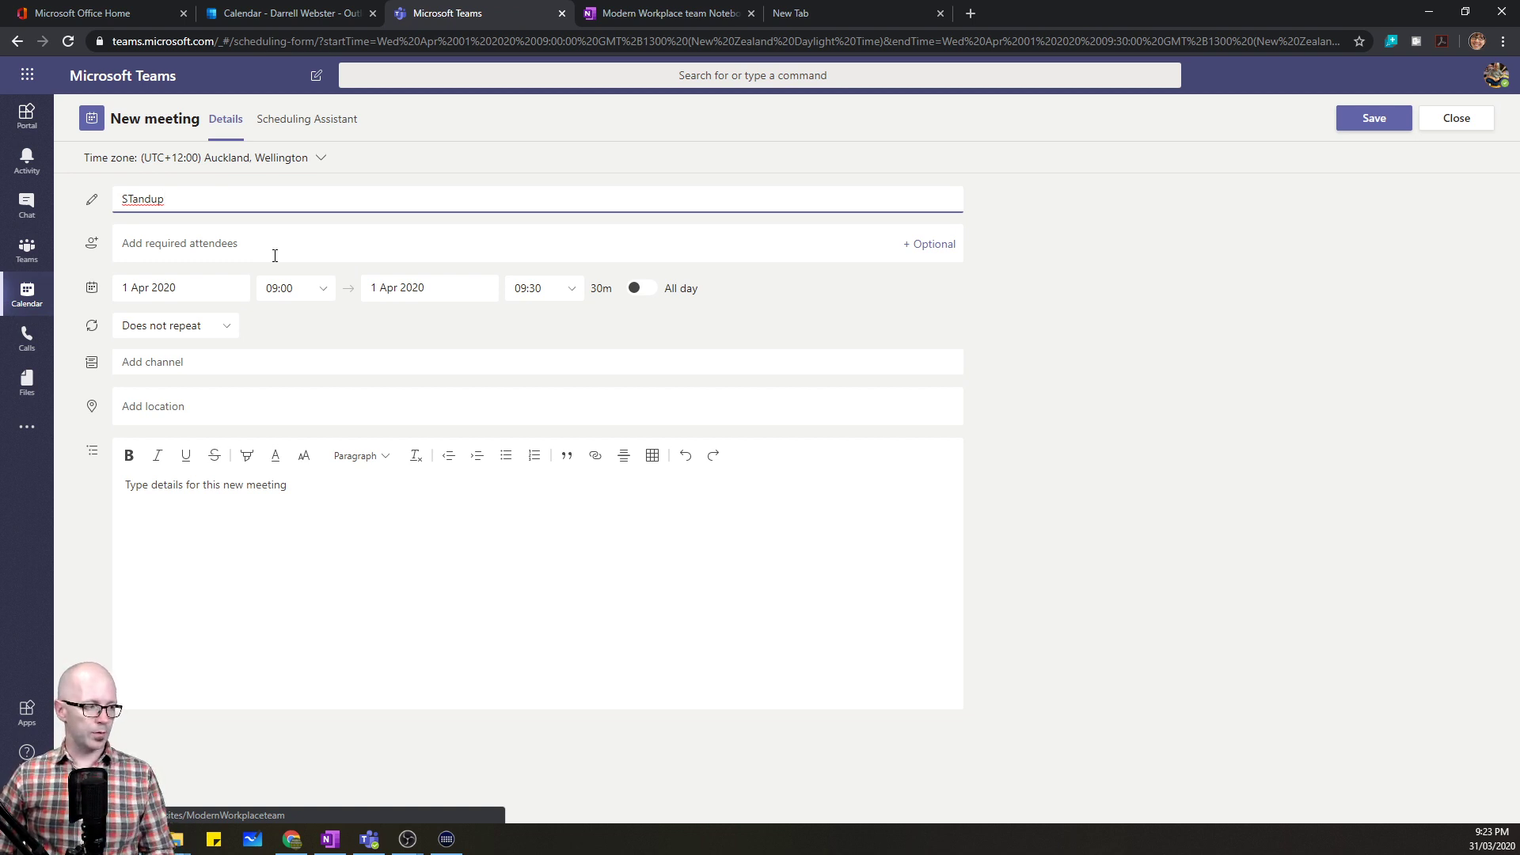
click(171, 361)
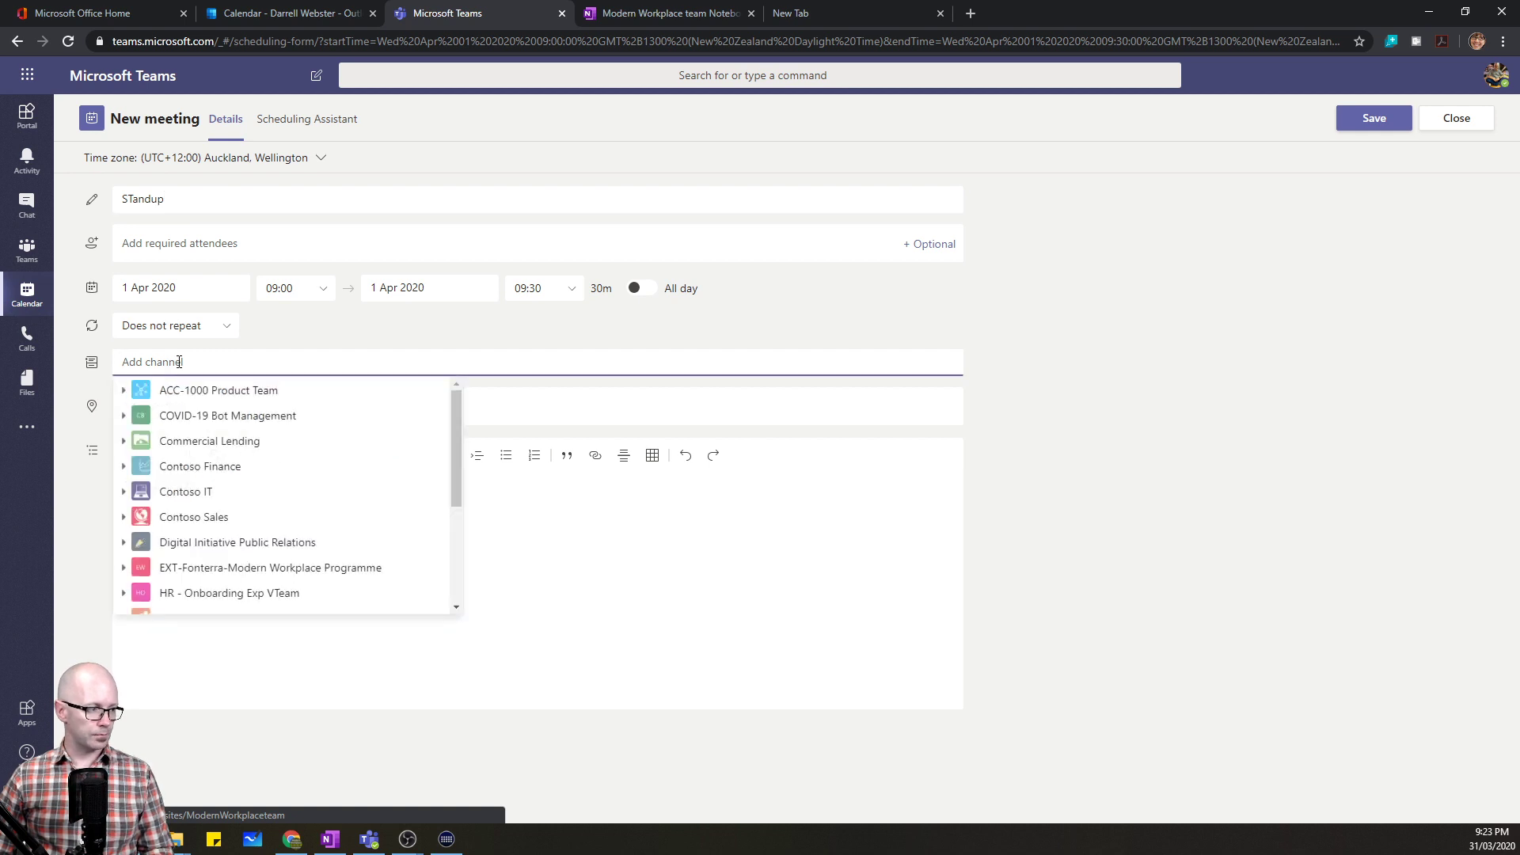
scroll(down, 3)
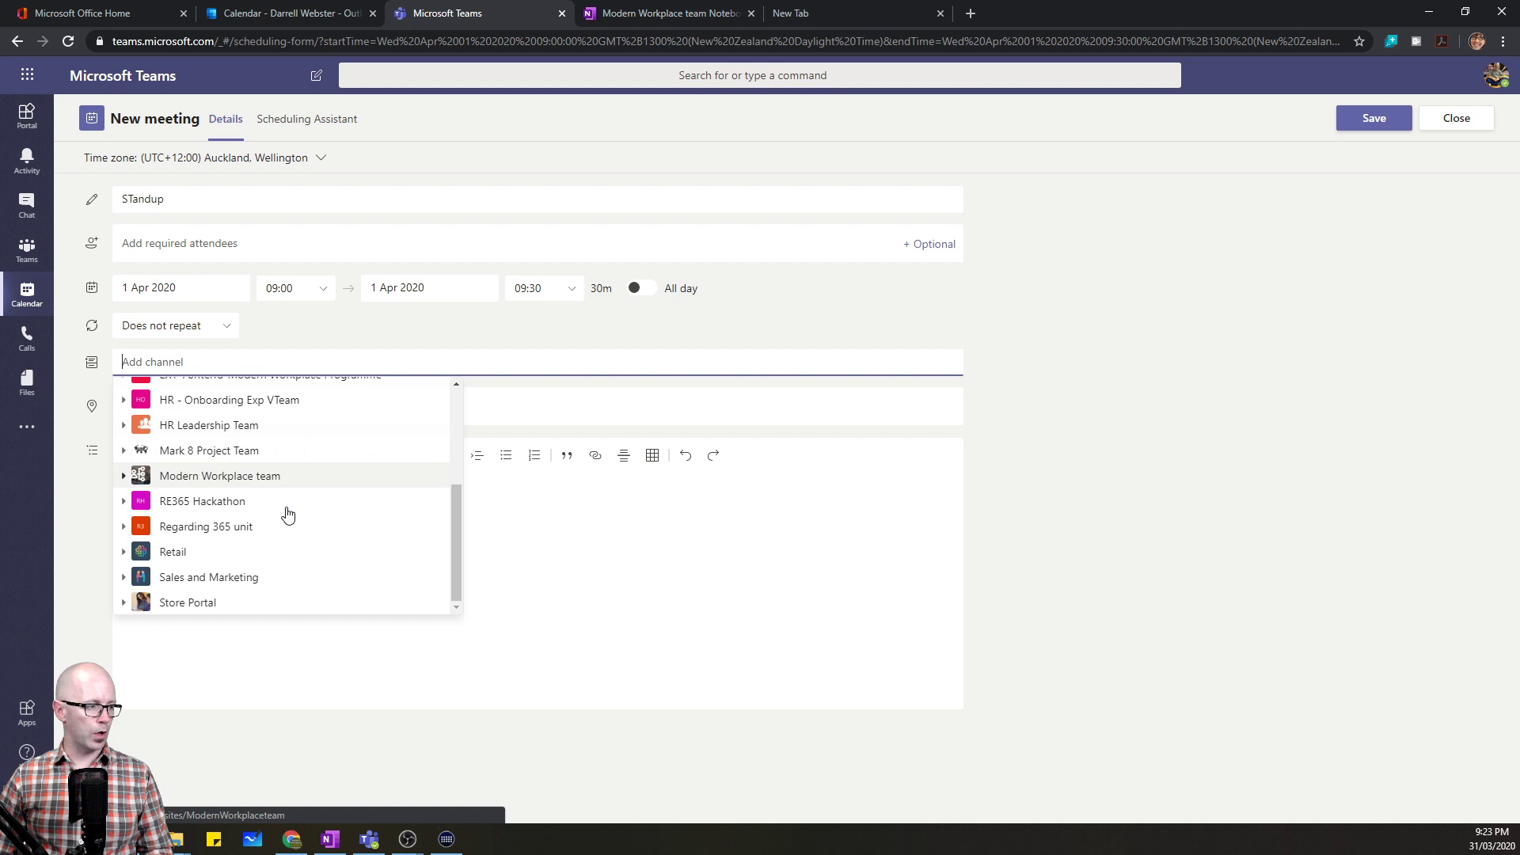
click(123, 475)
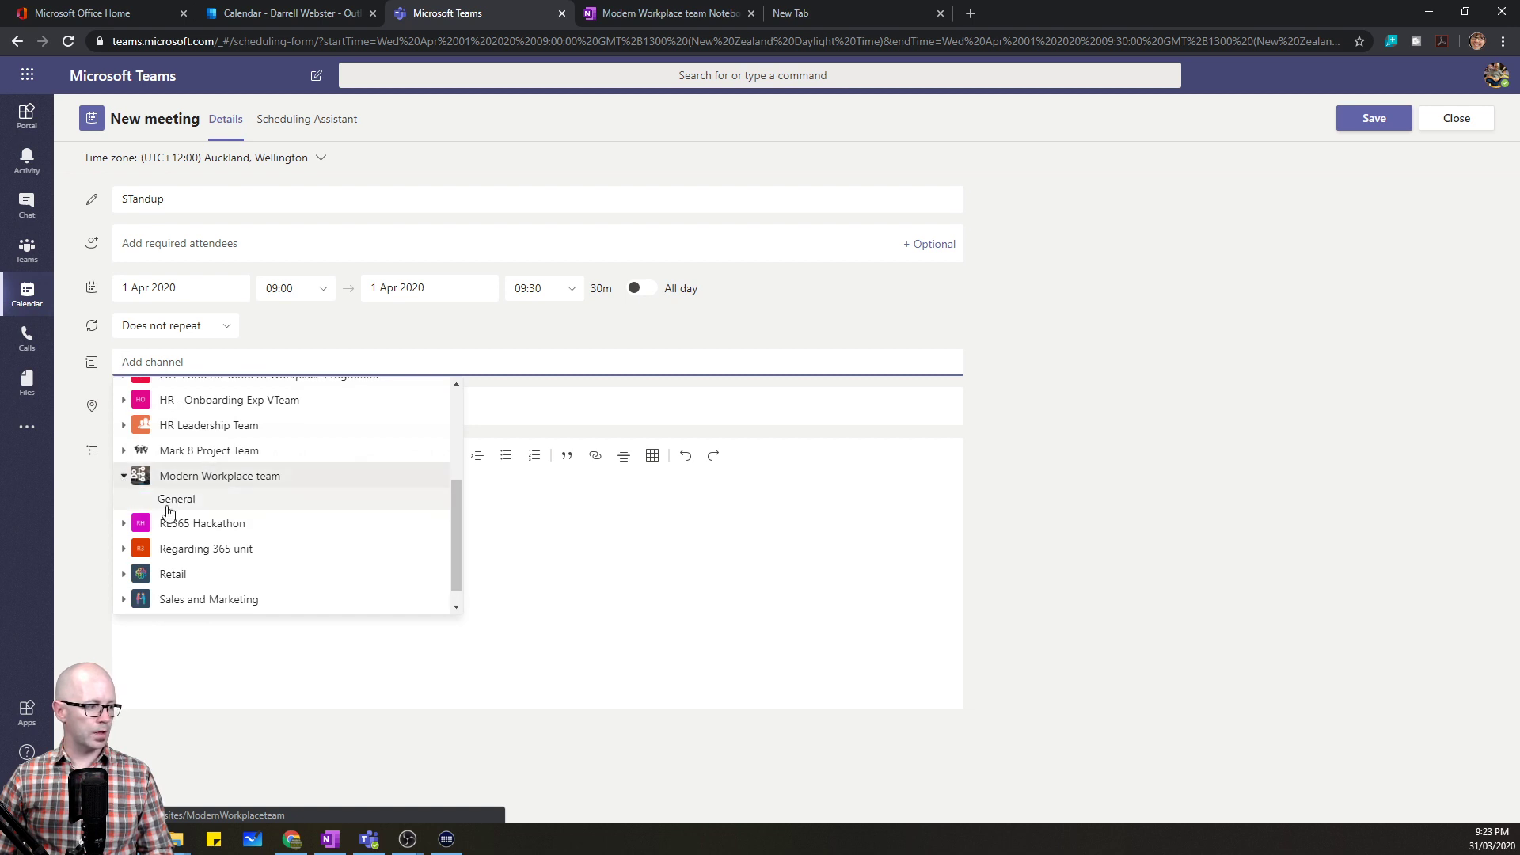
click(176, 498)
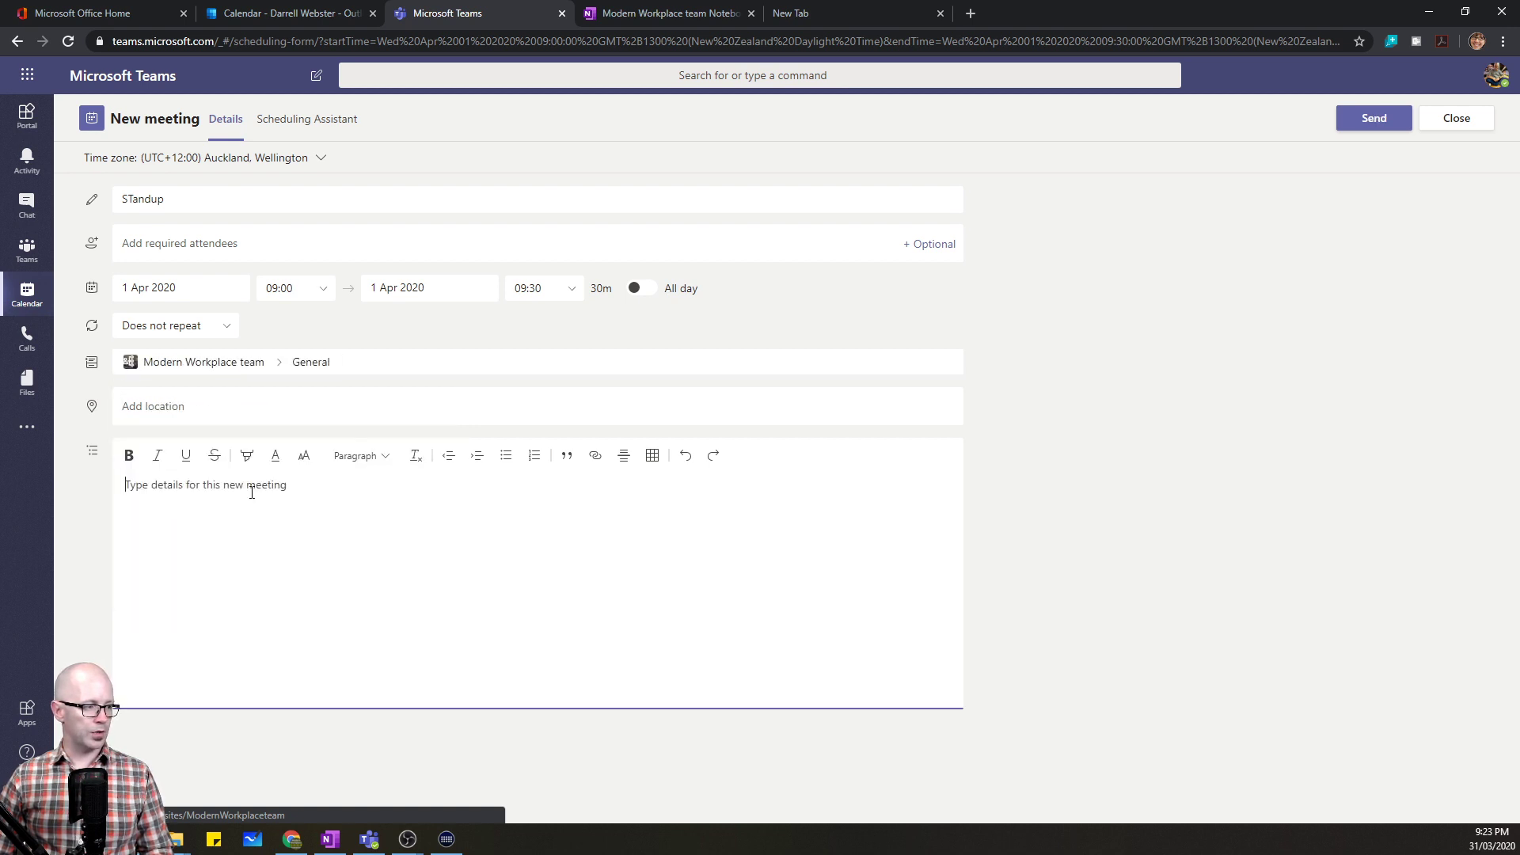
- Copy the Agenda and Parked Items notes from OneNote into the meeting details
click(675, 13)
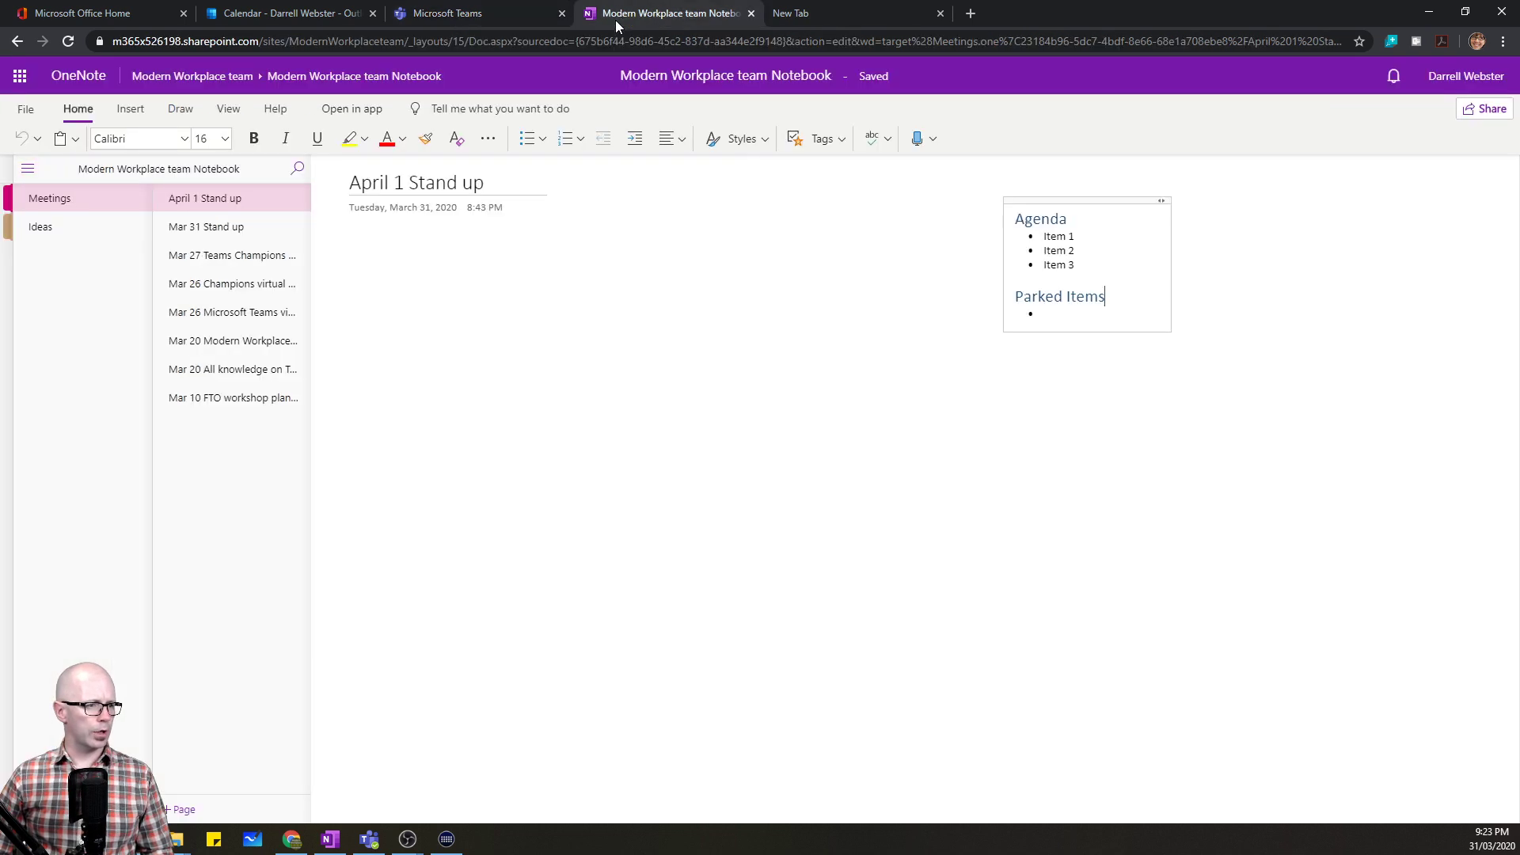
drag(1015, 218, 1105, 296)
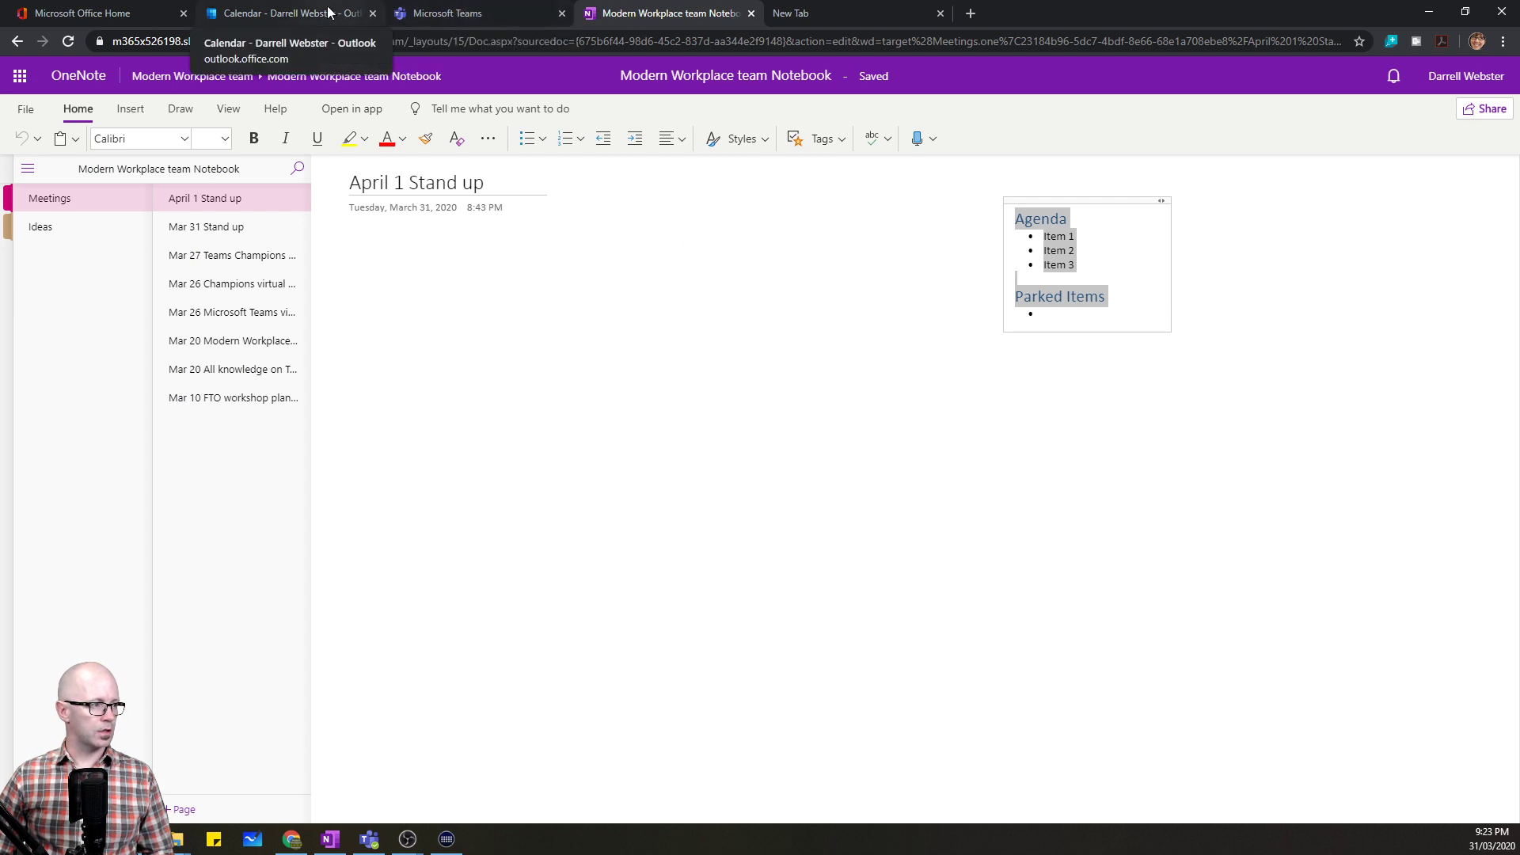
click(439, 13)
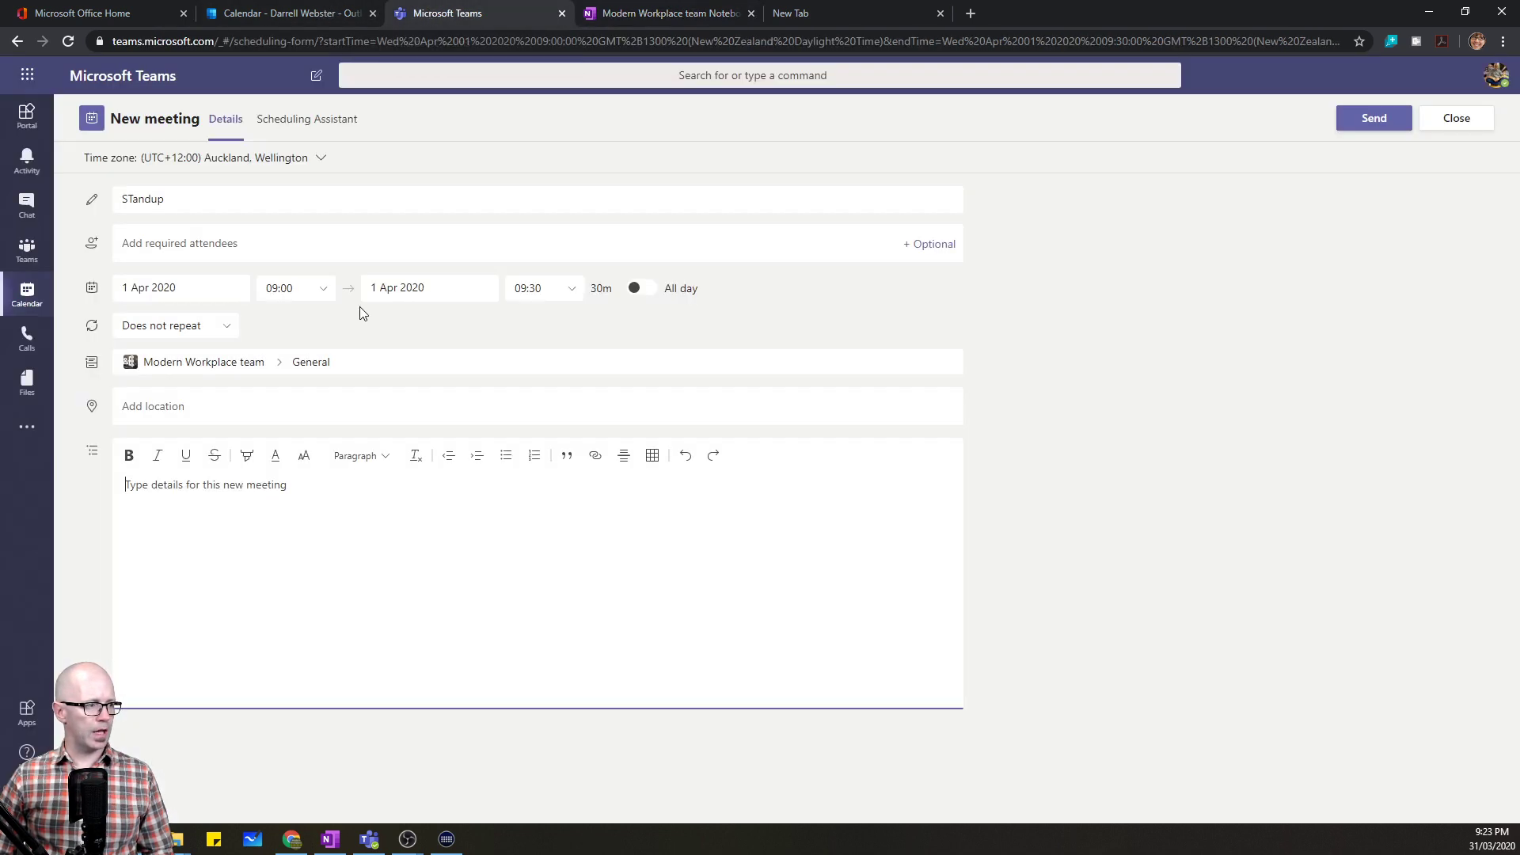
text(Agenda)
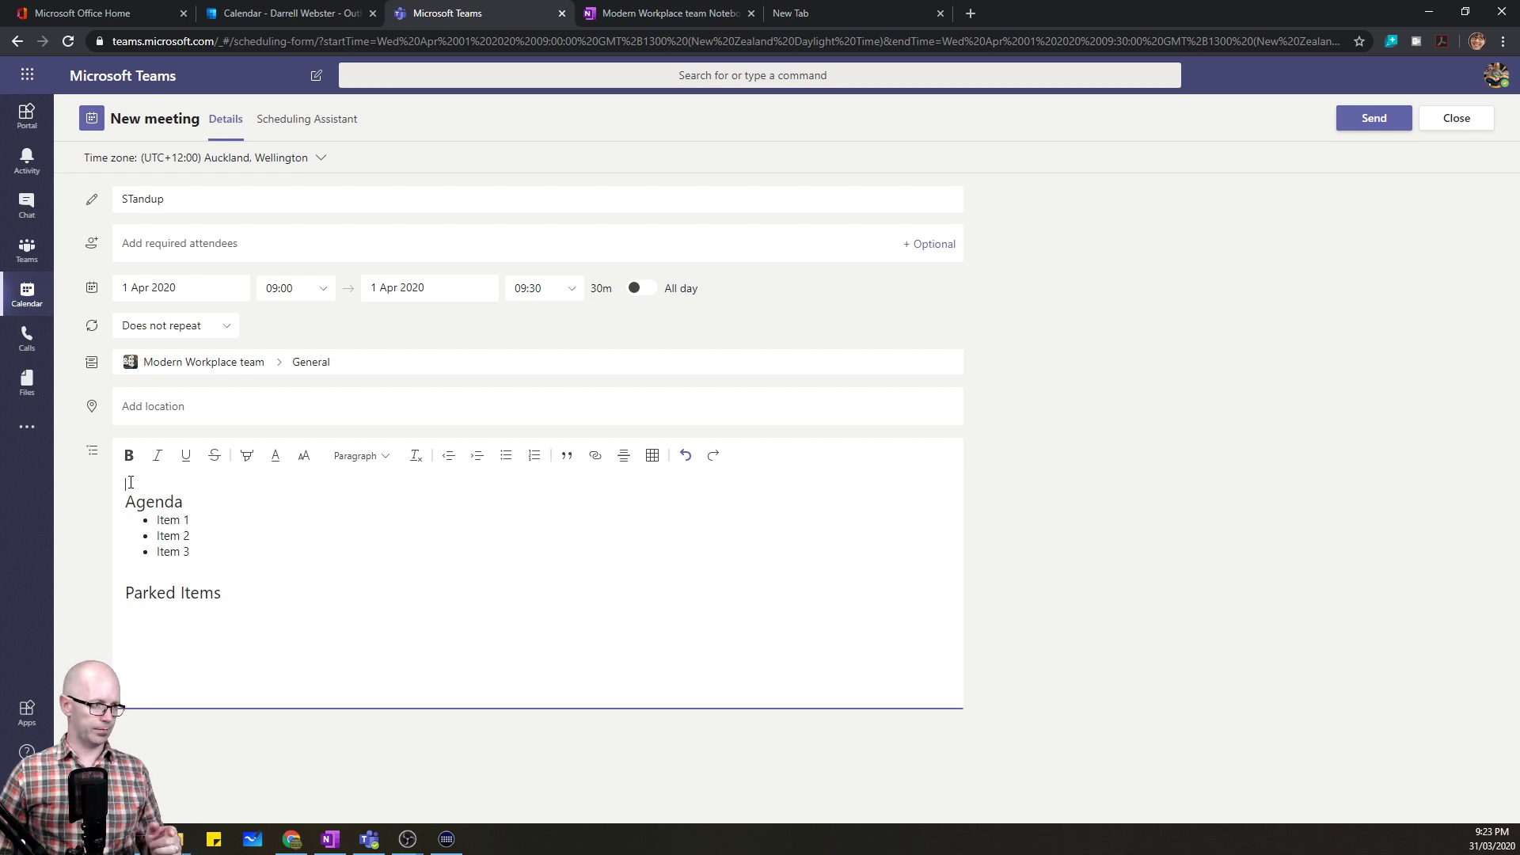
- Add an April 1 Stand up (Web view) page link above the agenda in the meeting details
click(675, 13)
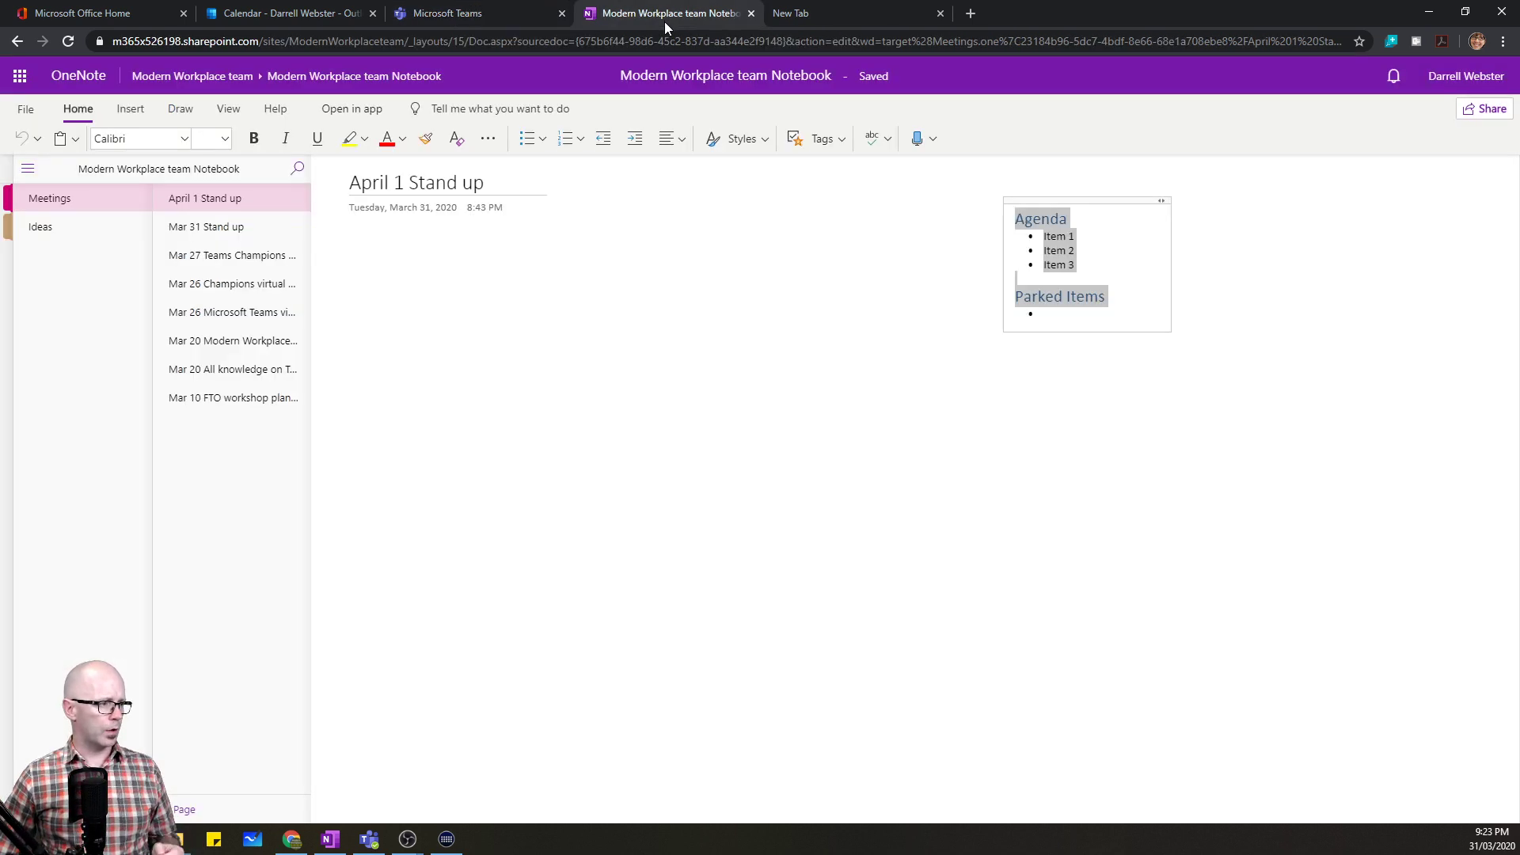
mouse_move(219, 212)
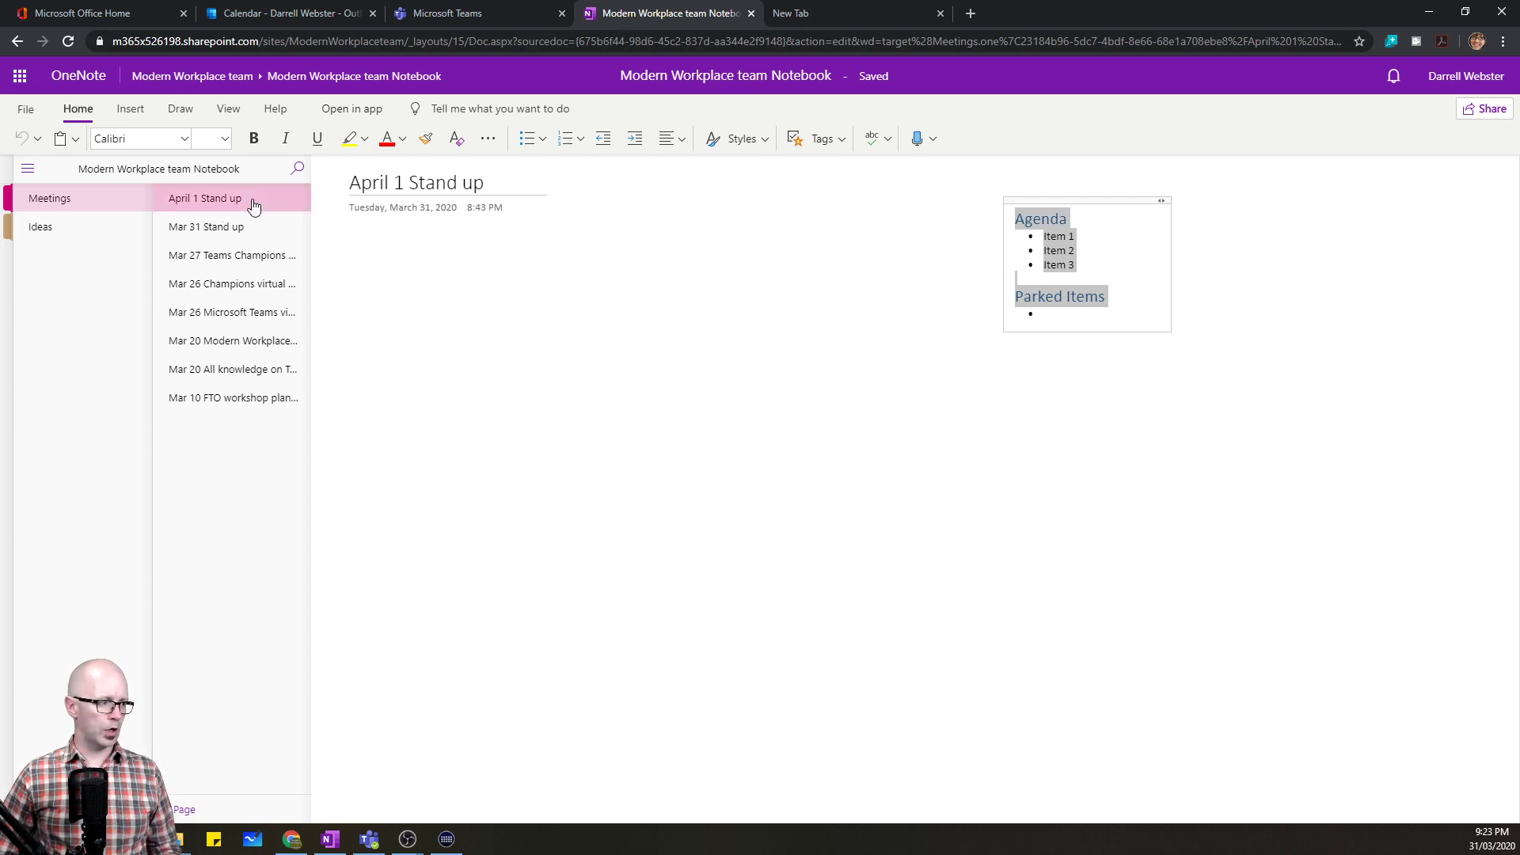
right_click(203, 198)
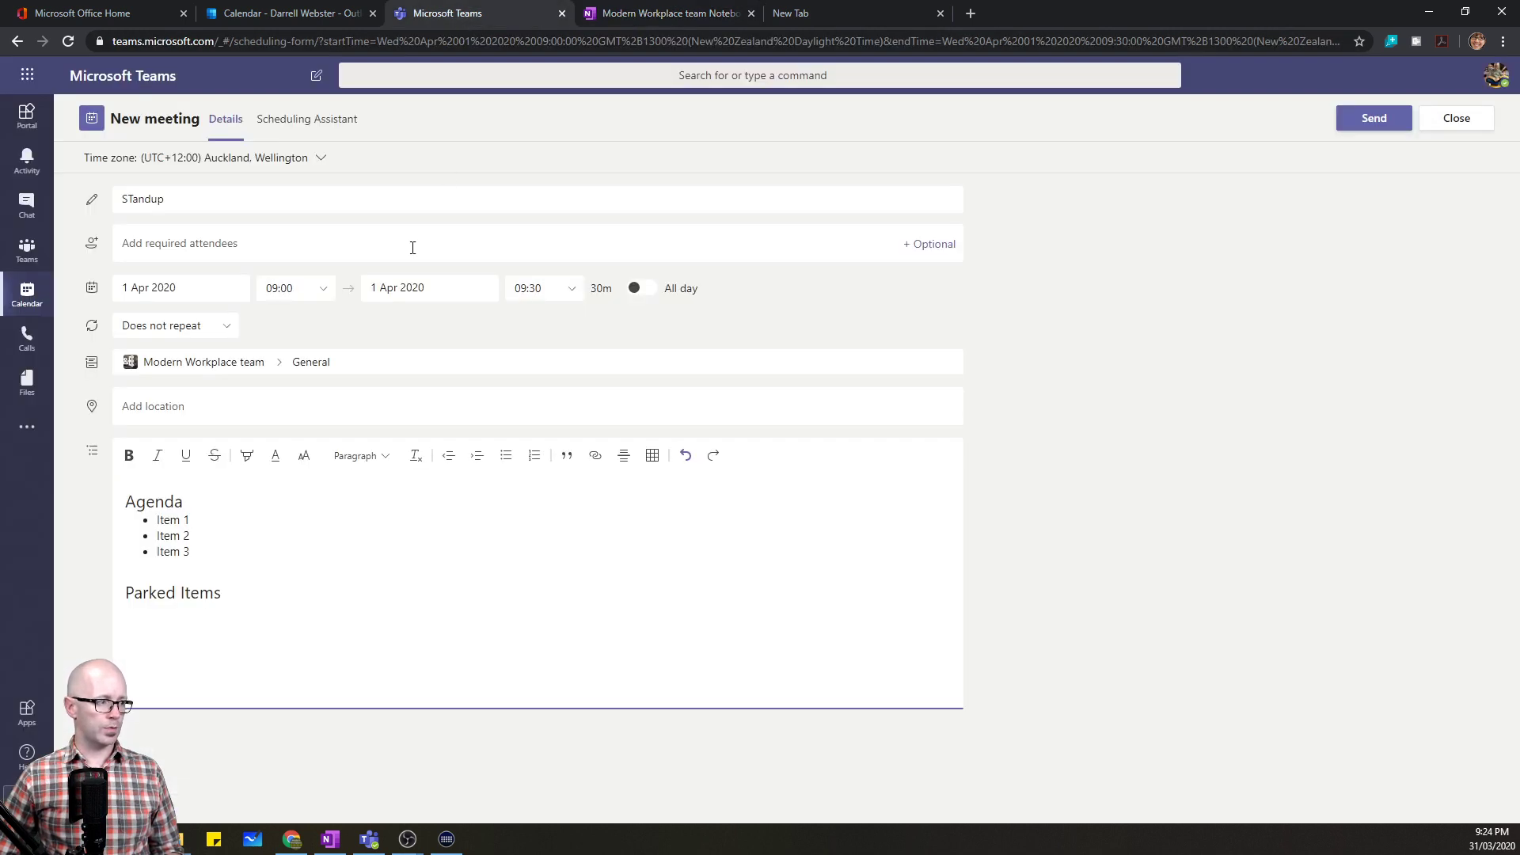
click(674, 13)
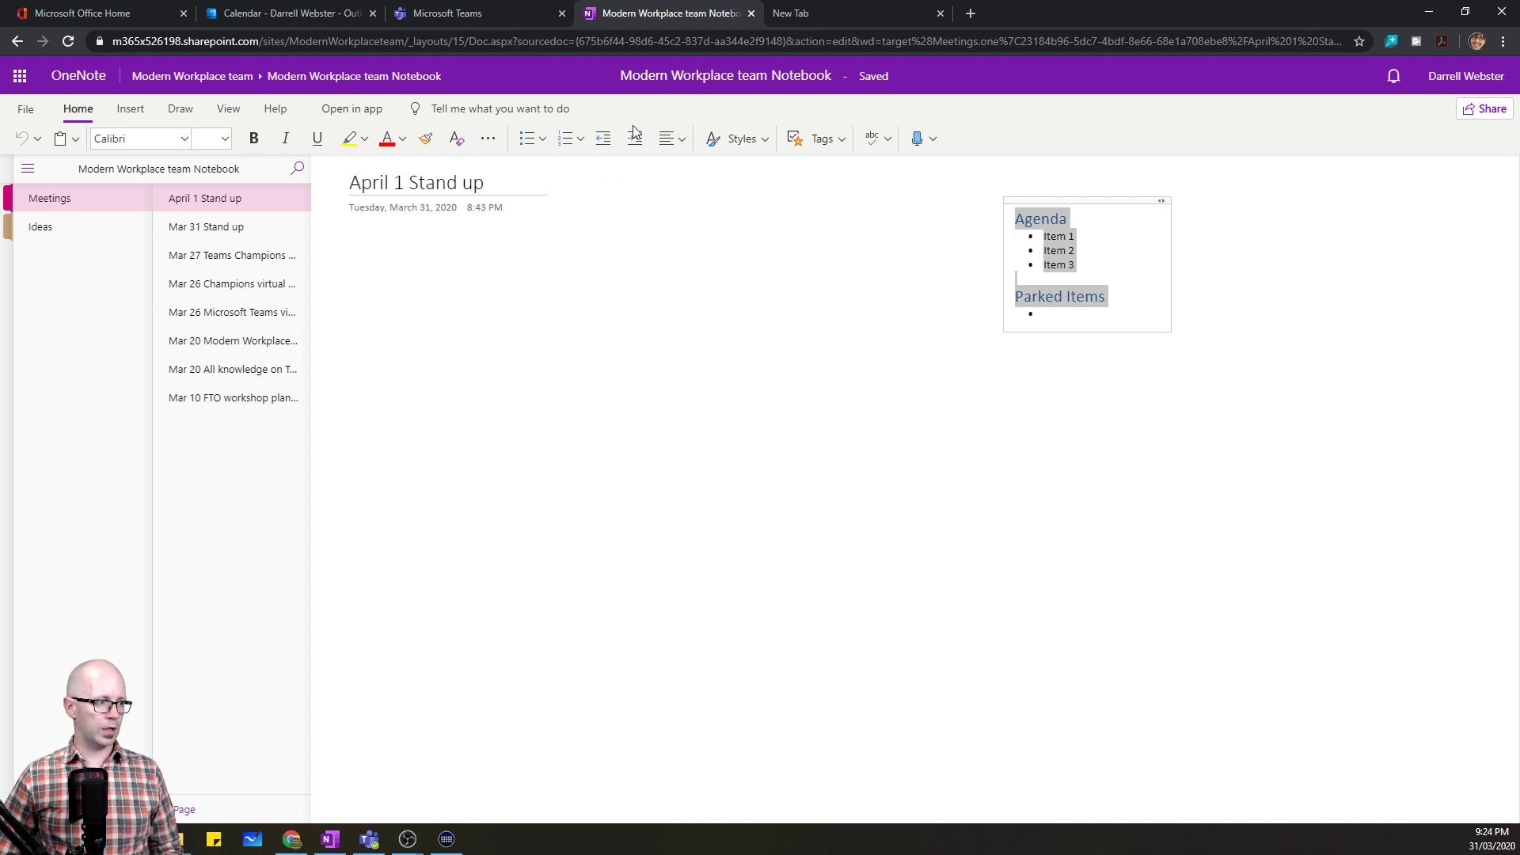
click(440, 13)
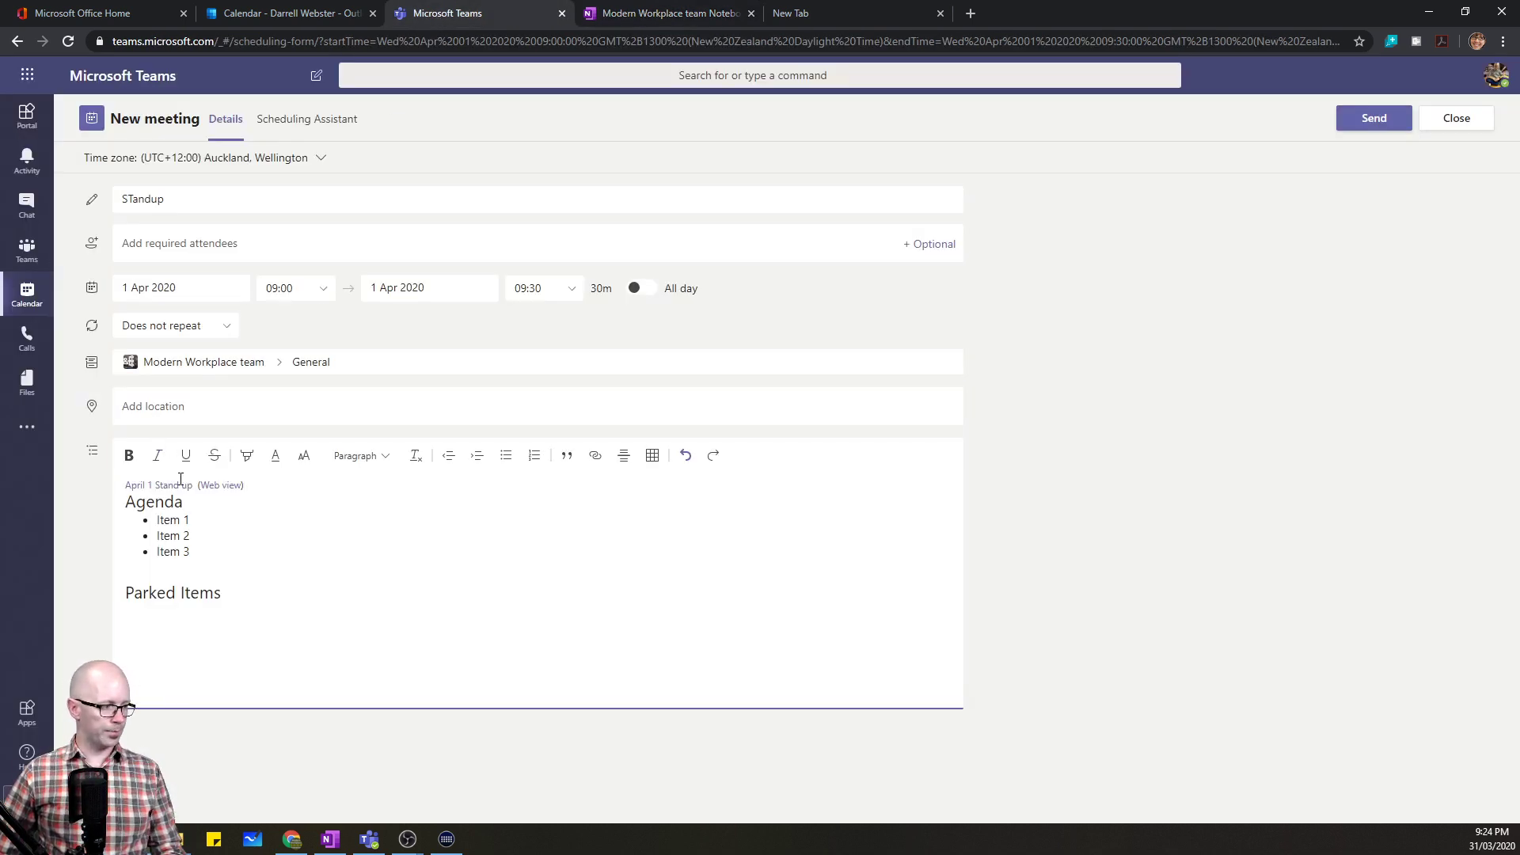
mouse_move(180, 482)
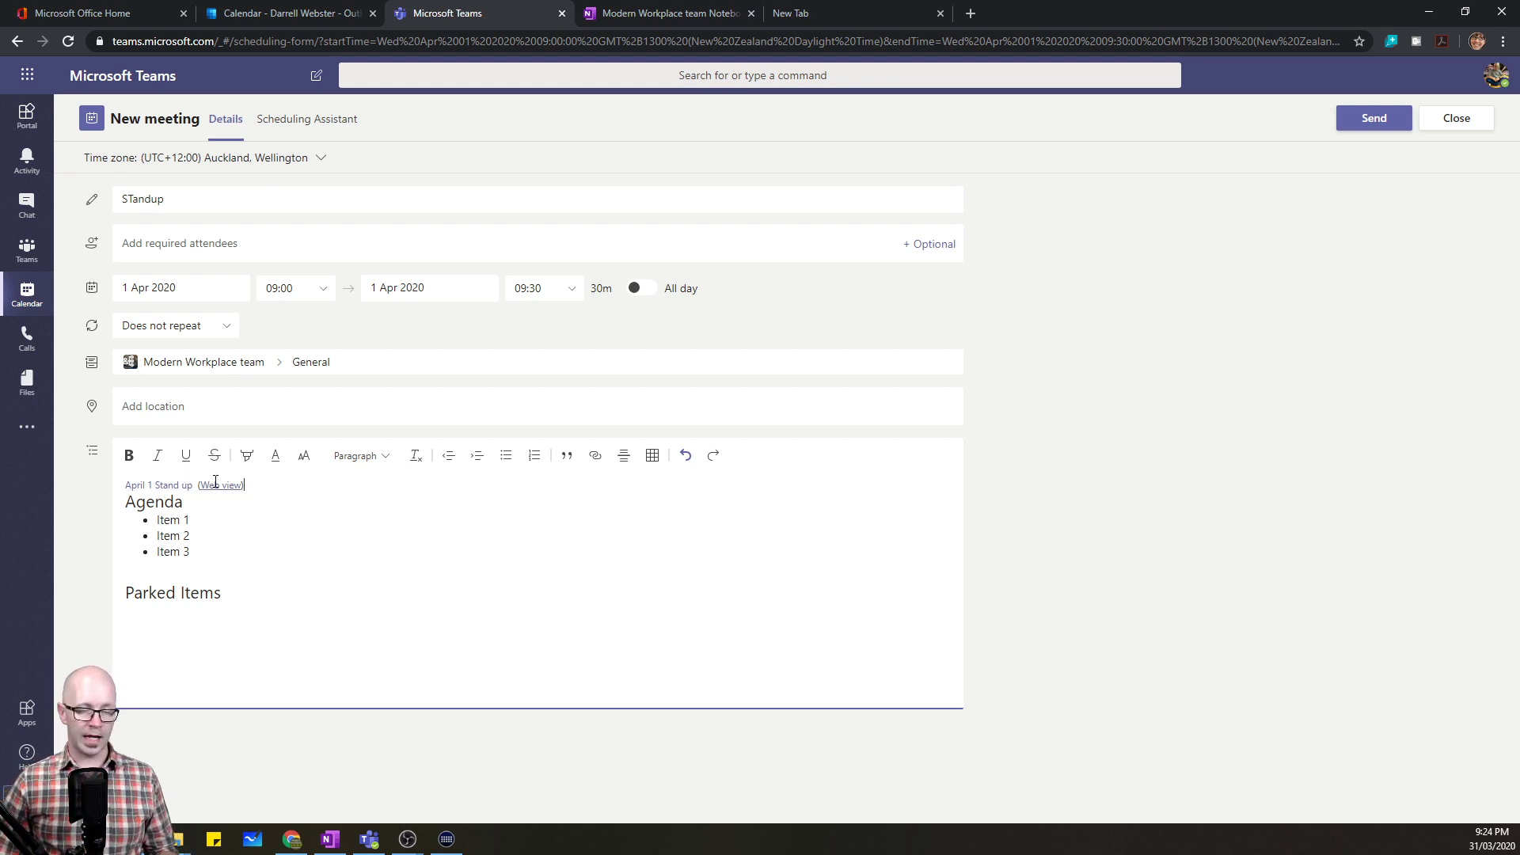
mouse_move(220, 485)
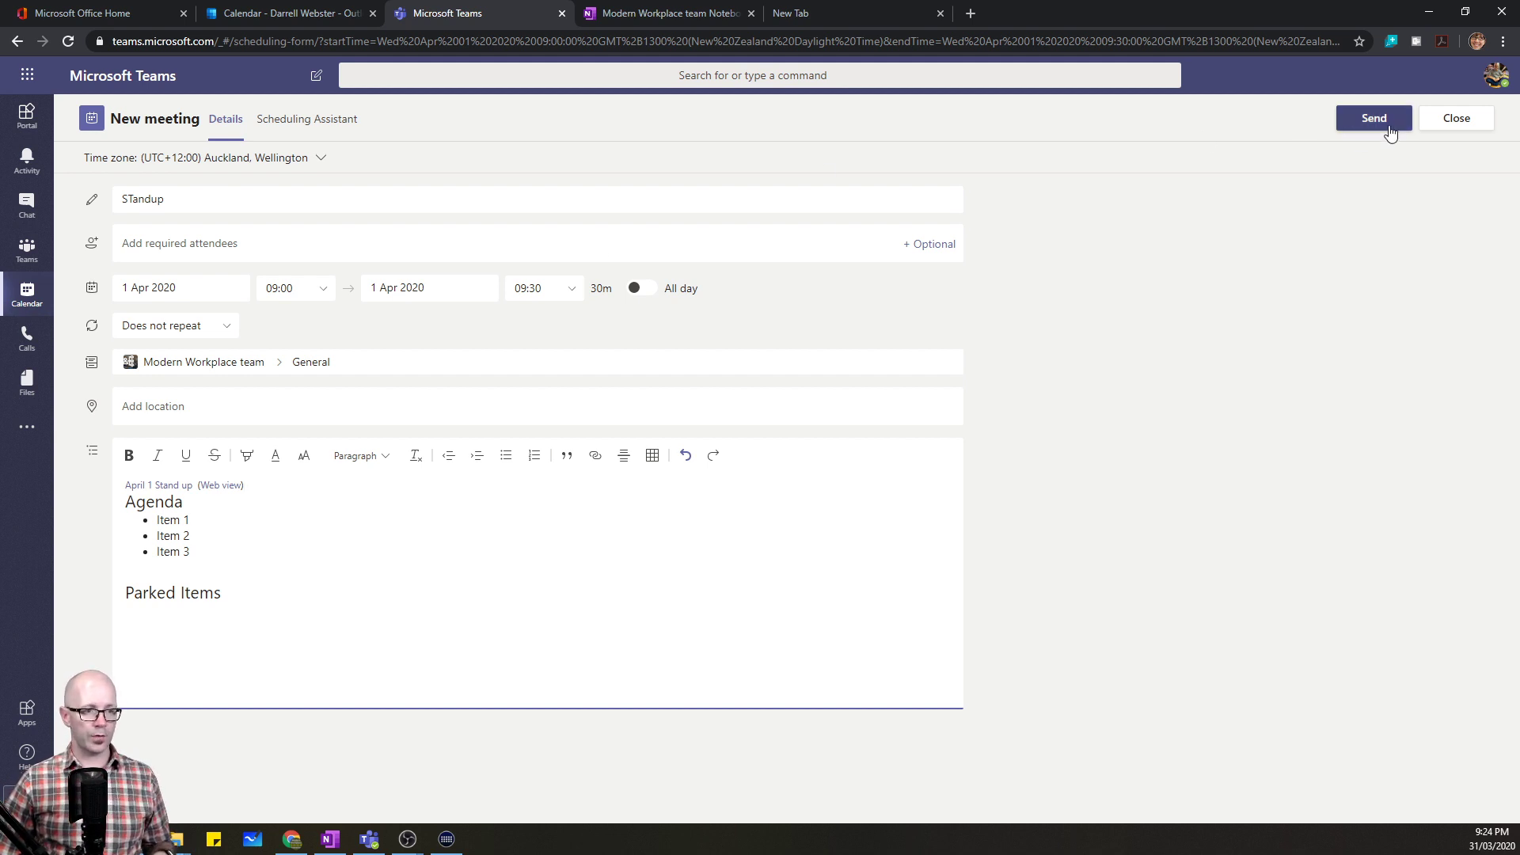
- Send the STandup meeting invitation and return to the April 1 Stand up notebook page
click(1374, 117)
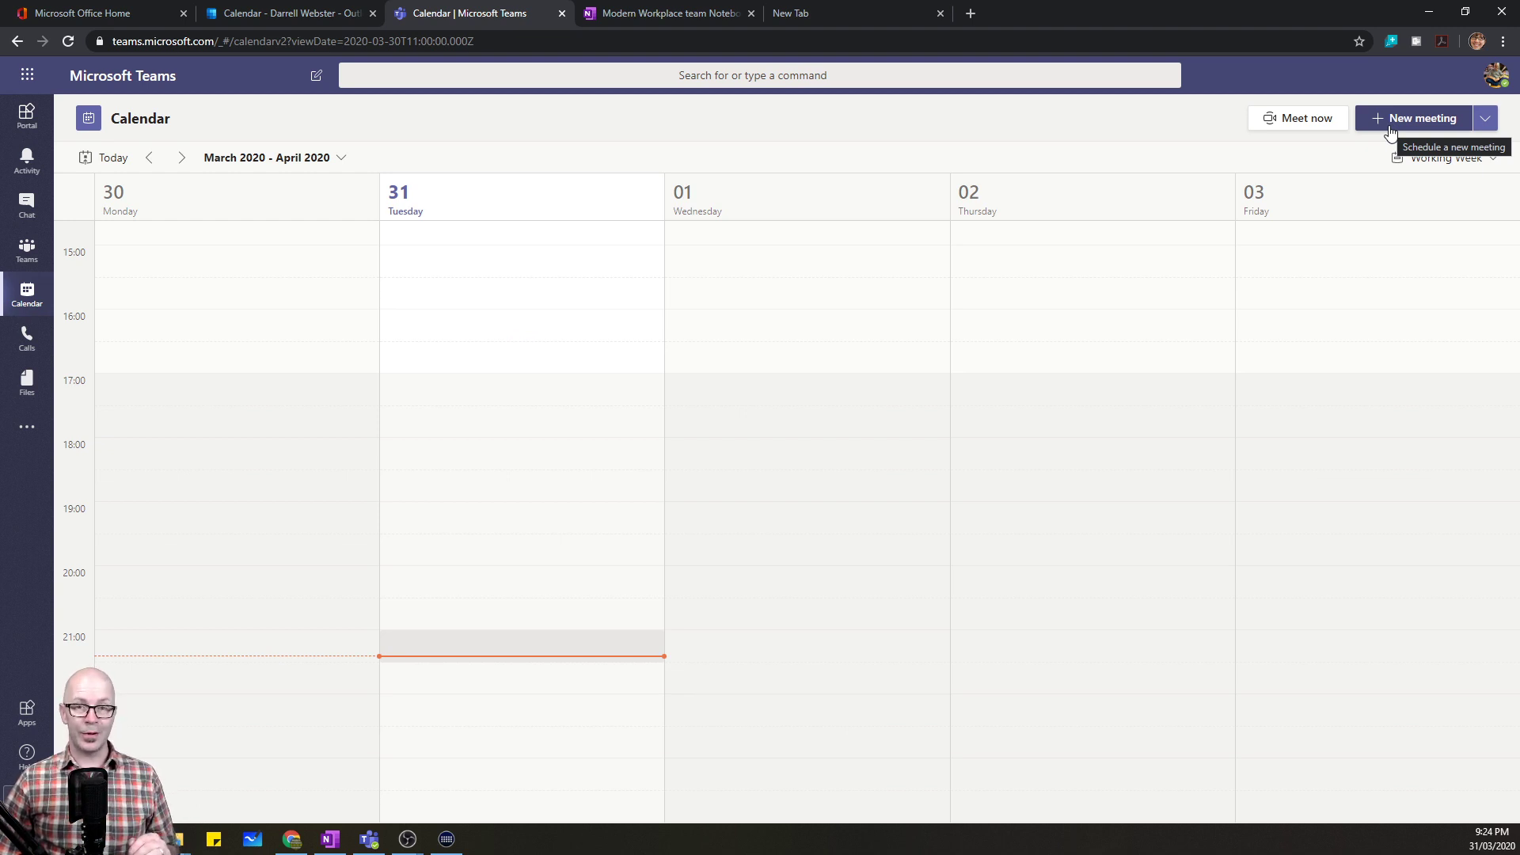
mouse_move(1383, 119)
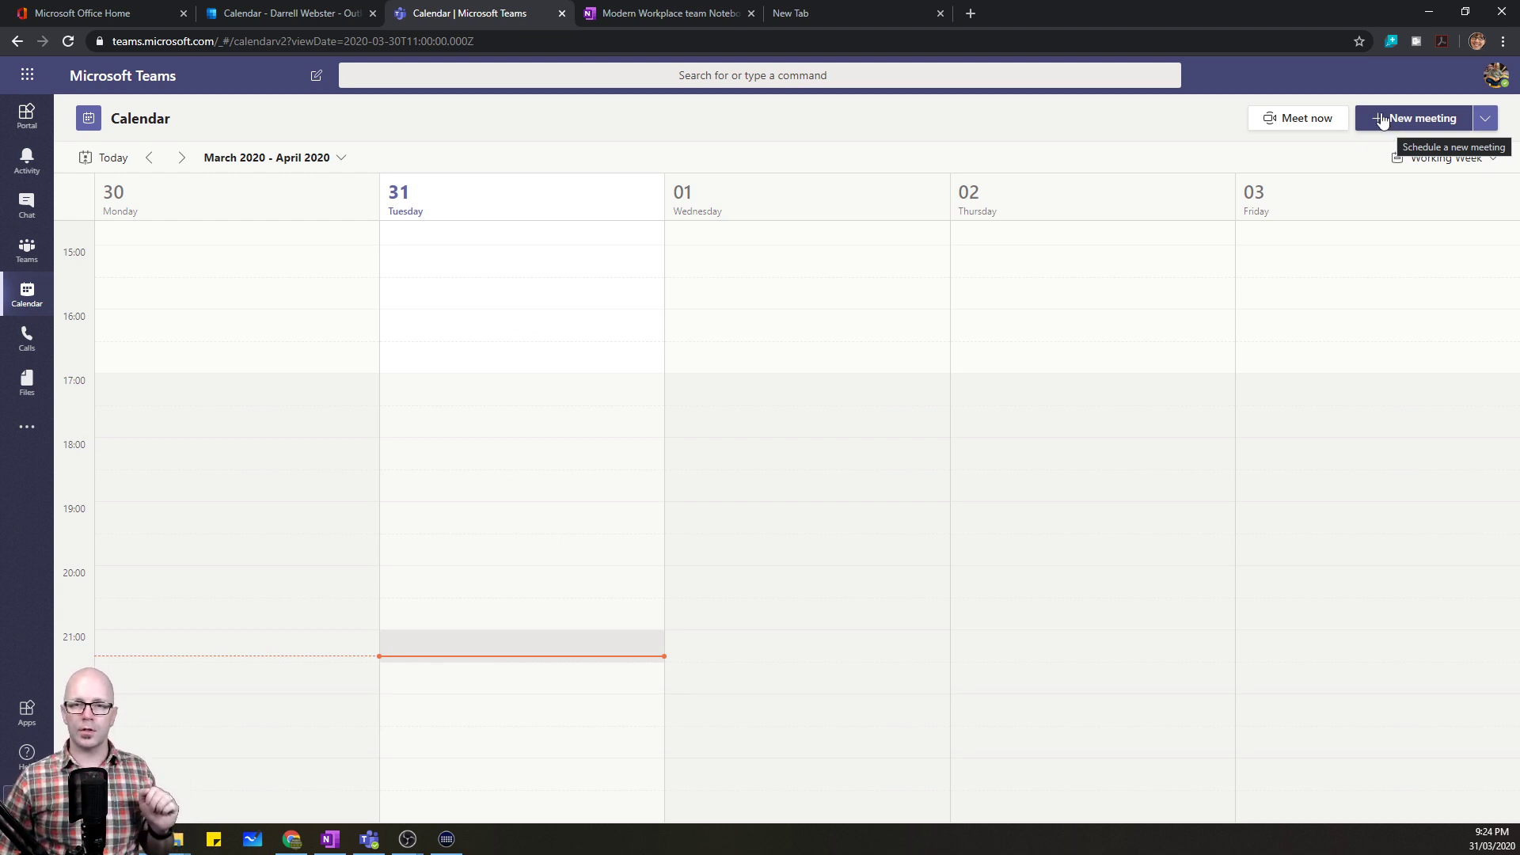
mouse_move(651, 23)
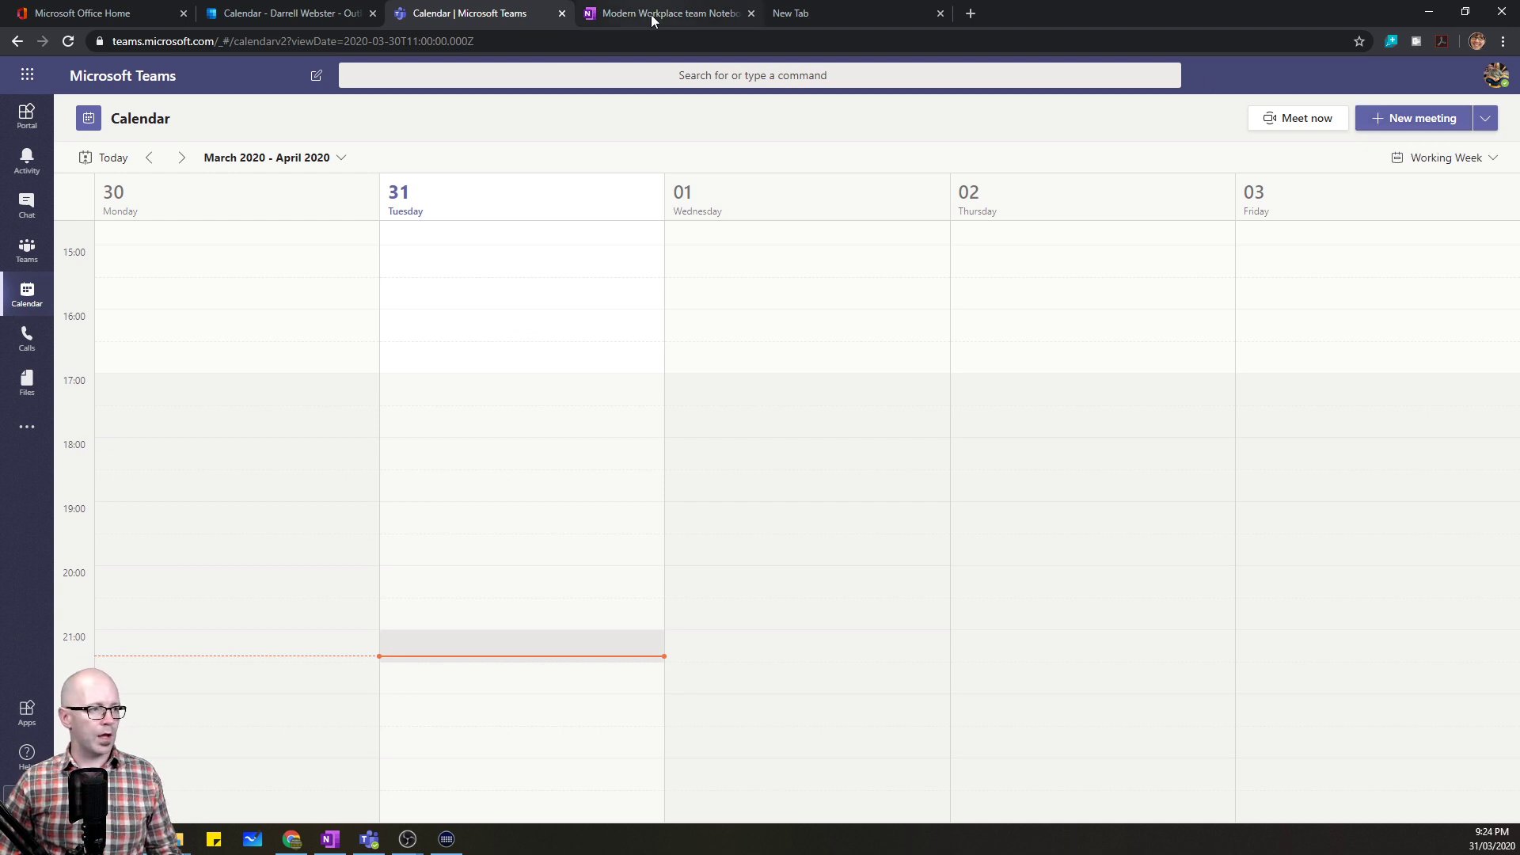
click(667, 12)
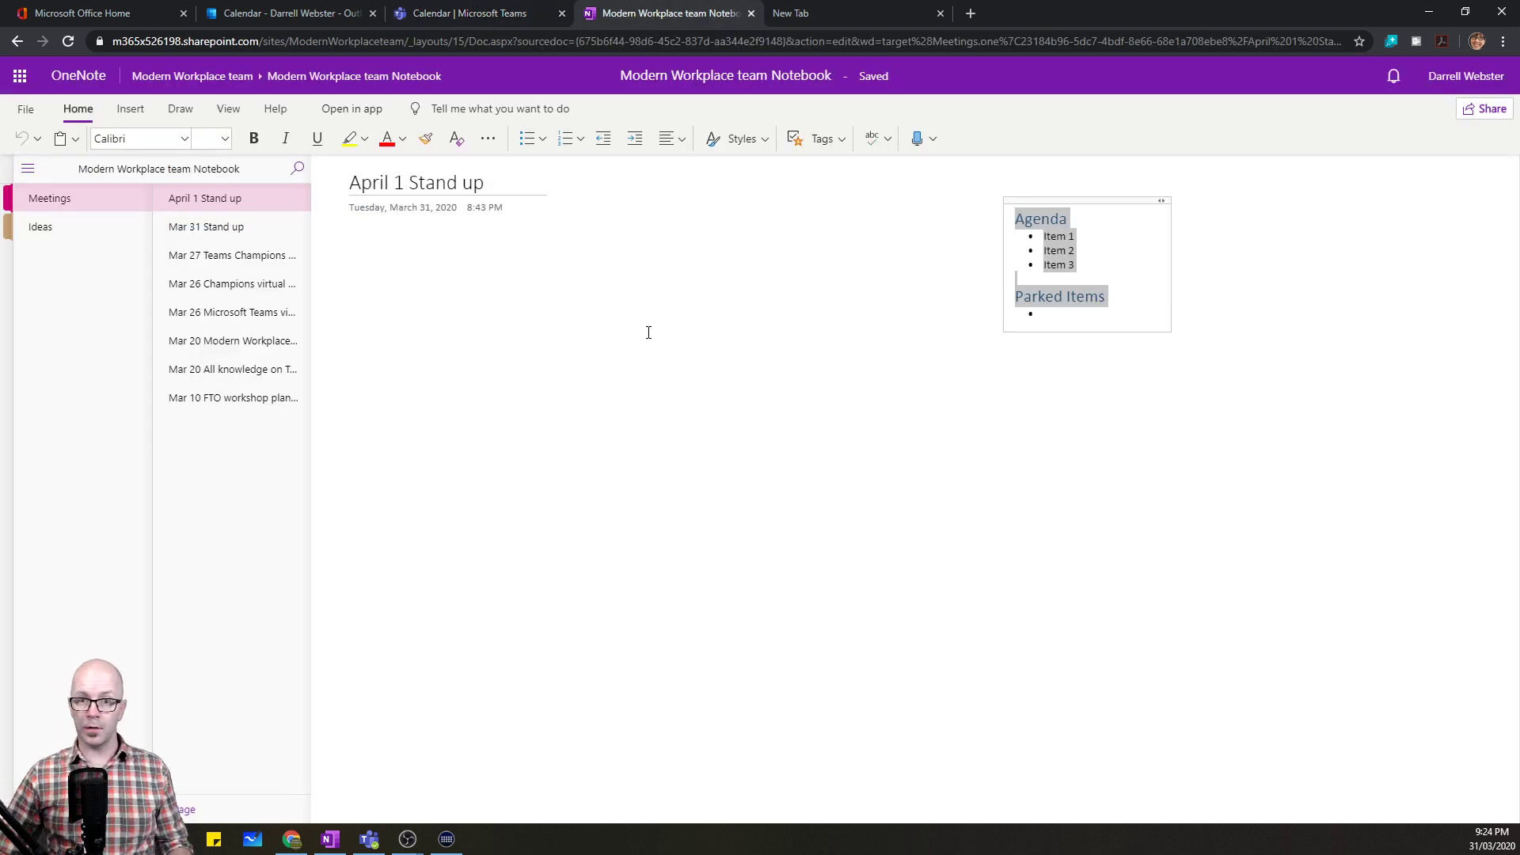
mouse_move(756, 254)
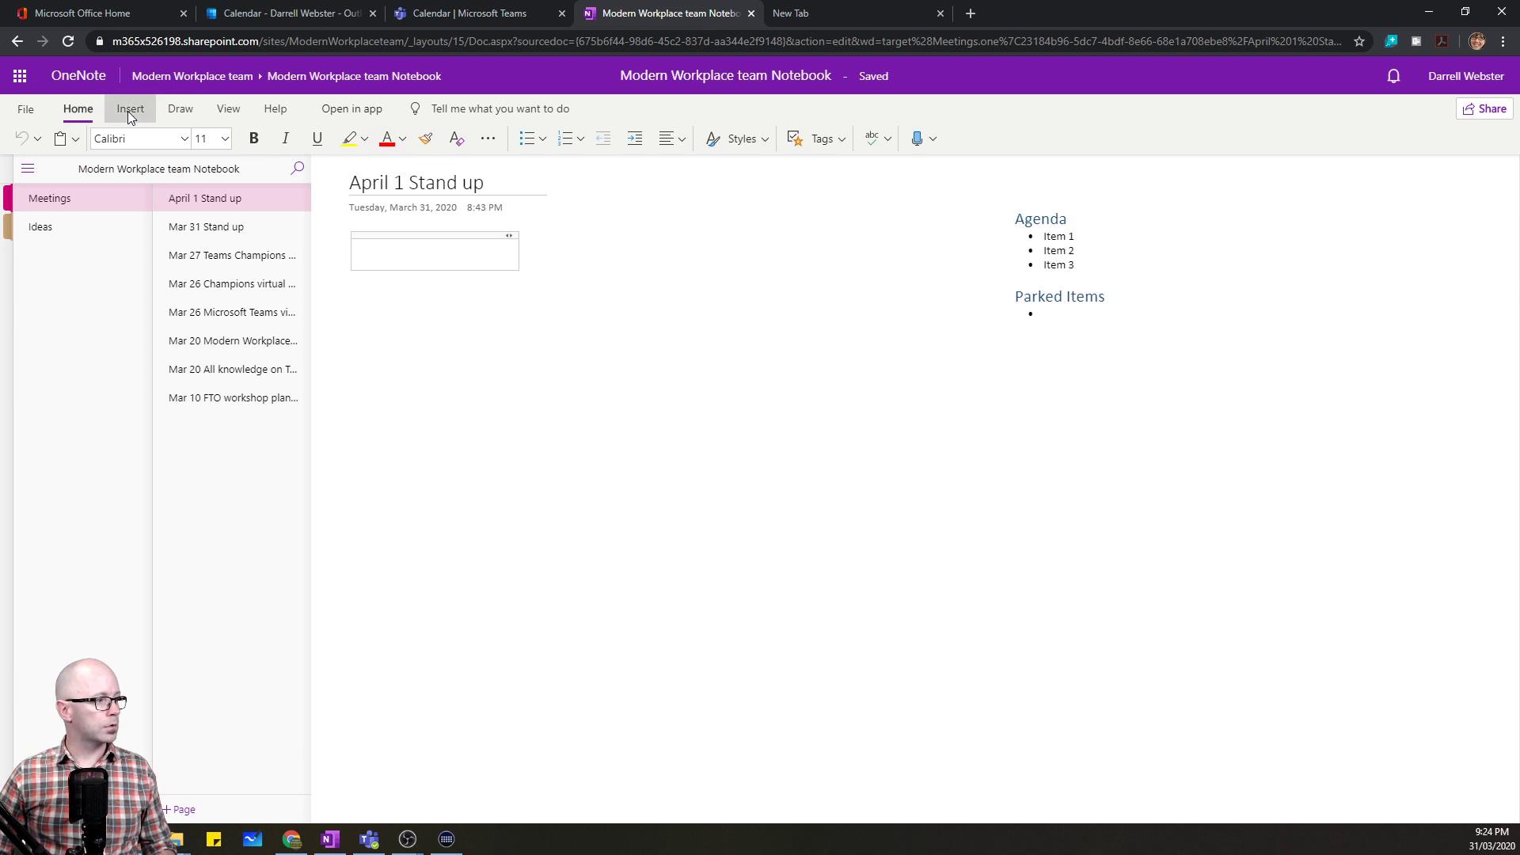
- Insert the Meeting Details add-in and sign it in with the work account
click(130, 110)
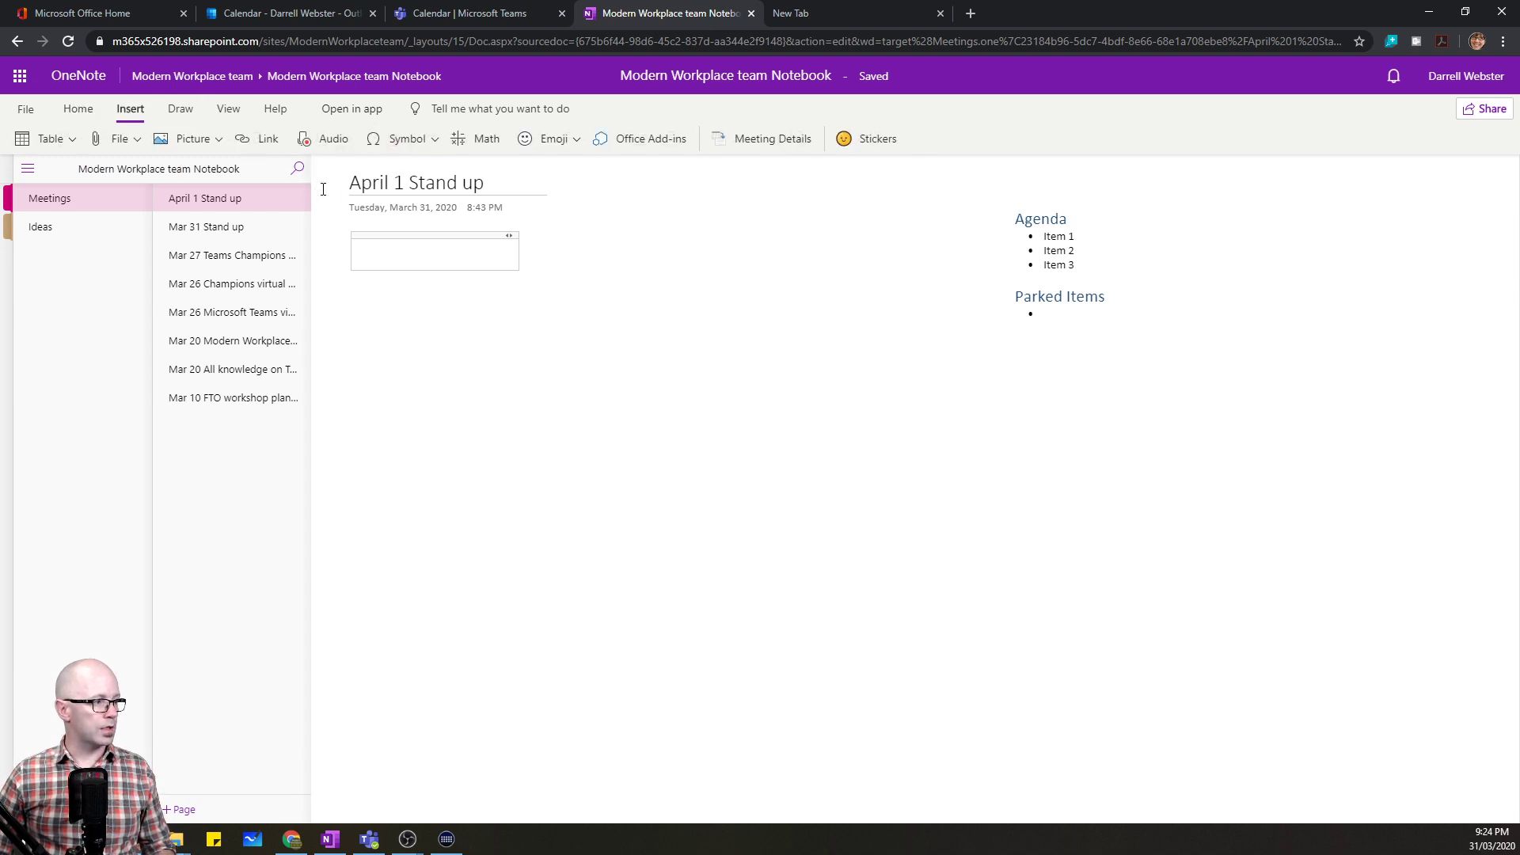
click(771, 138)
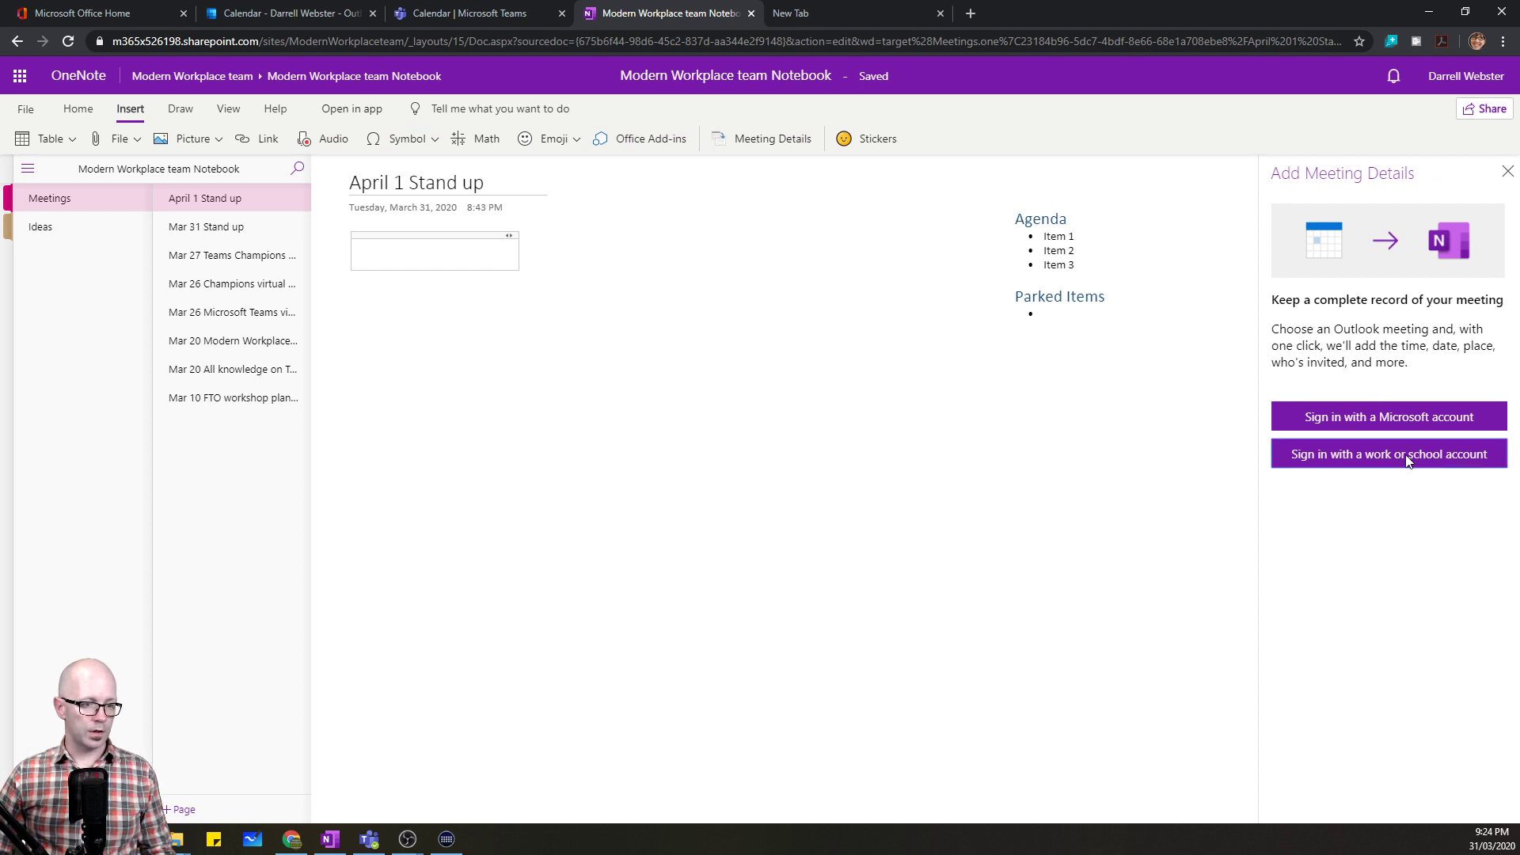
click(1389, 453)
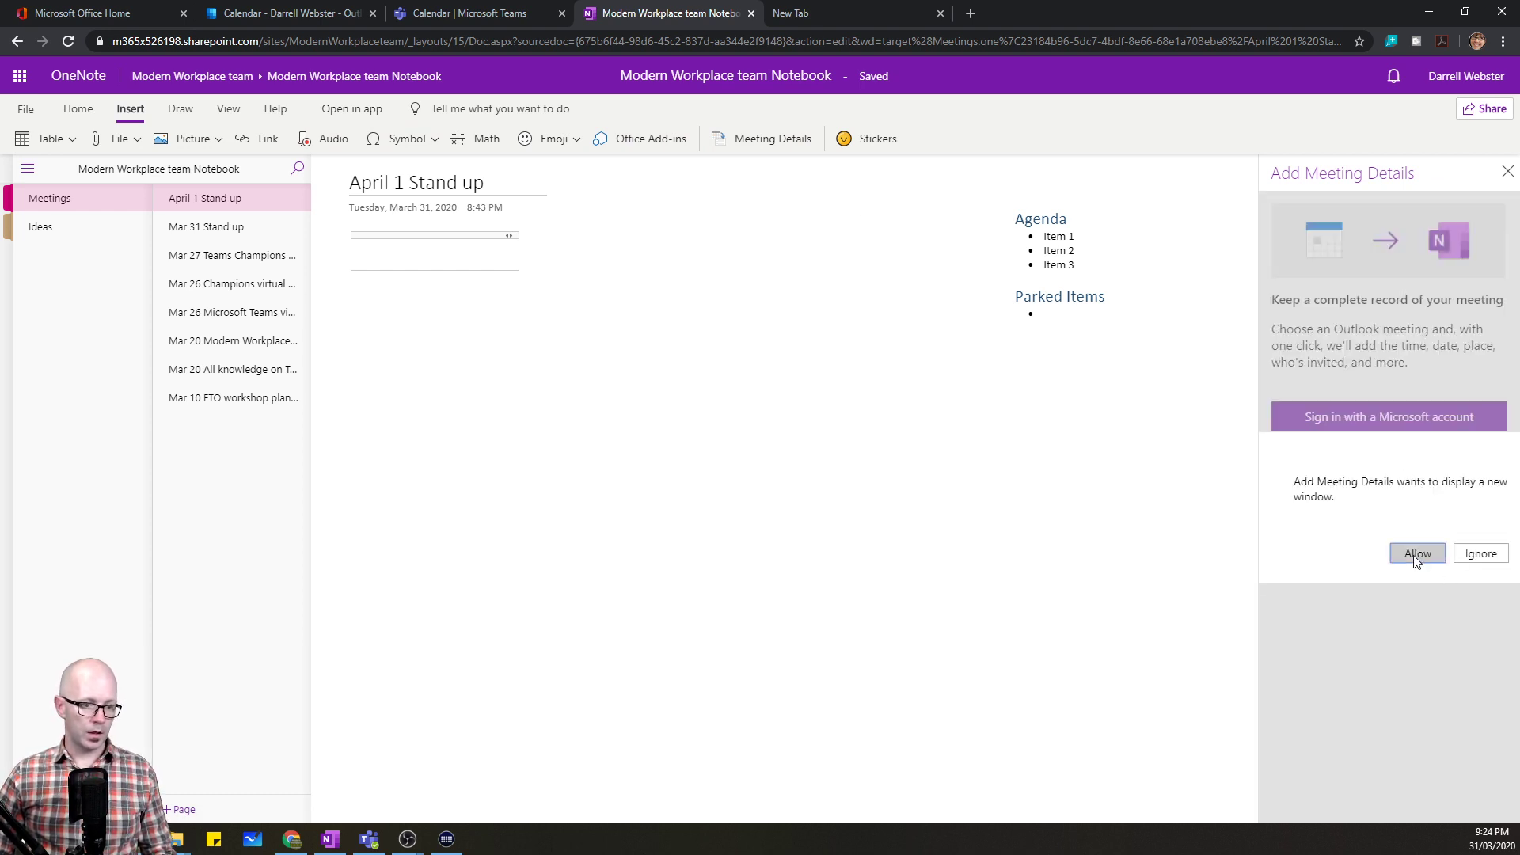
click(1417, 552)
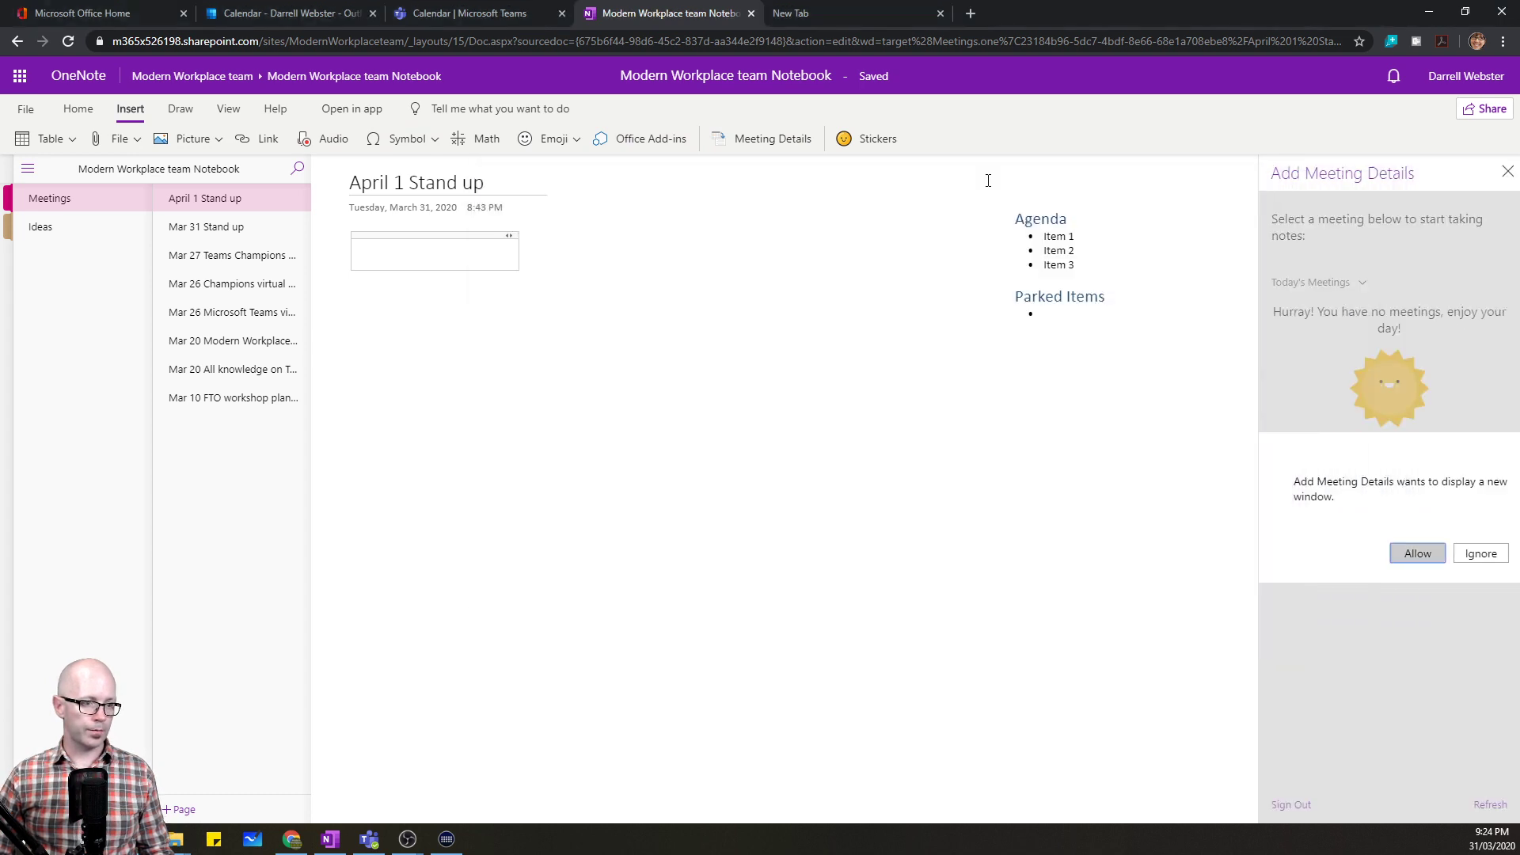
click(1417, 553)
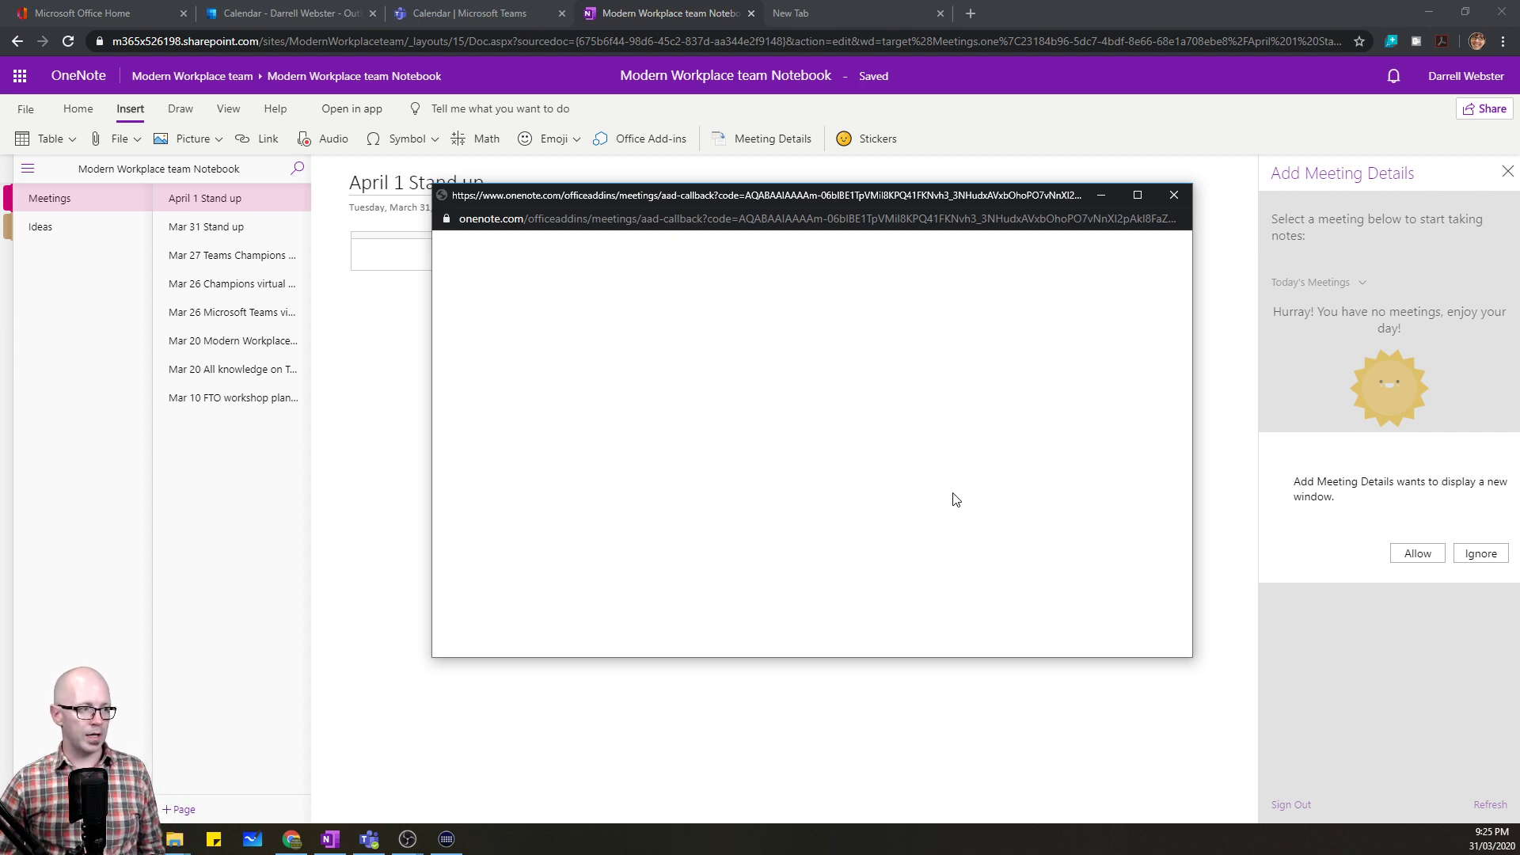
click(1417, 553)
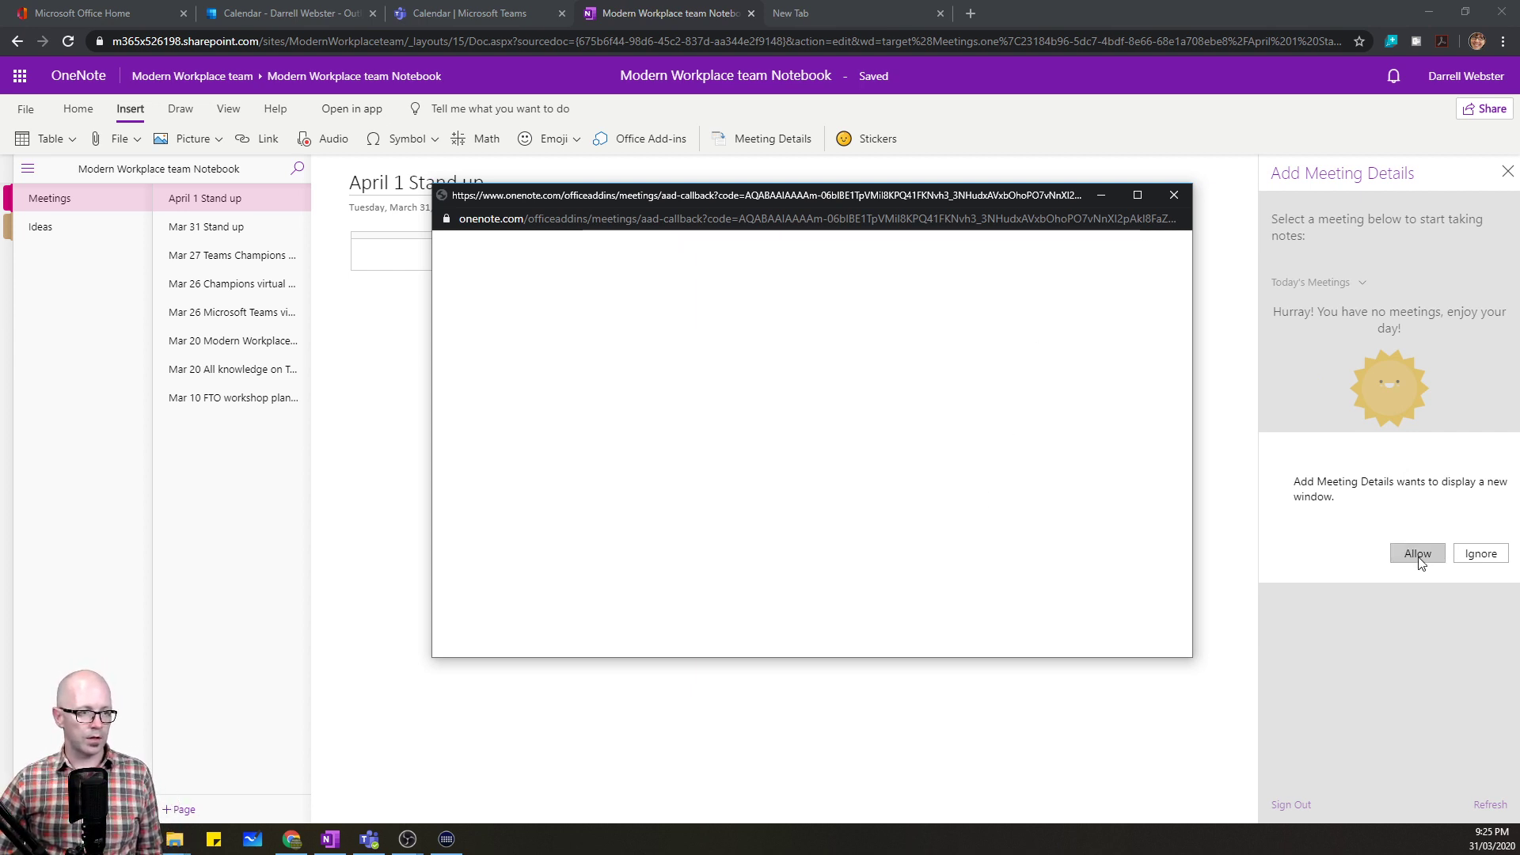
click(1417, 553)
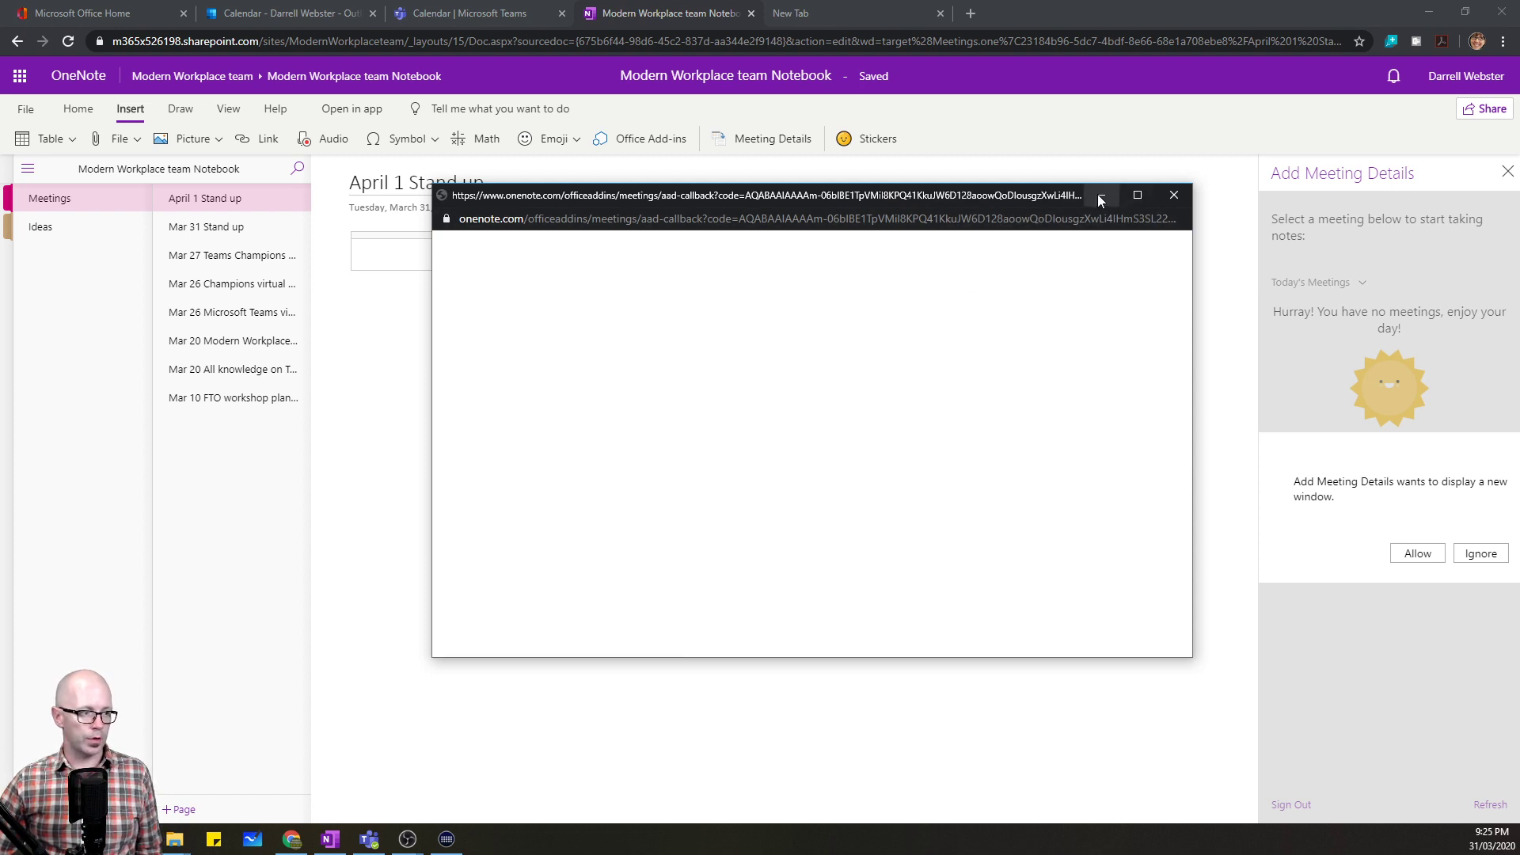
mouse_move(1100, 196)
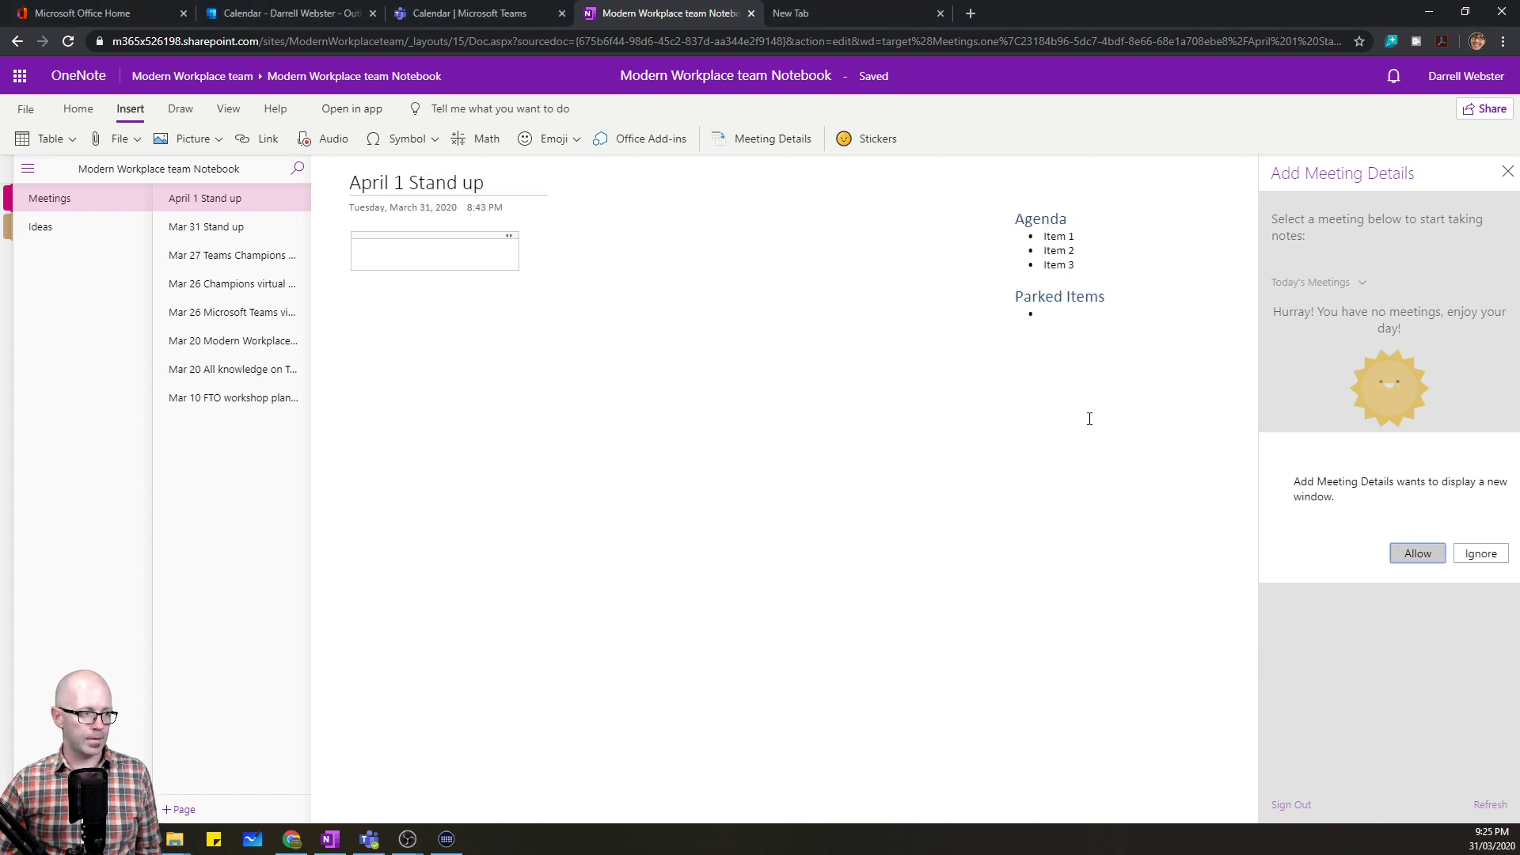
mouse_move(882, 346)
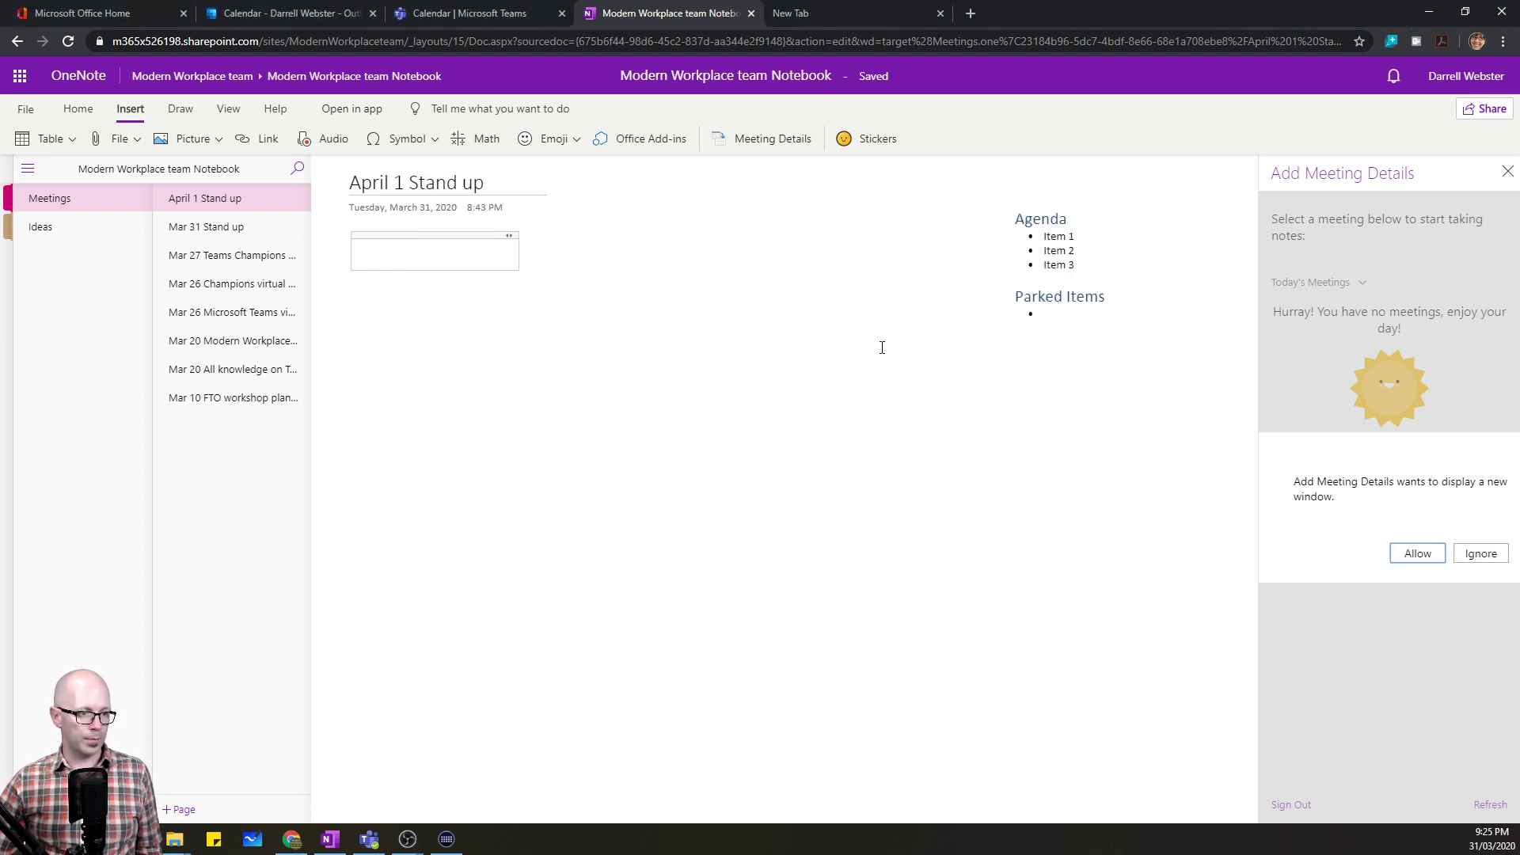
- Check the Mar 31 Stand up page, then return to April 1 Stand up
click(206, 226)
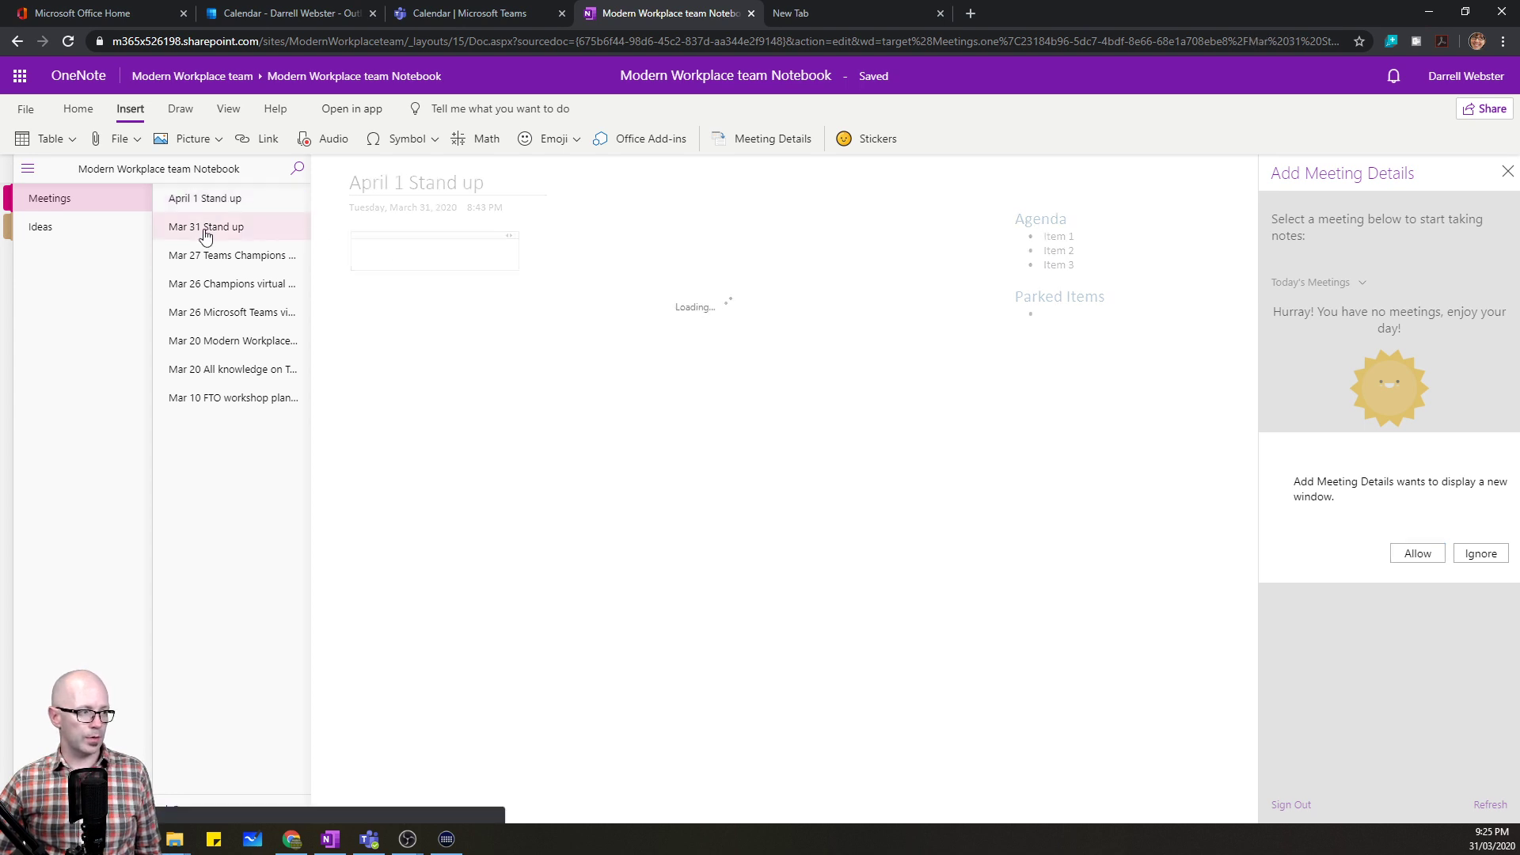
click(204, 228)
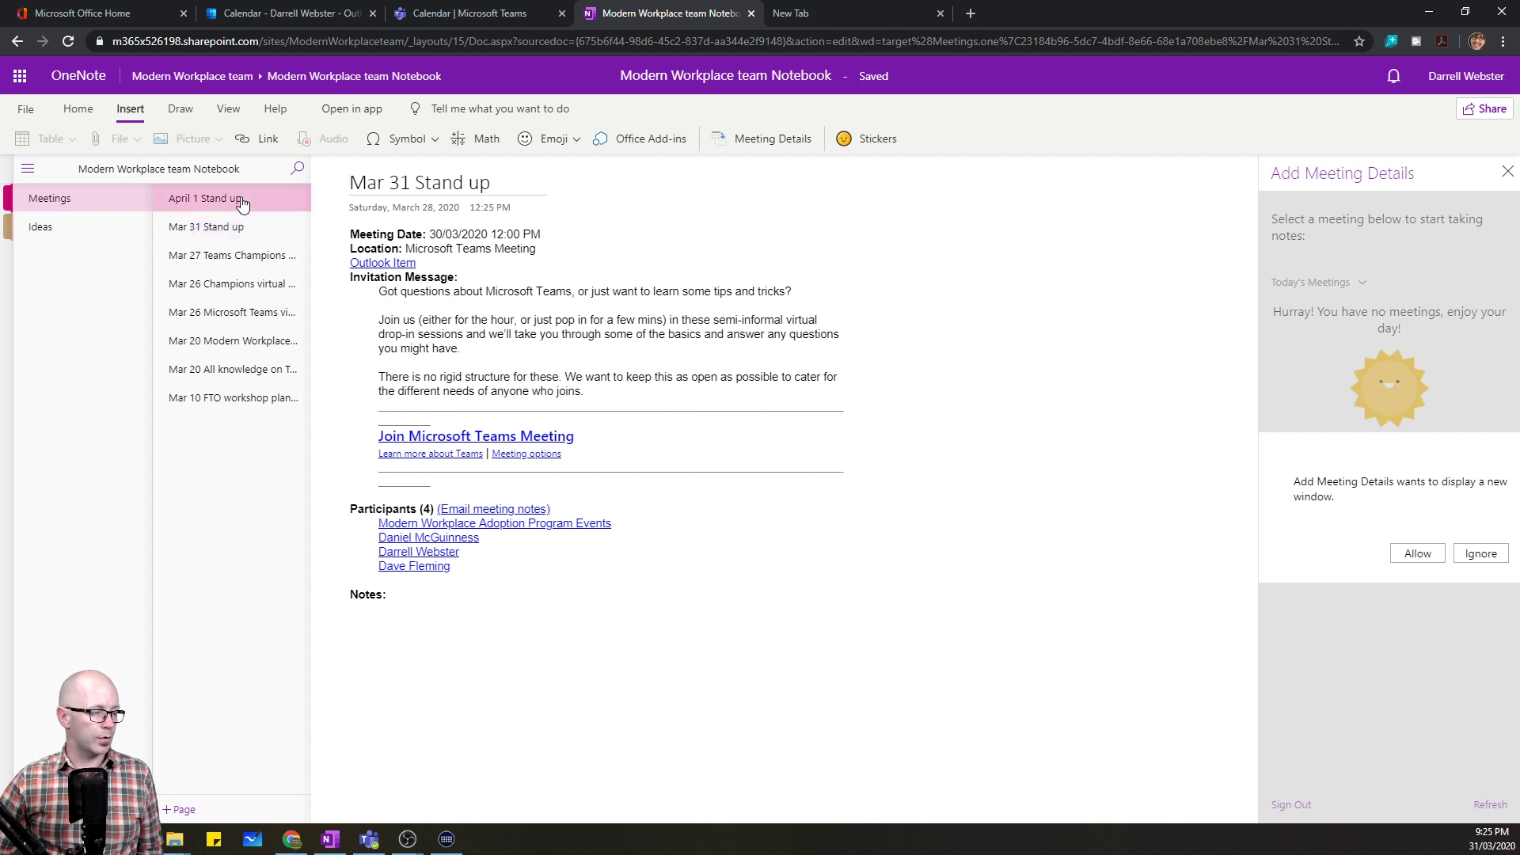
click(204, 198)
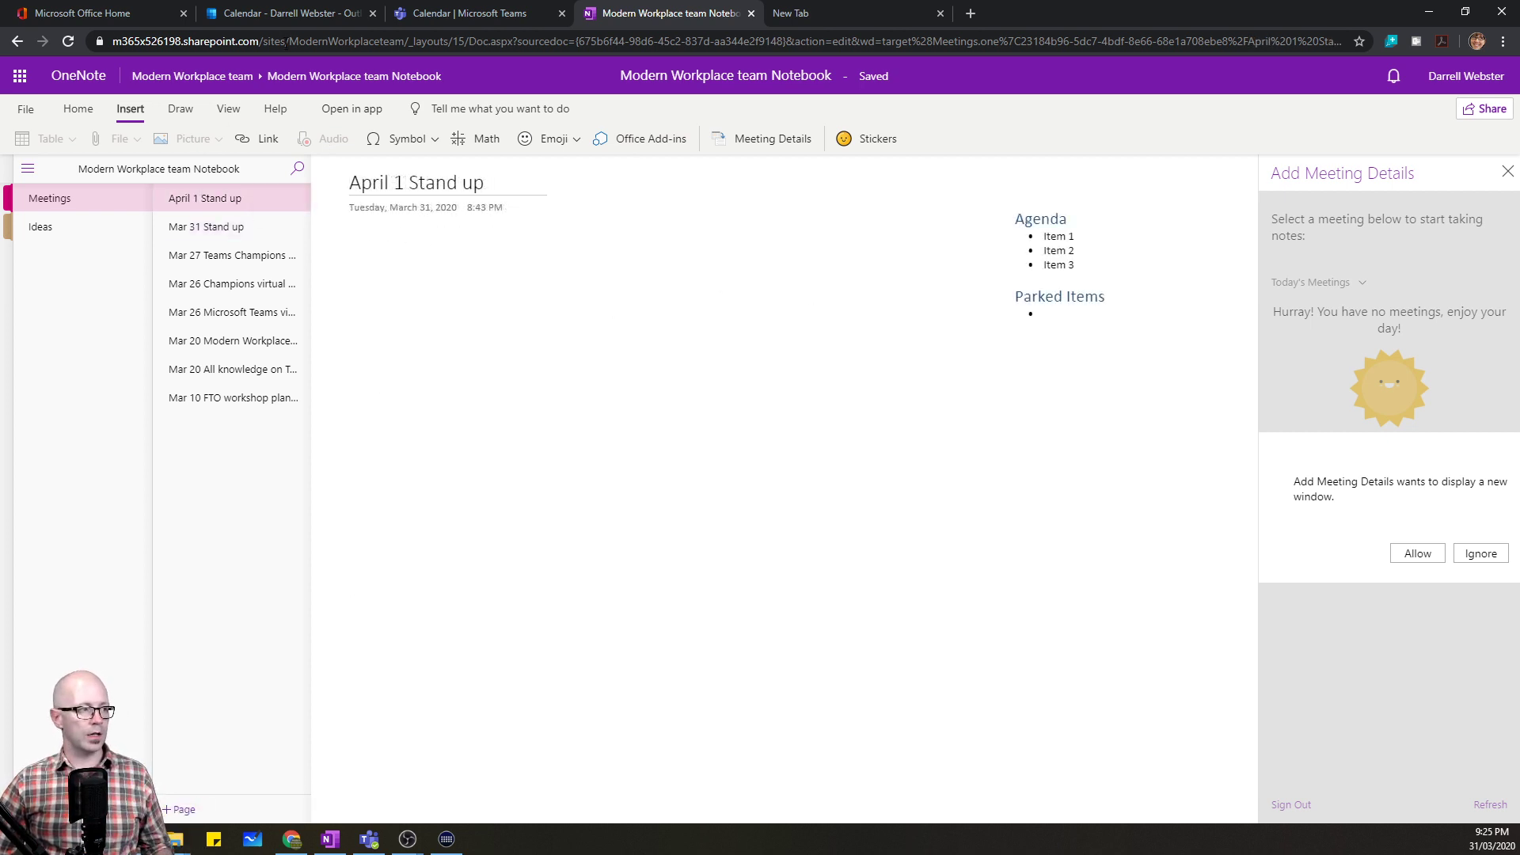
- Show the STandup post in General channel Posts with its agenda fully expanded
click(485, 12)
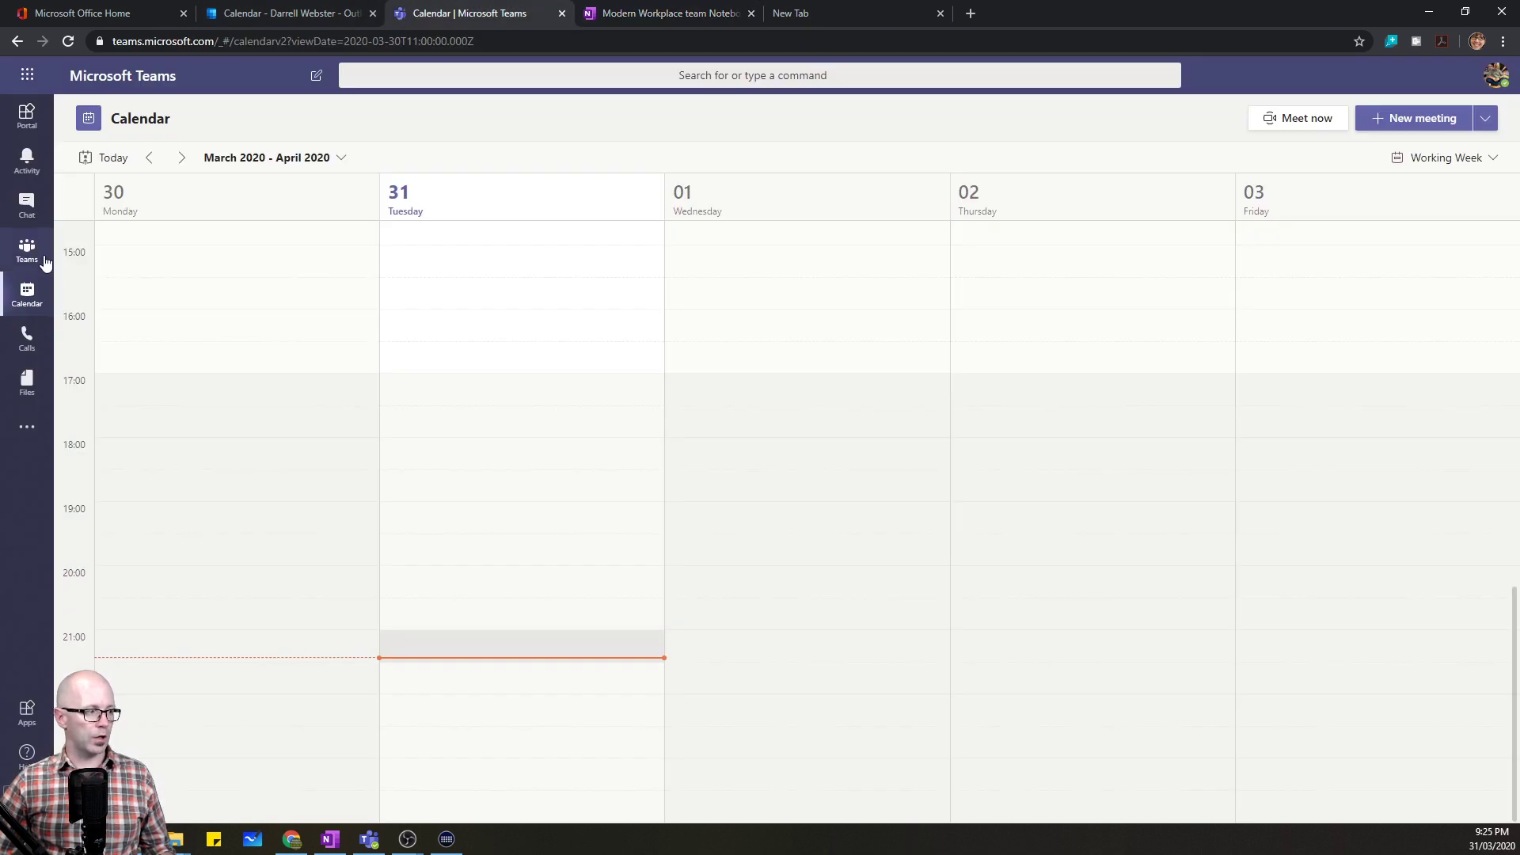
click(26, 247)
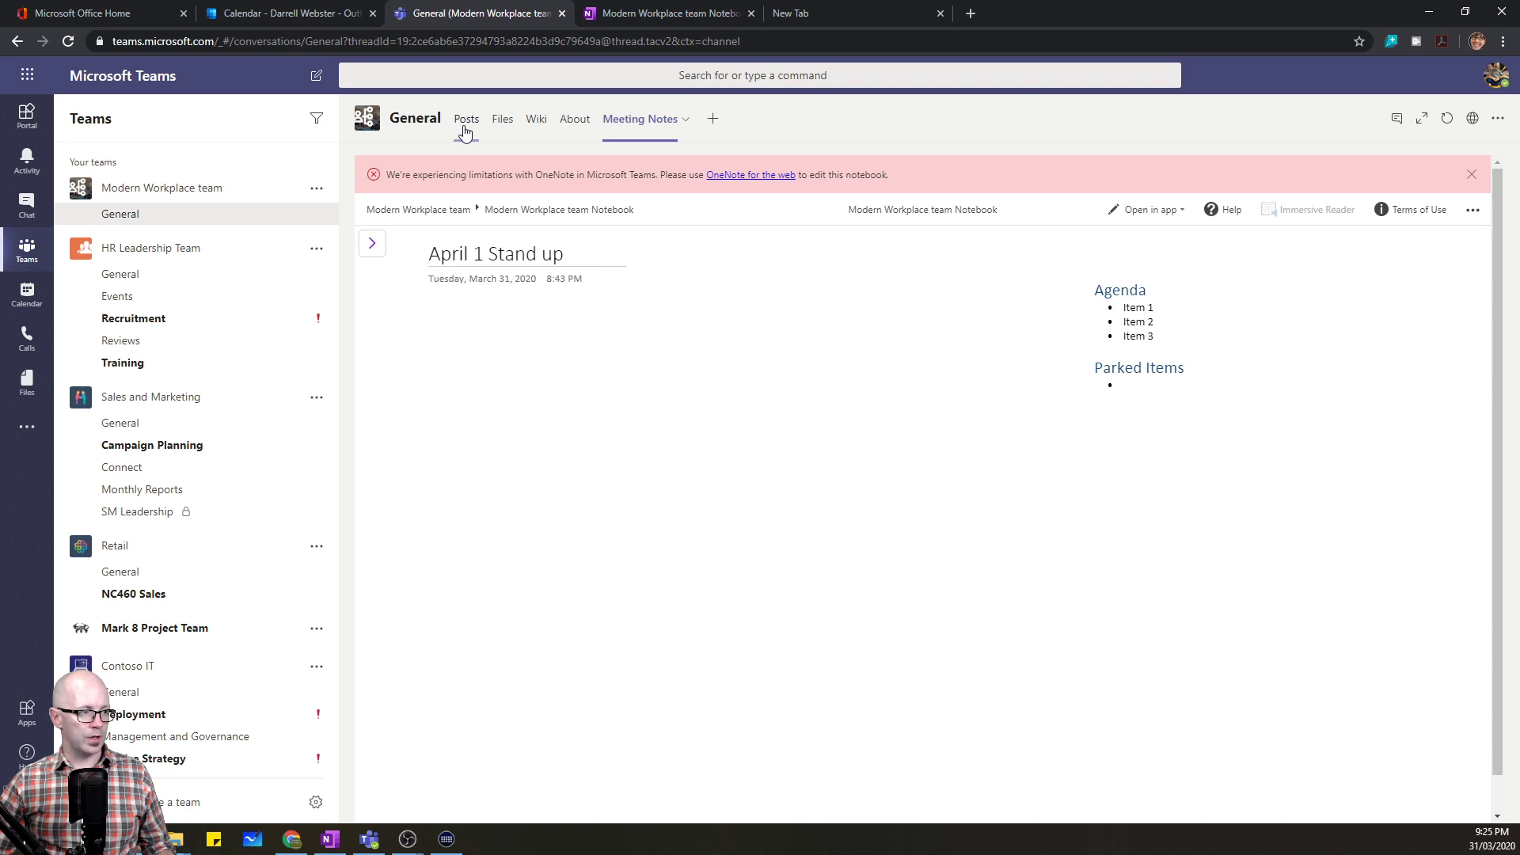
click(466, 118)
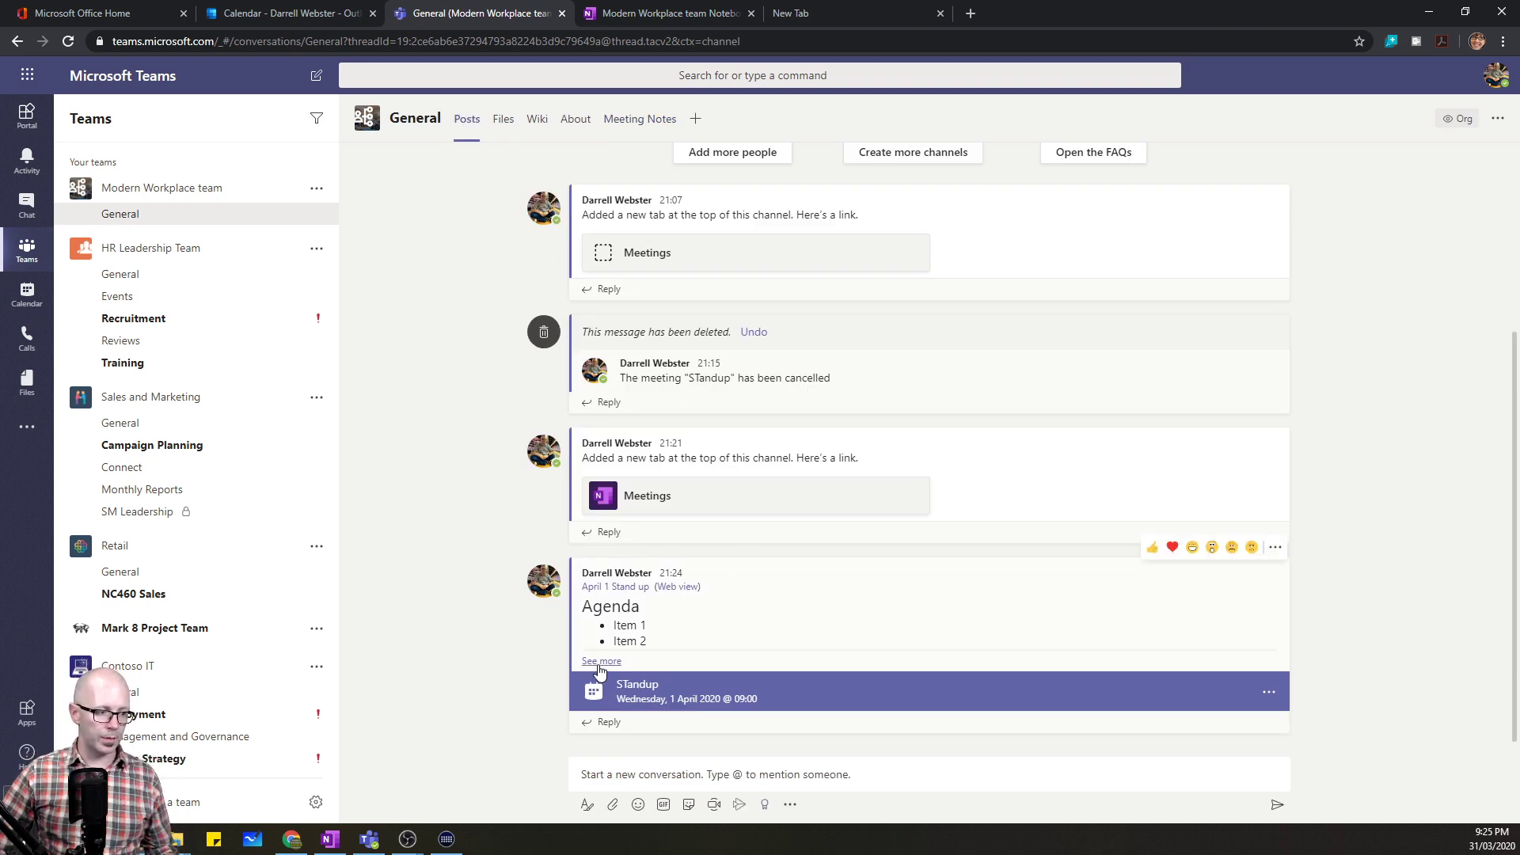
click(595, 661)
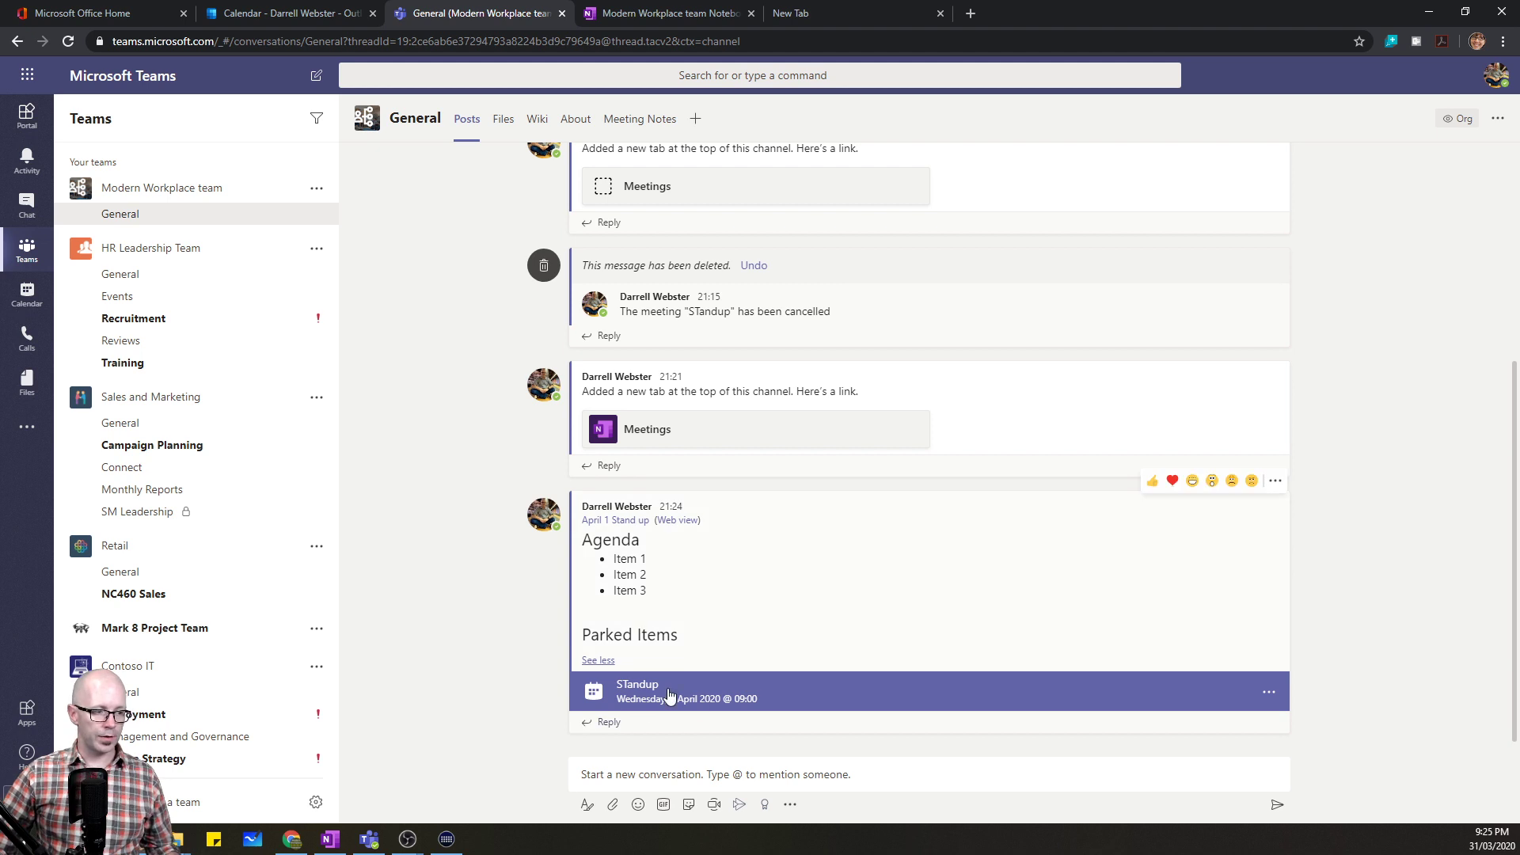
mouse_move(660, 721)
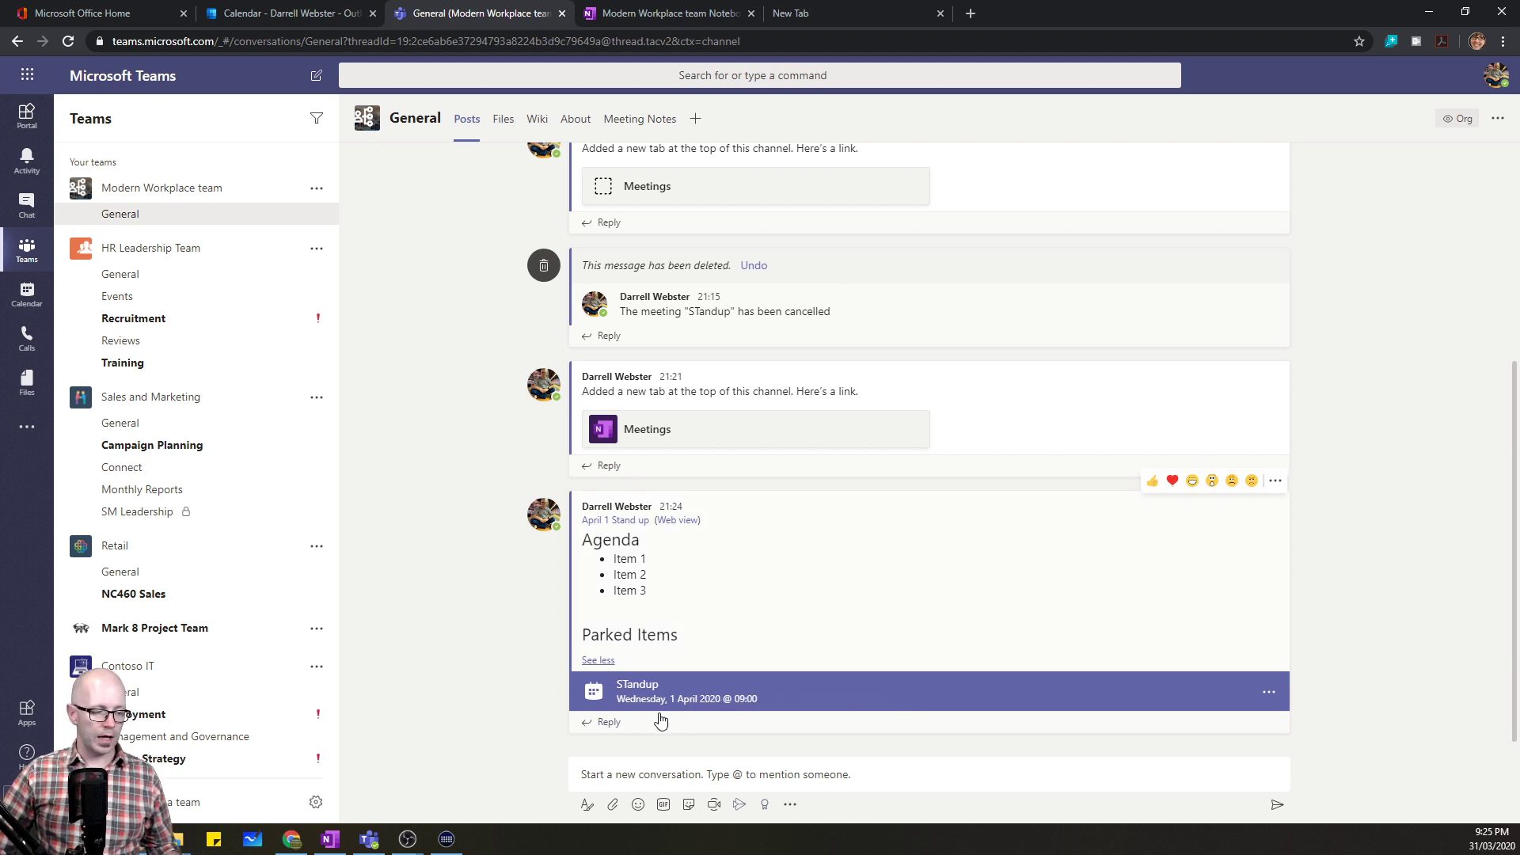
mouse_move(594, 522)
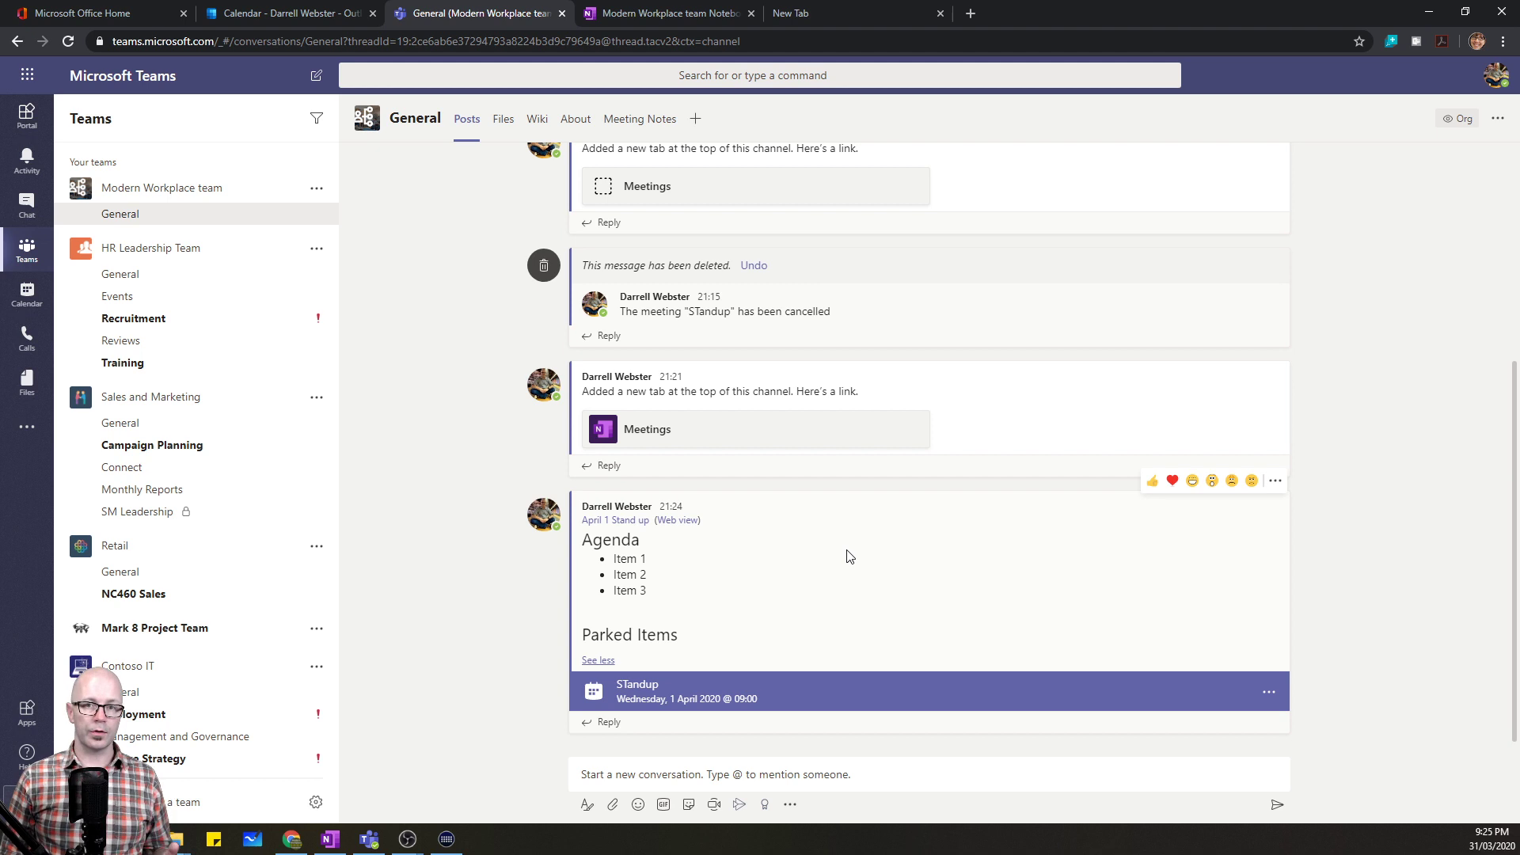
mouse_move(847, 551)
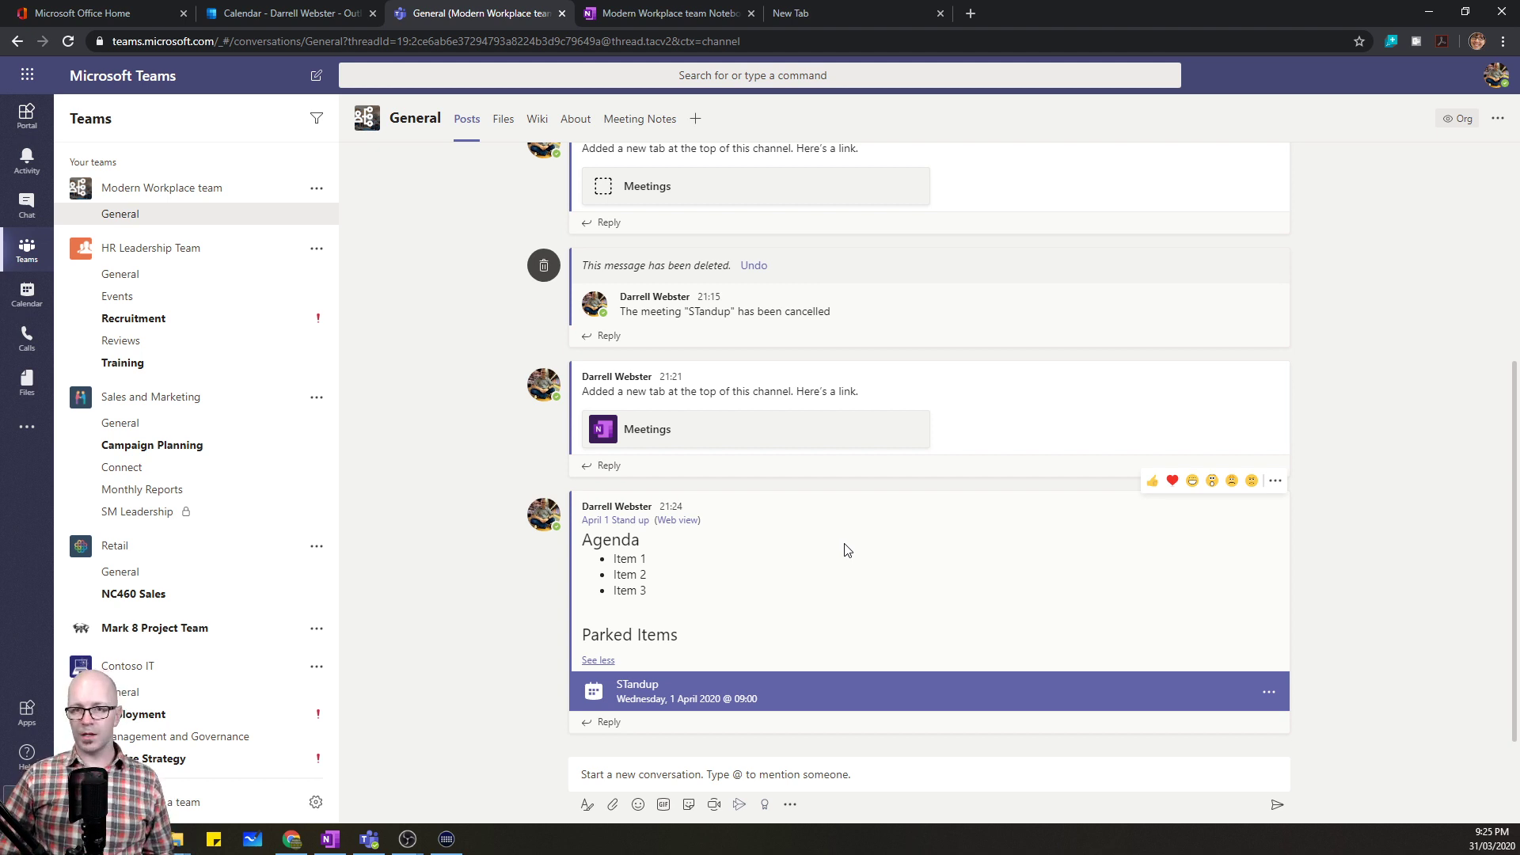